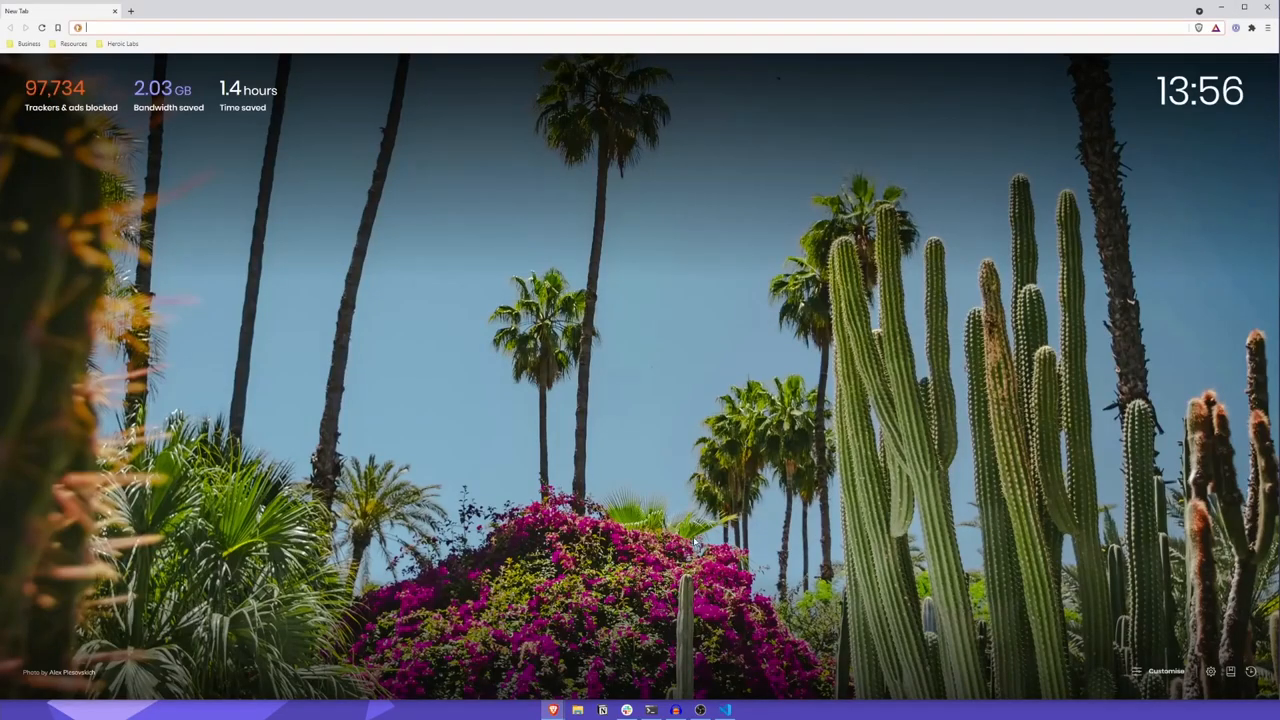
Type 'golan' in Brave's new tab, then put Brave away to reveal the Nakama desktop
type("golan")
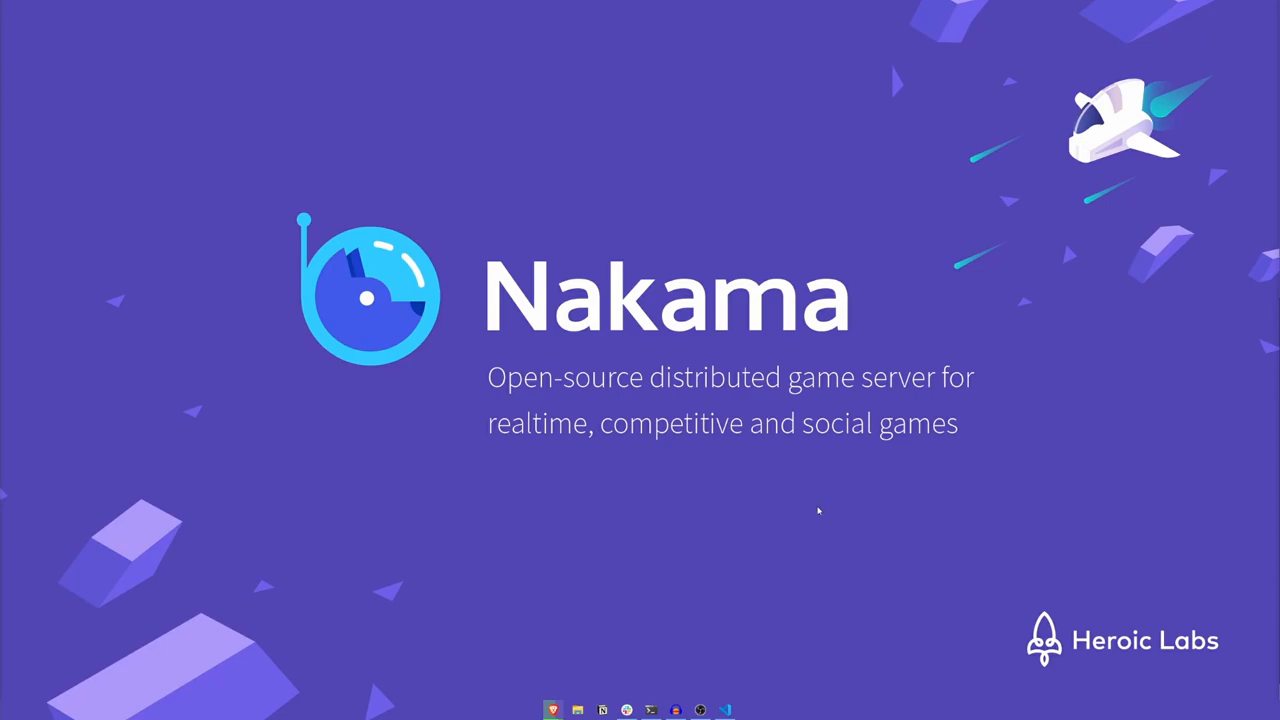
In Windows Terminal, make the go-server-setup folder and cd into it
left_click(658, 708)
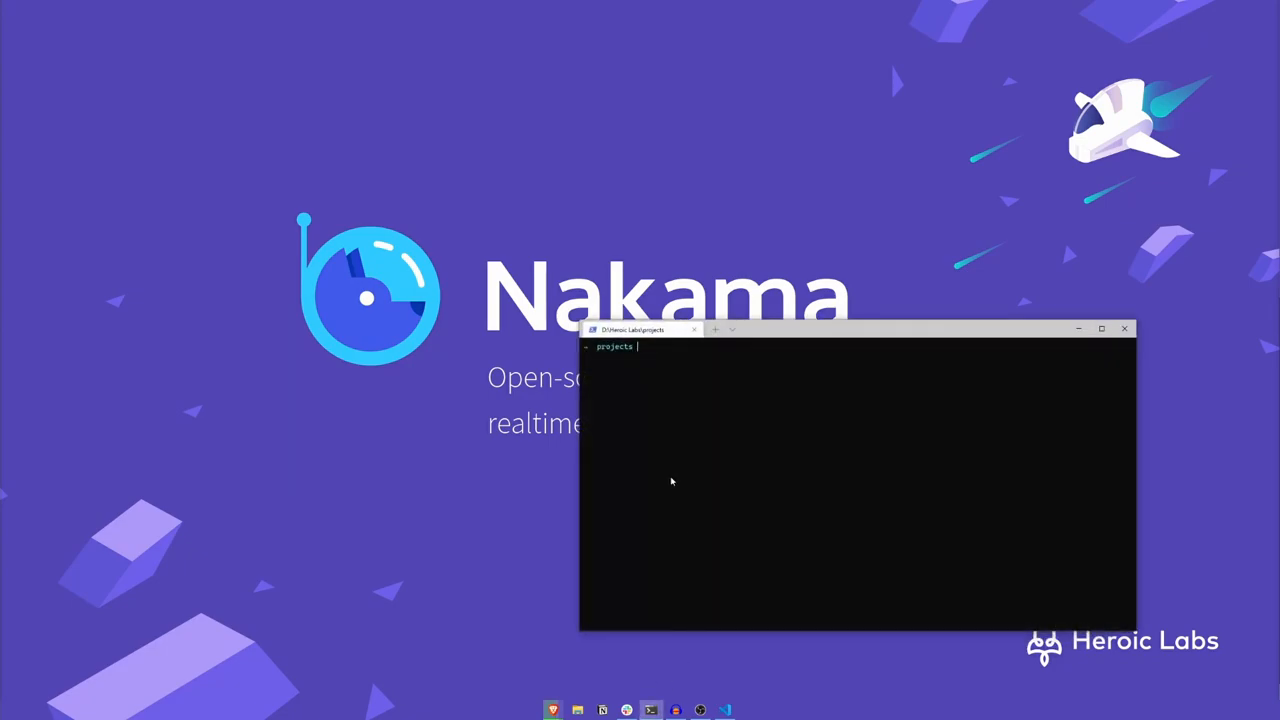
left_click_drag(855, 330, 613, 334)
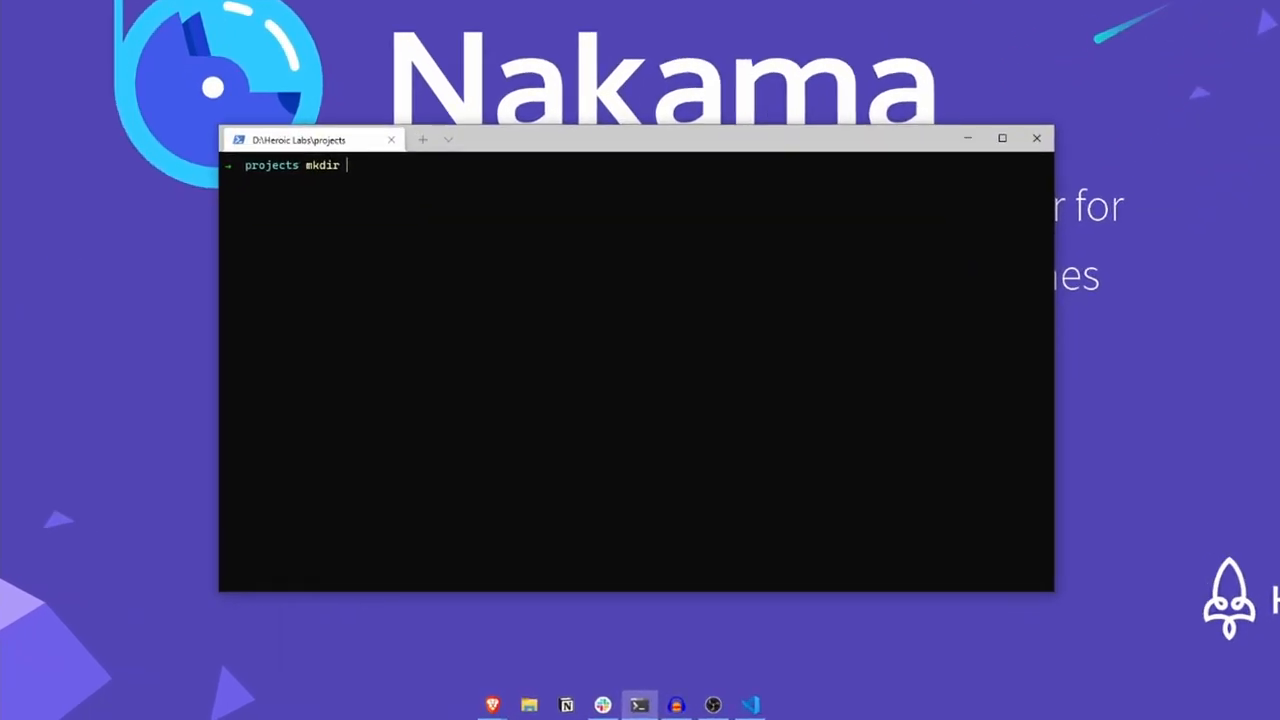
type("go-server-setup")
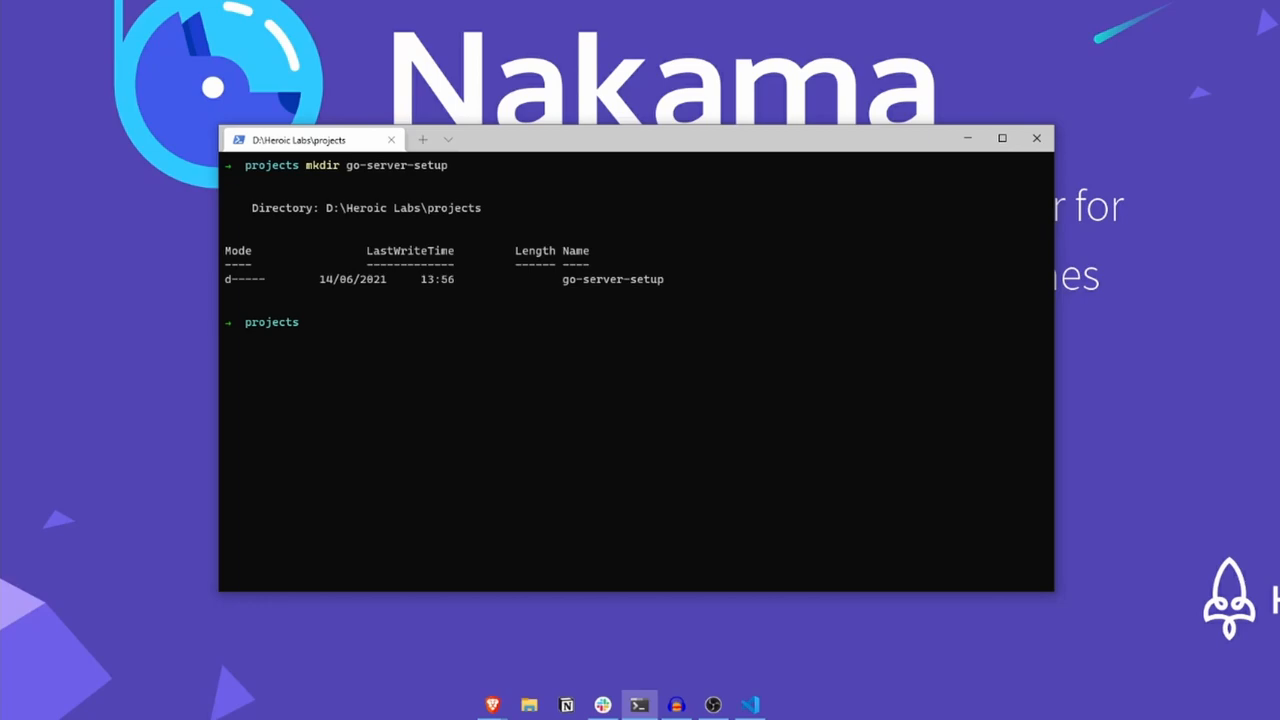
type("cd .\\go-server-setup\\")
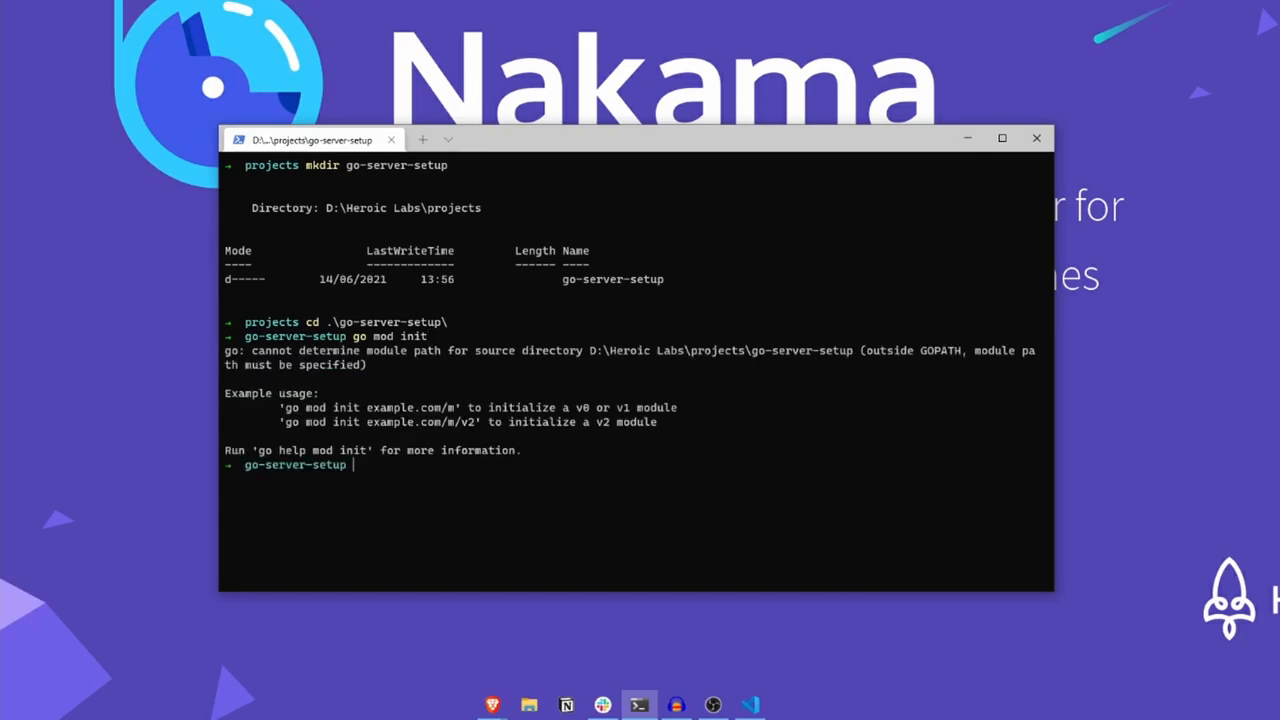
Run go mod init heroiclabs.com/go-setup-demo, then list files and display go.mod
type("go")
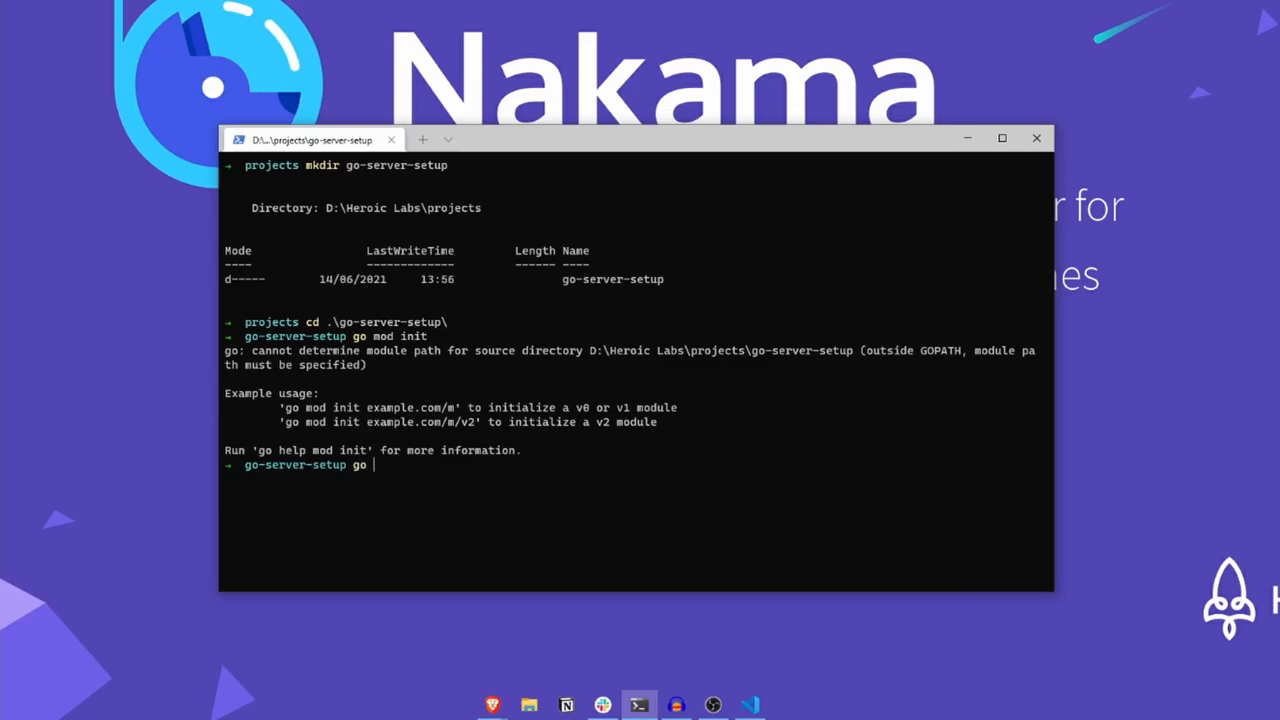
type("mod init heroiclab")
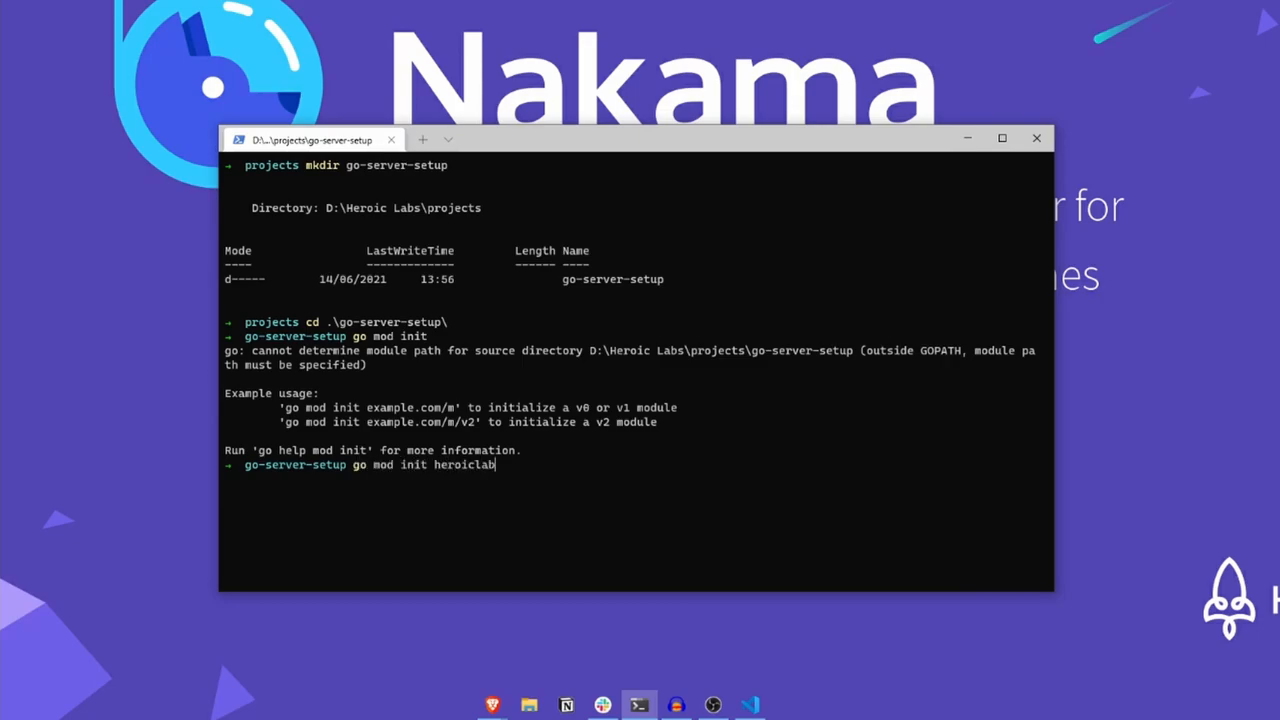
type("s.com/go-setup")
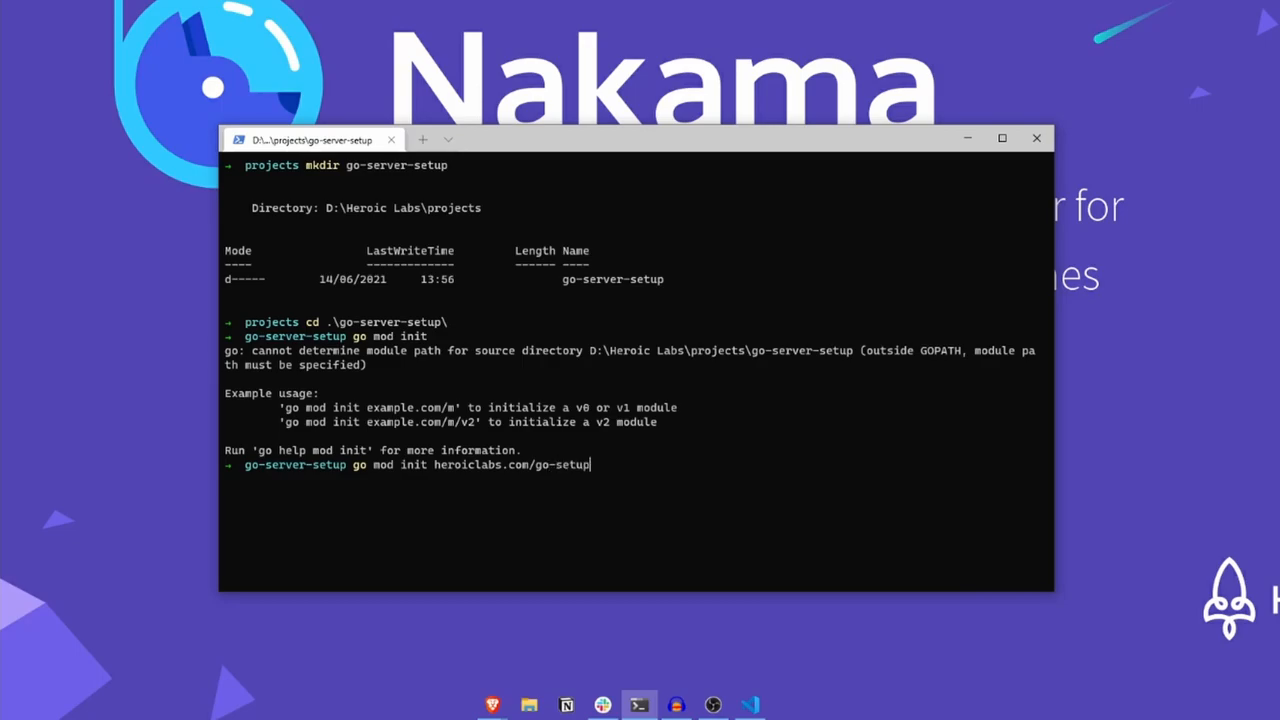
type("-demo")
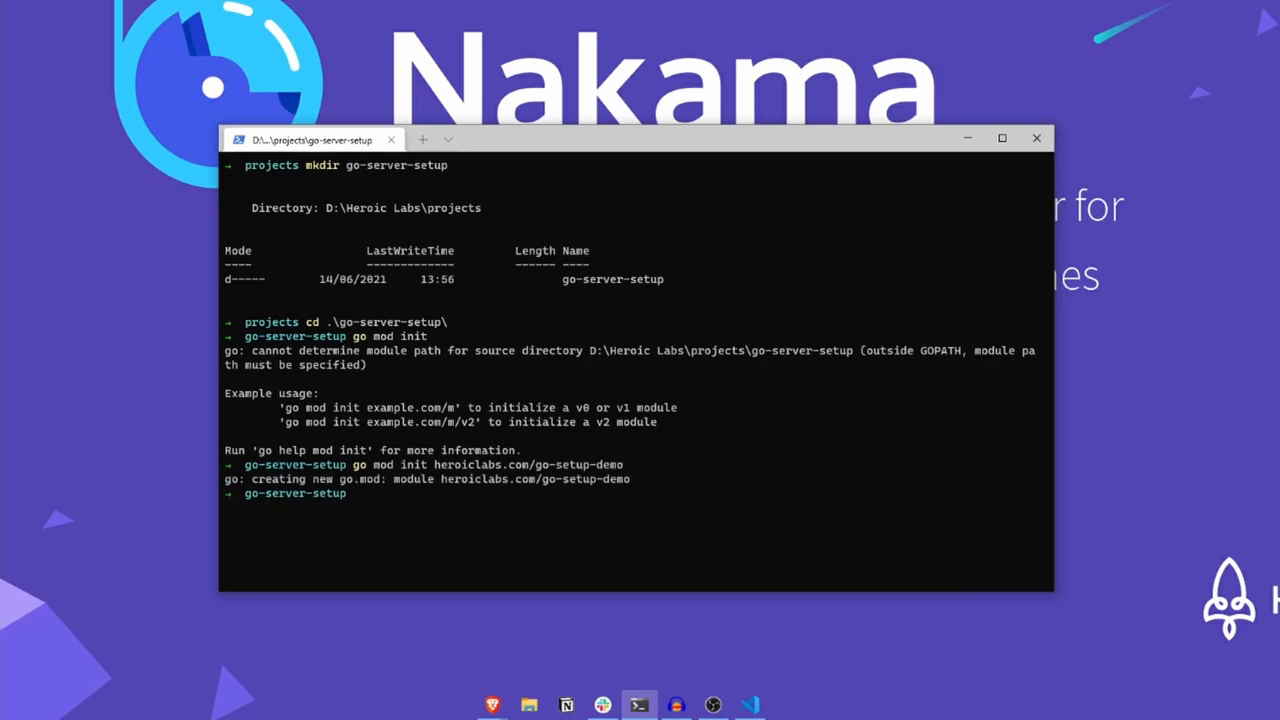
type("ls")
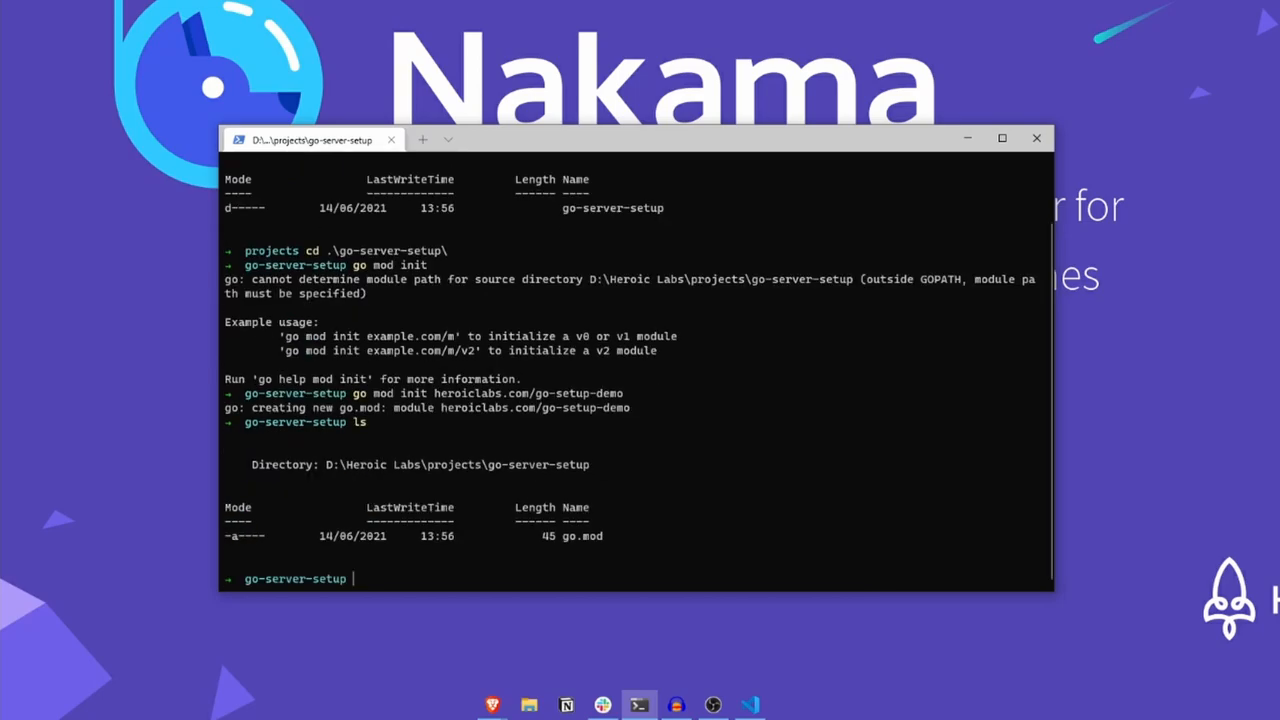
type("cat go.mod")
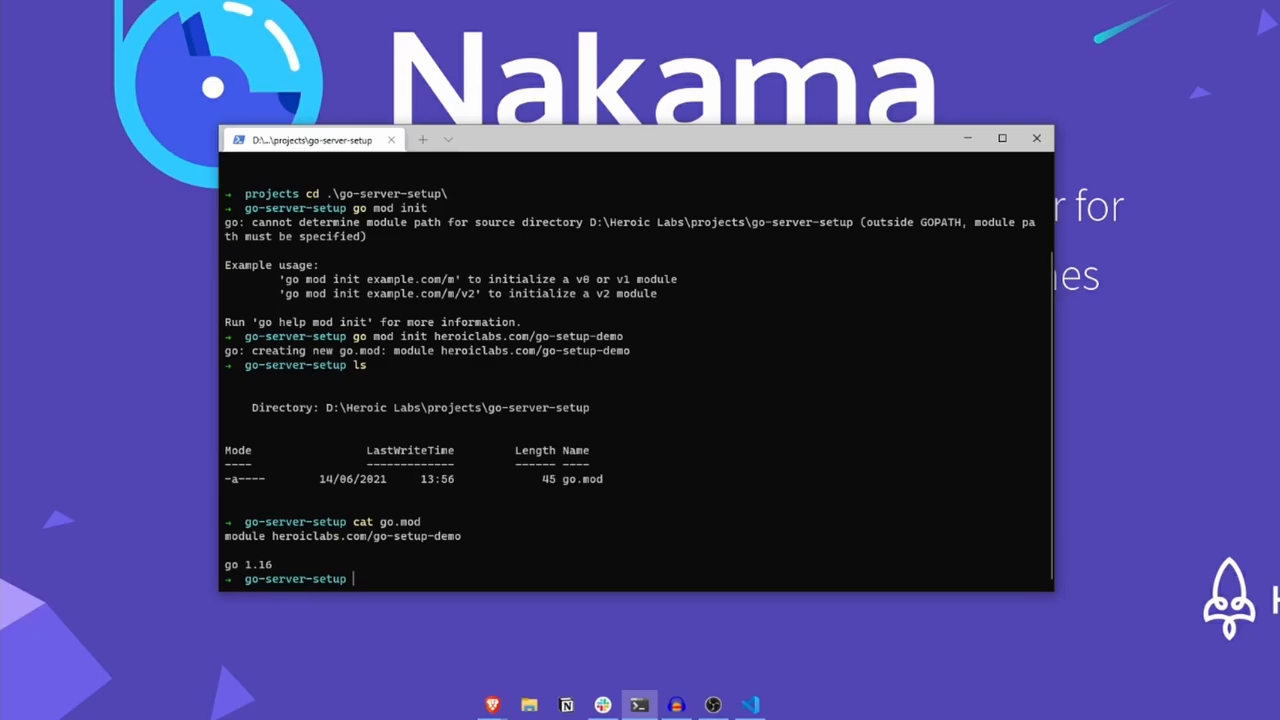
type("go")
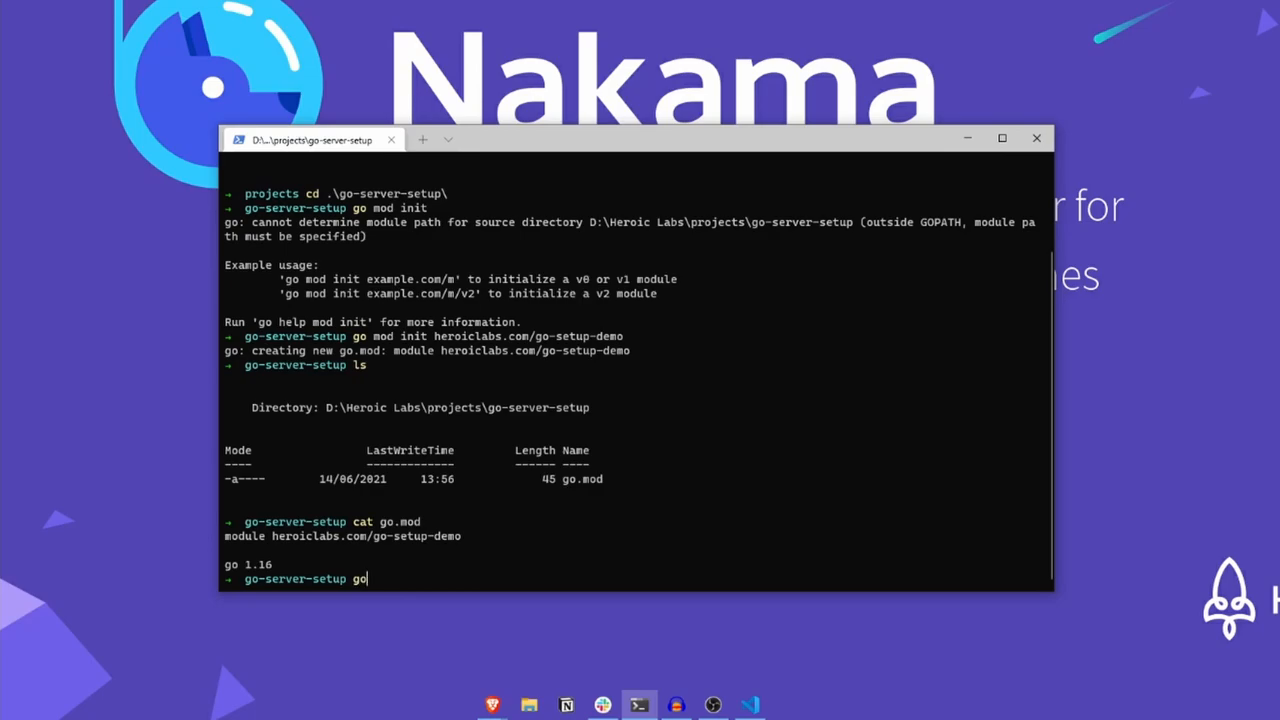
Add github.com/heroiclabs/nakama-common/runtime with go get and create an empty main.go
type("get github.com")
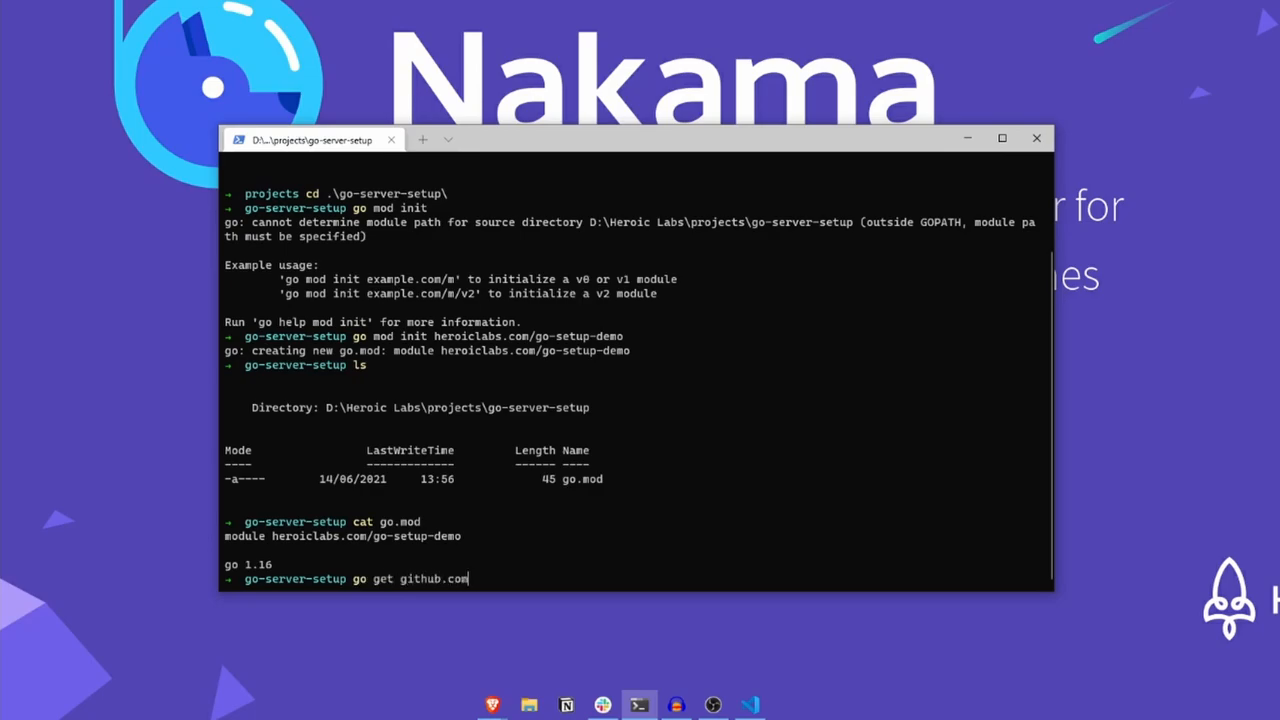
type("/heroiclabs/nakam")
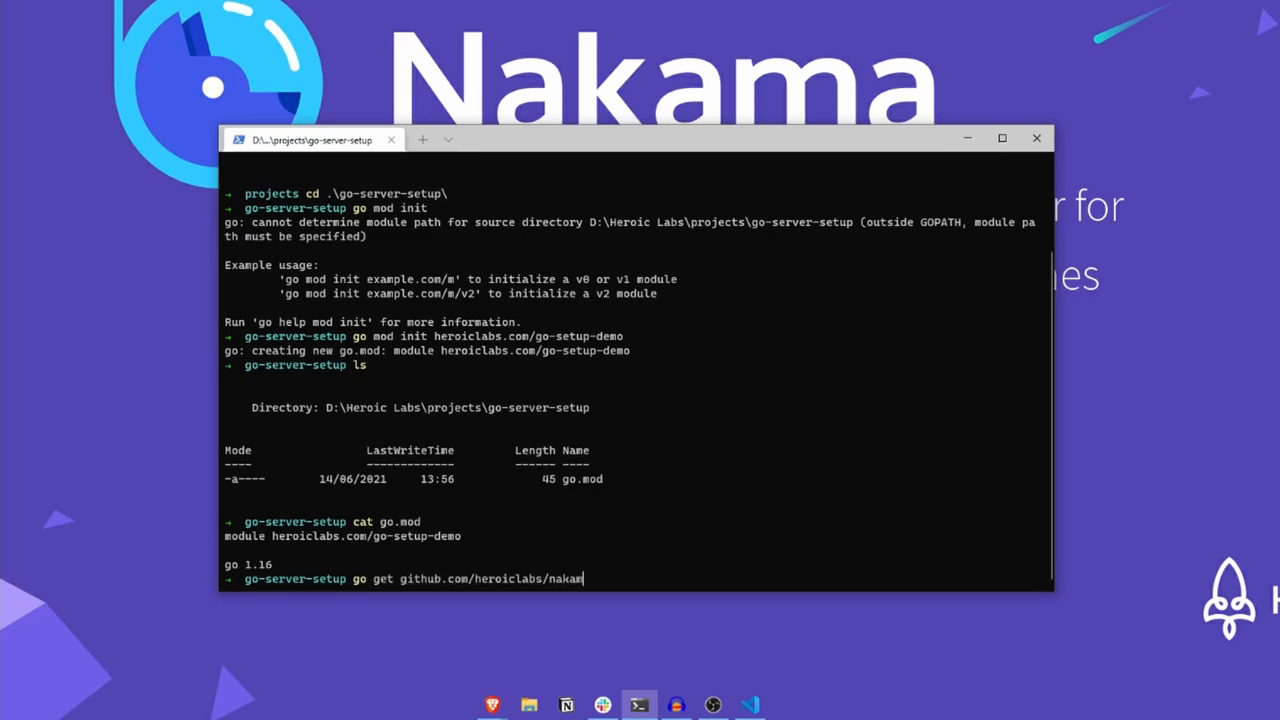
type("-common/runtime")
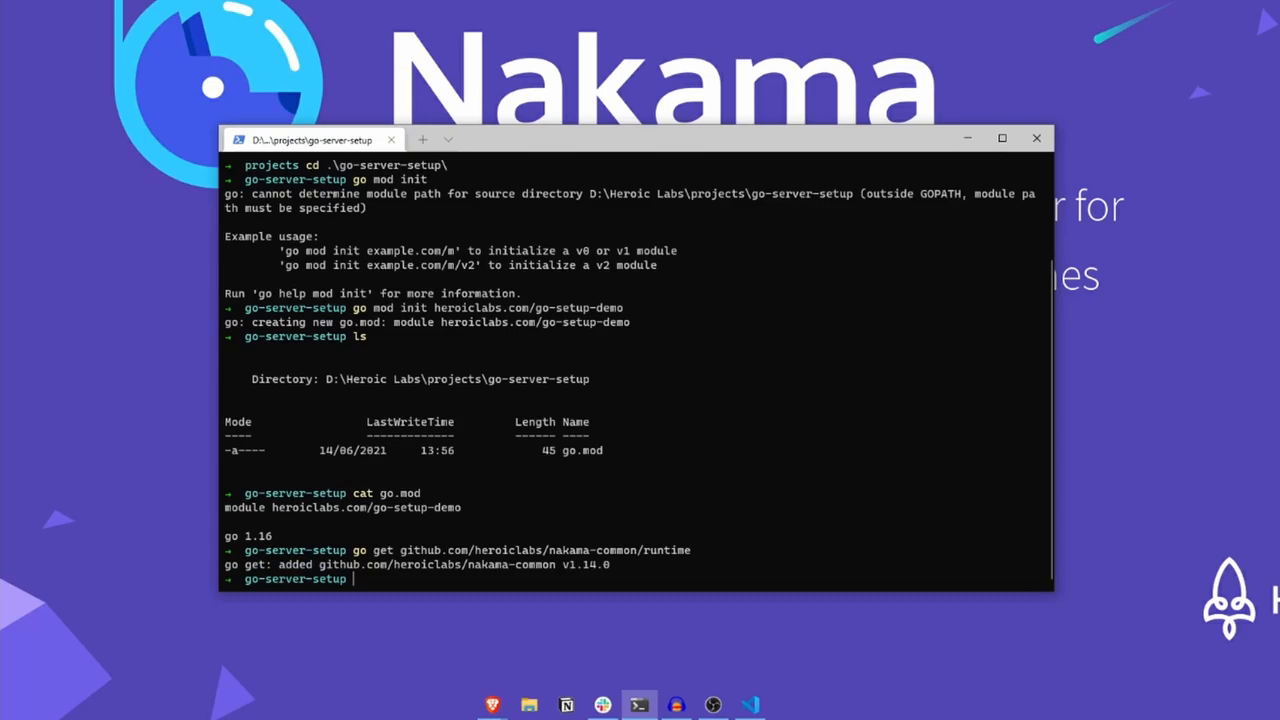
mouse_move(1120, 285)
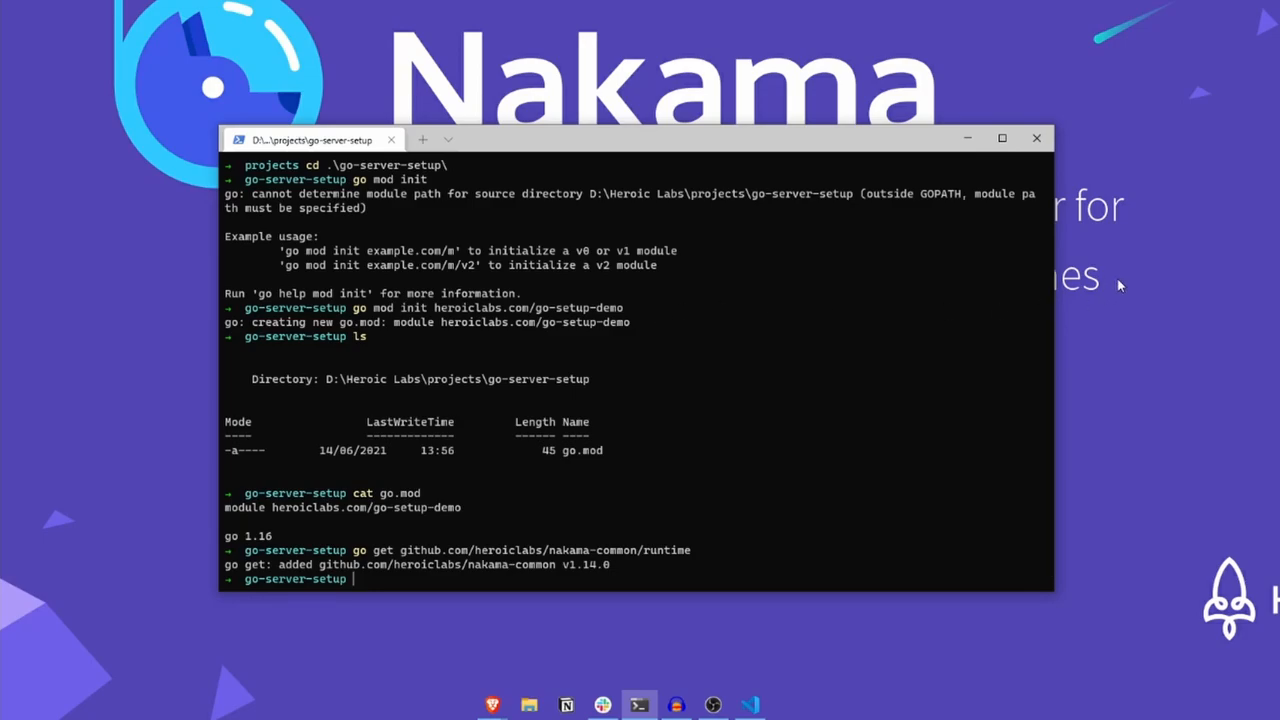
type("touch main.go")
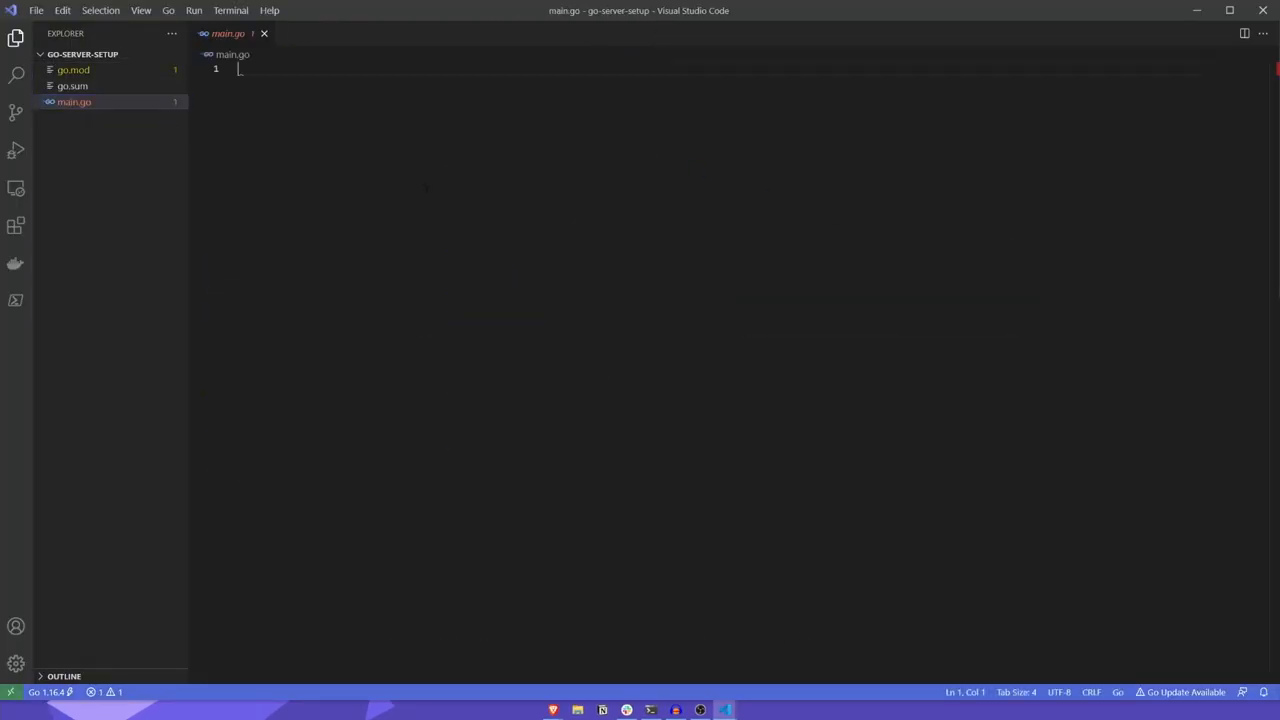
Write package main importing context, database/sql, time and runtime, then run go mod vendor
type("package ma")
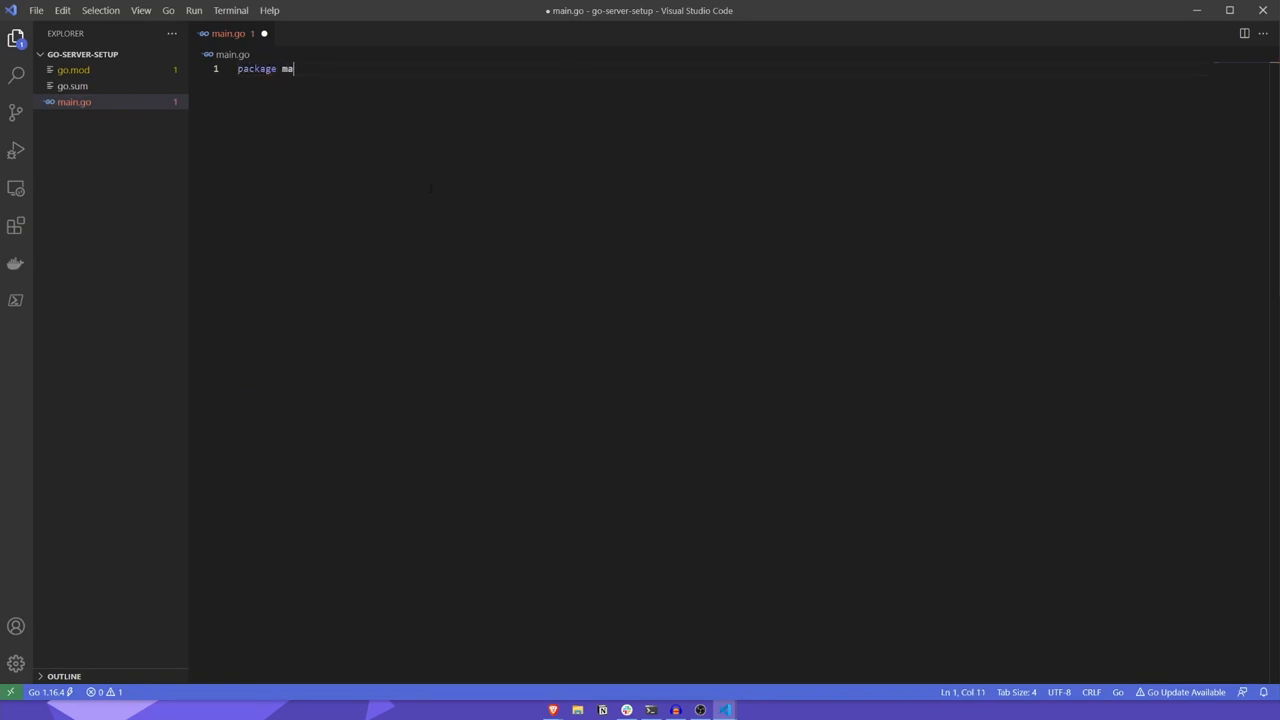
type("in")
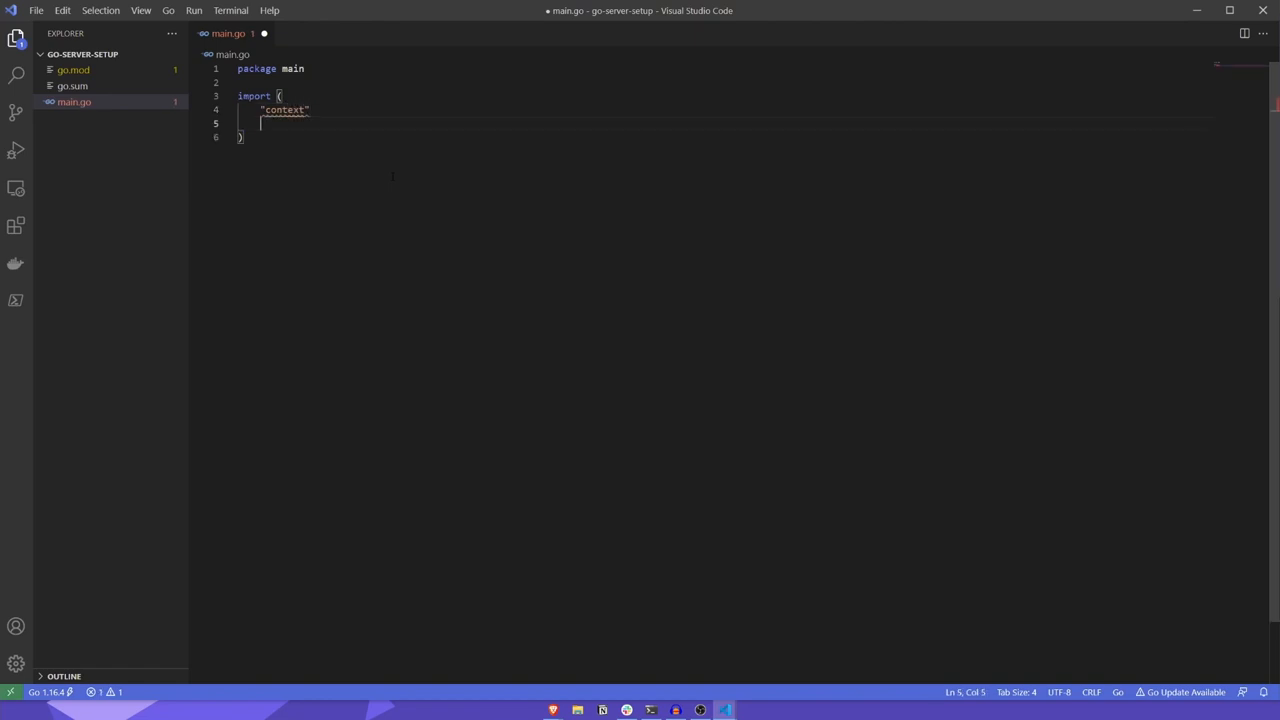
type("\"database/sql")
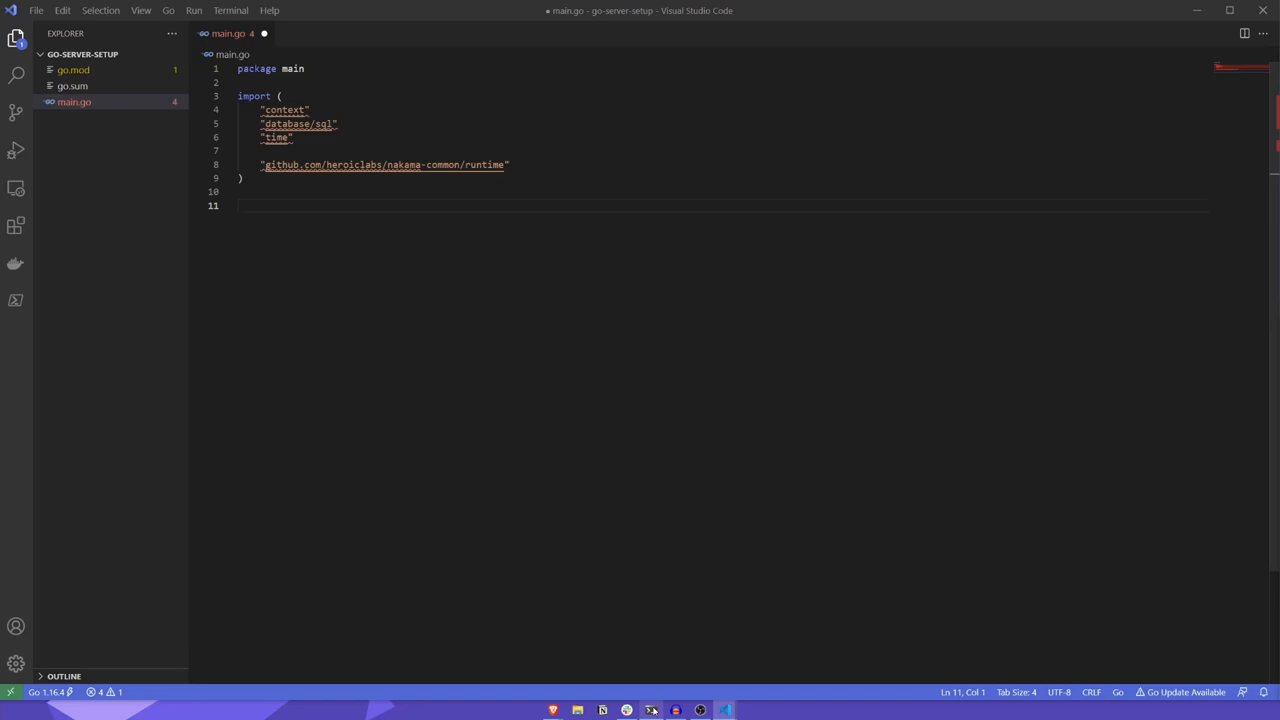
left_click(654, 710)
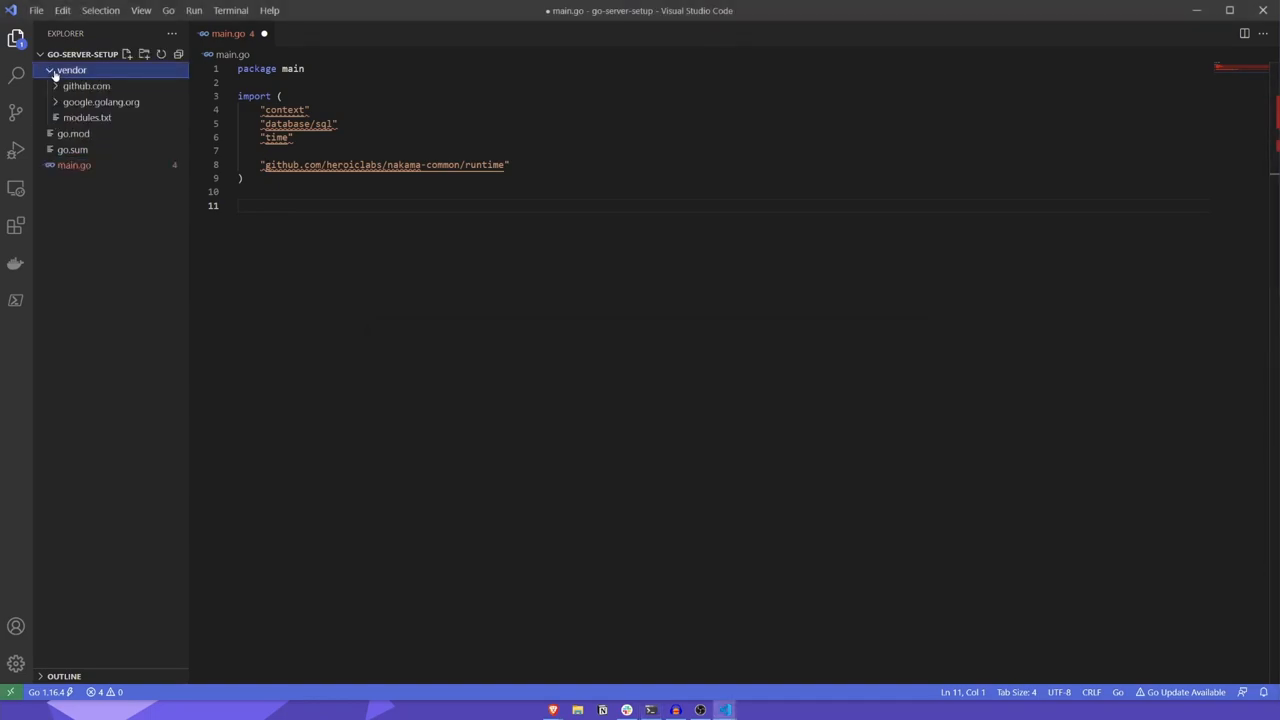
Collapse vendor in Explorer so vendor, go.mod, go.sum and main.go are listed
left_click(46, 70)
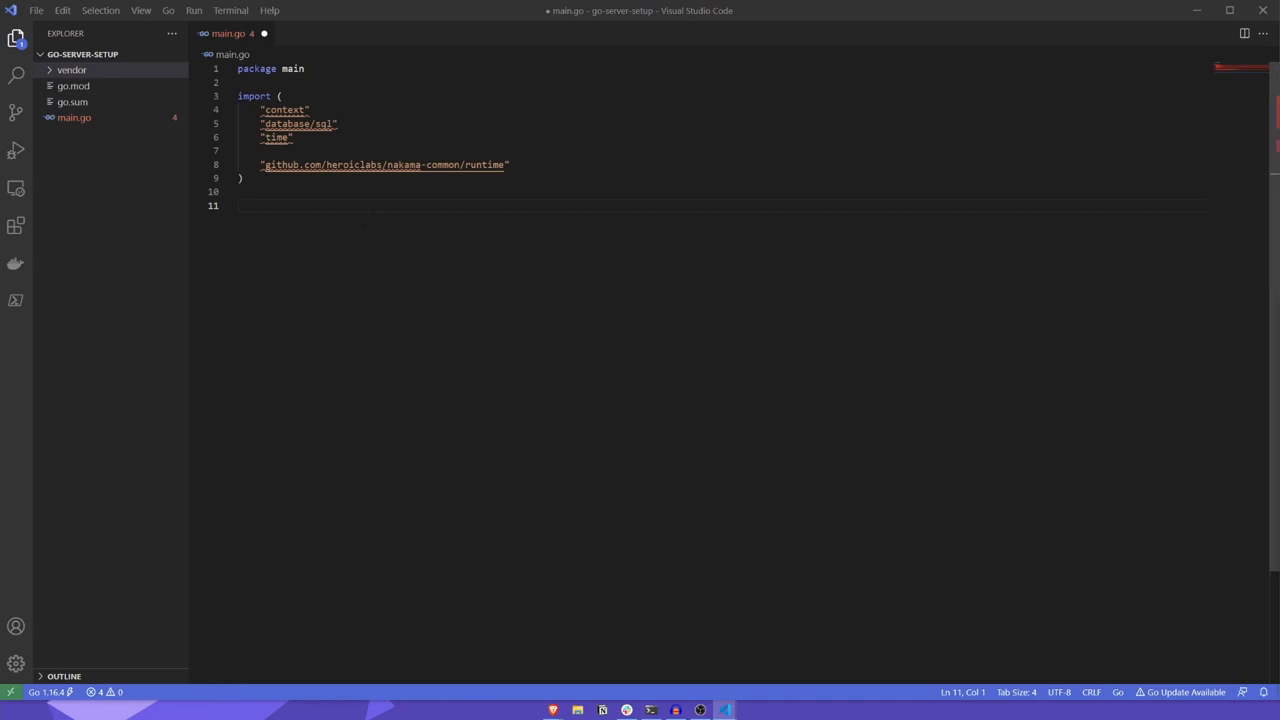
Begin func InitModule with ctx context.Context and logger runtime.Logger parameters
type("func")
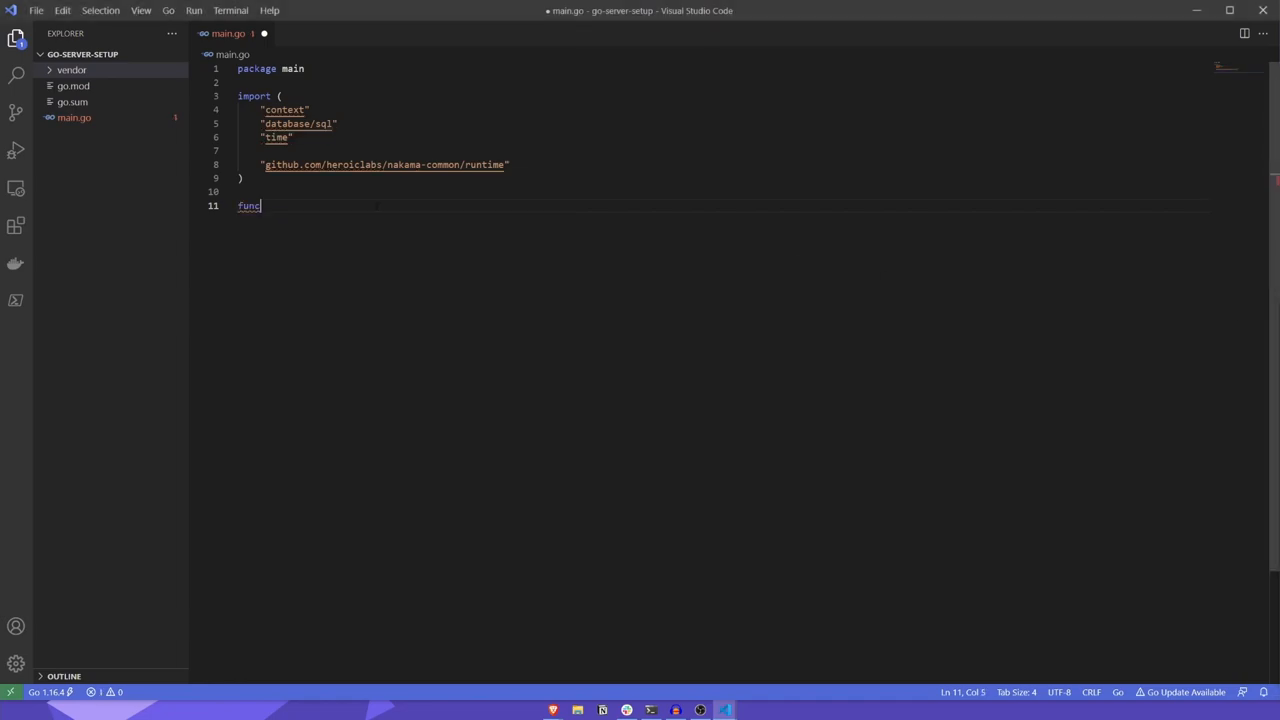
type("InitModule")
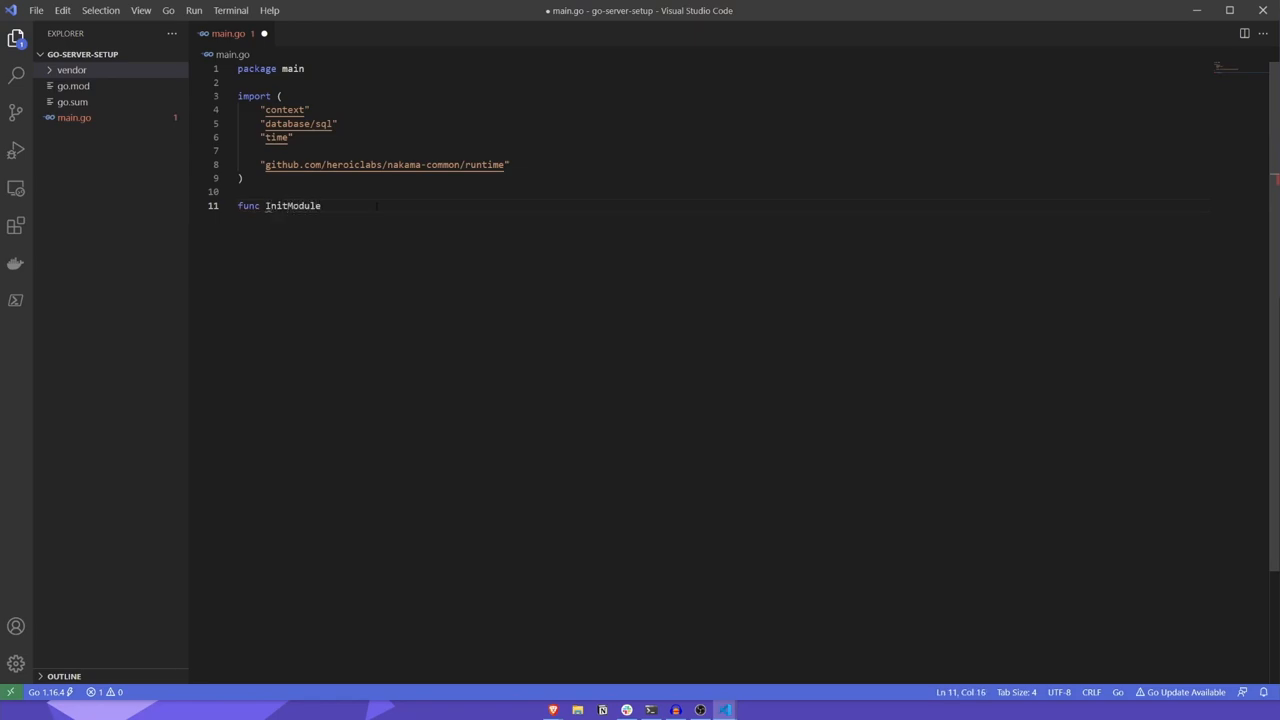
type("(ctx")
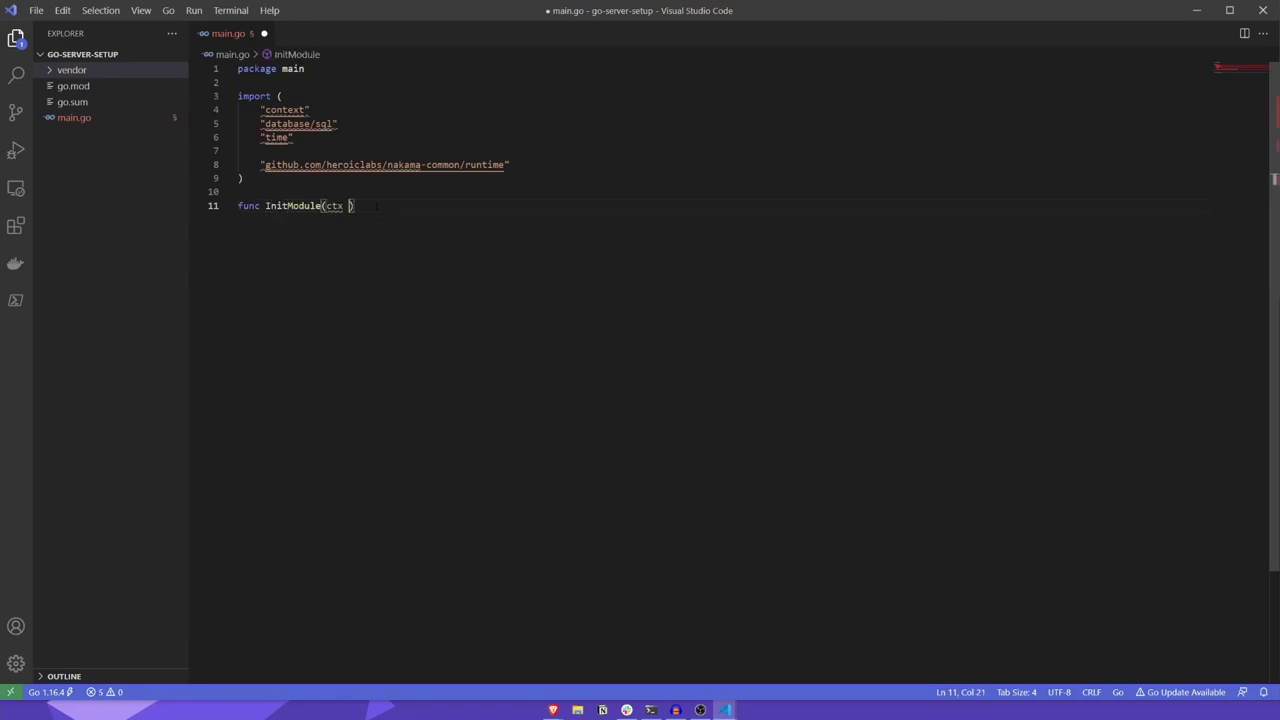
type("context.Context")
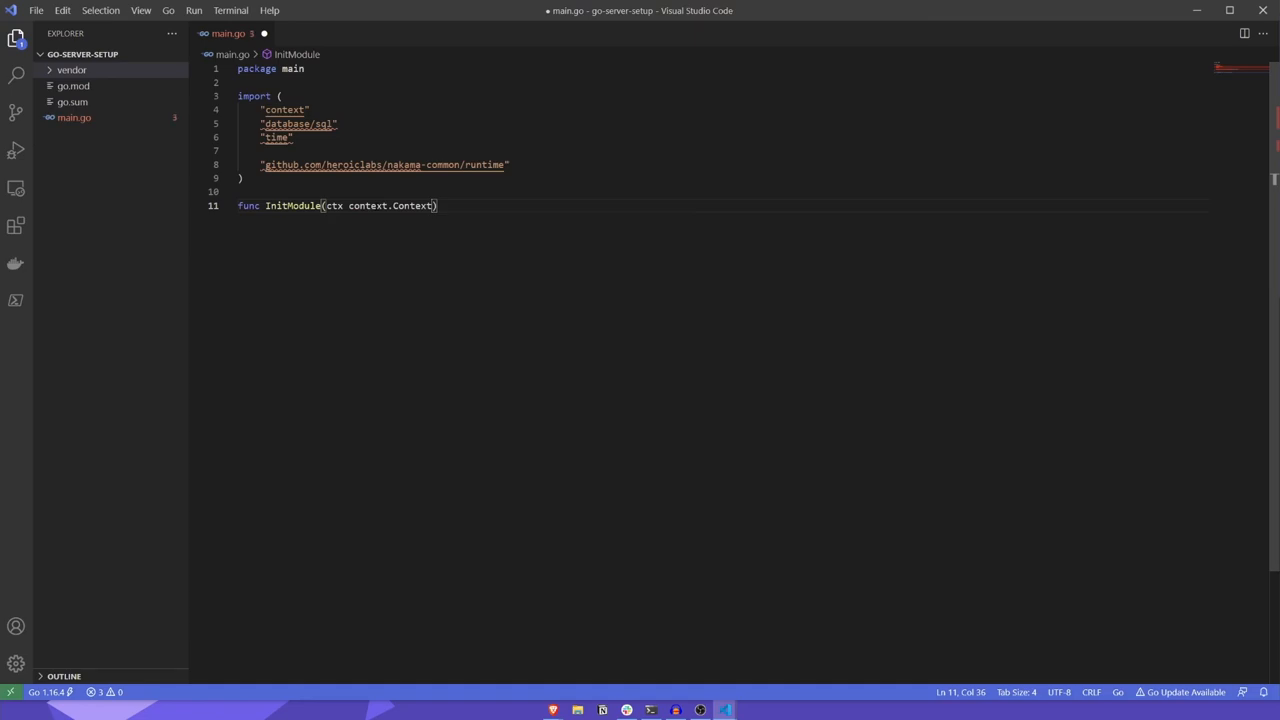
type("\", \"")
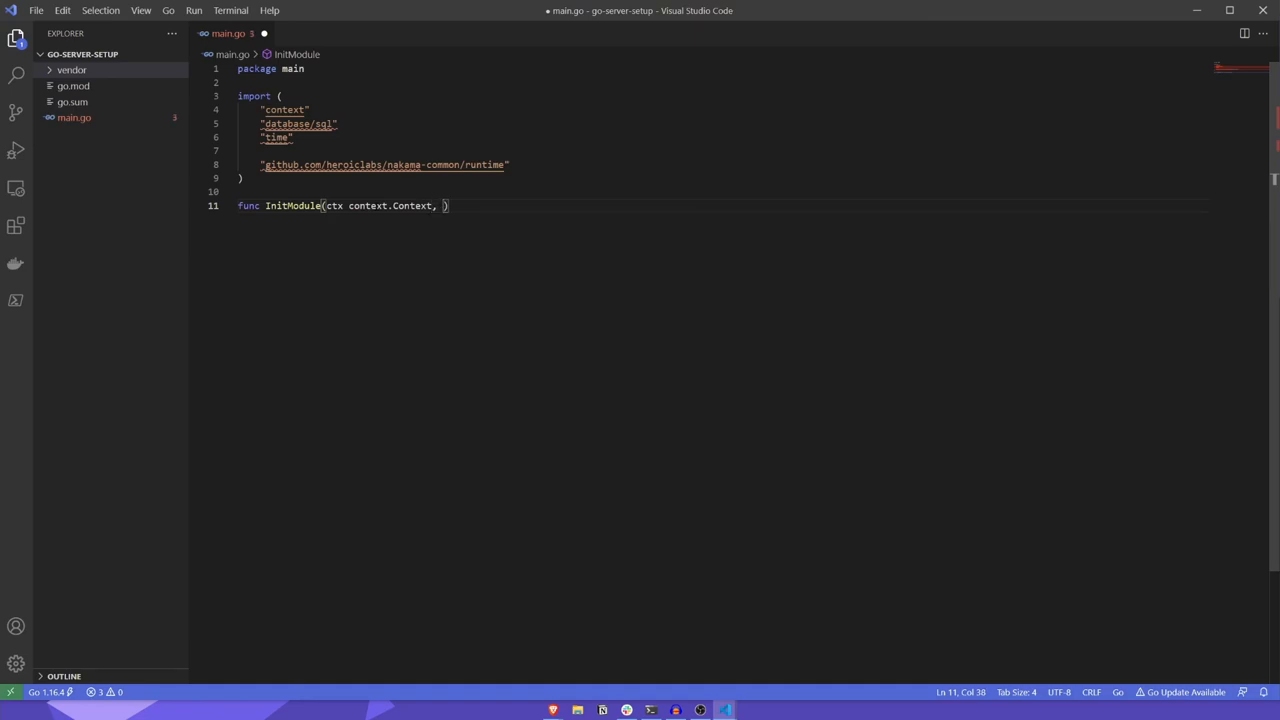
type("logger")
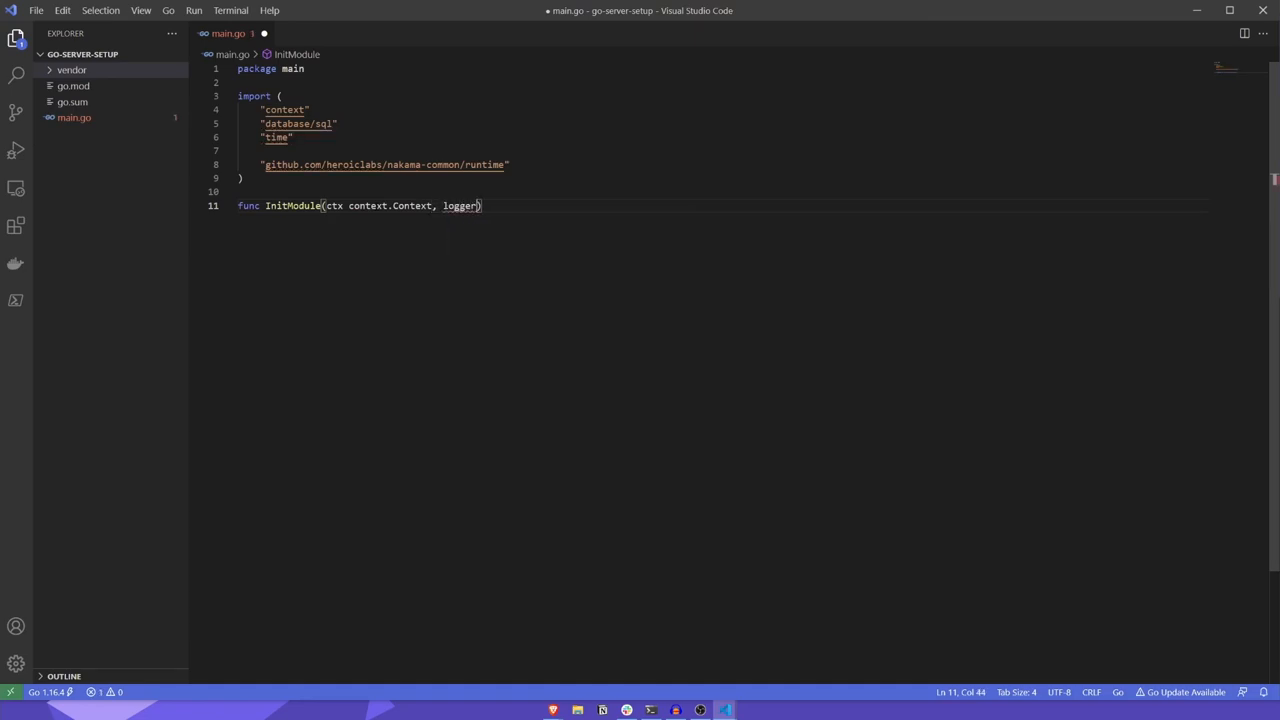
type("runtime")
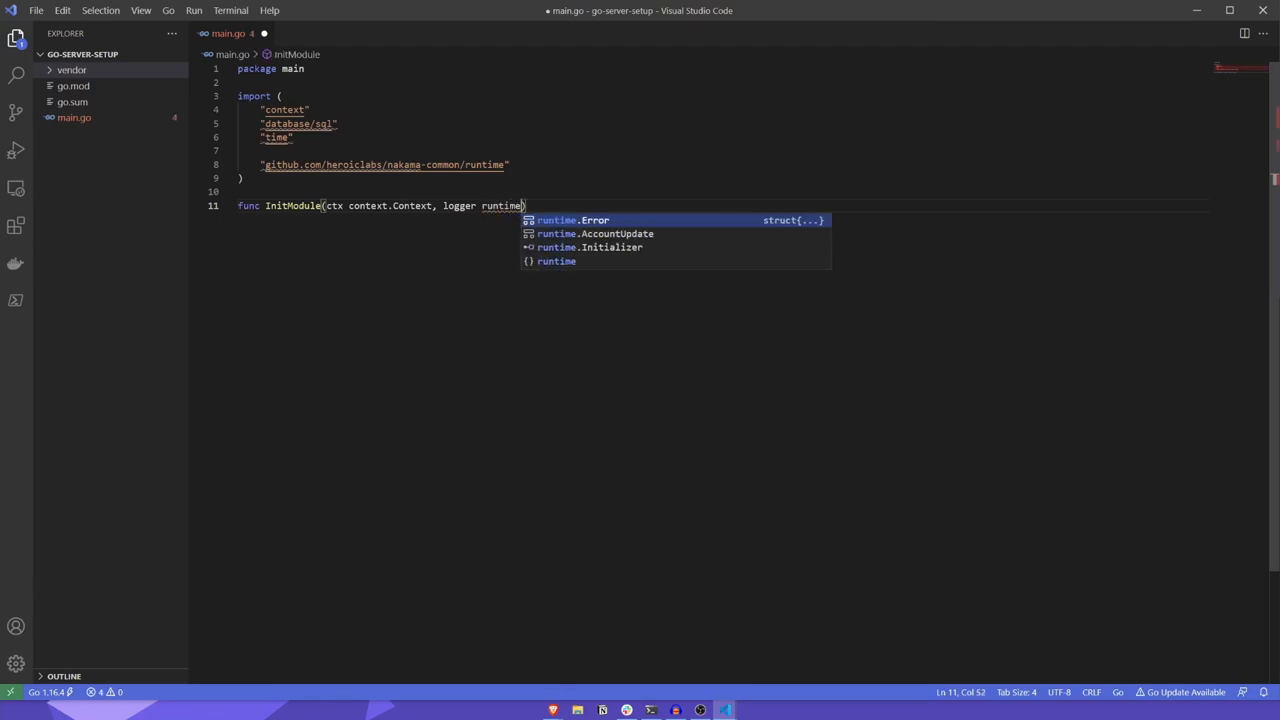
type(".Logger")
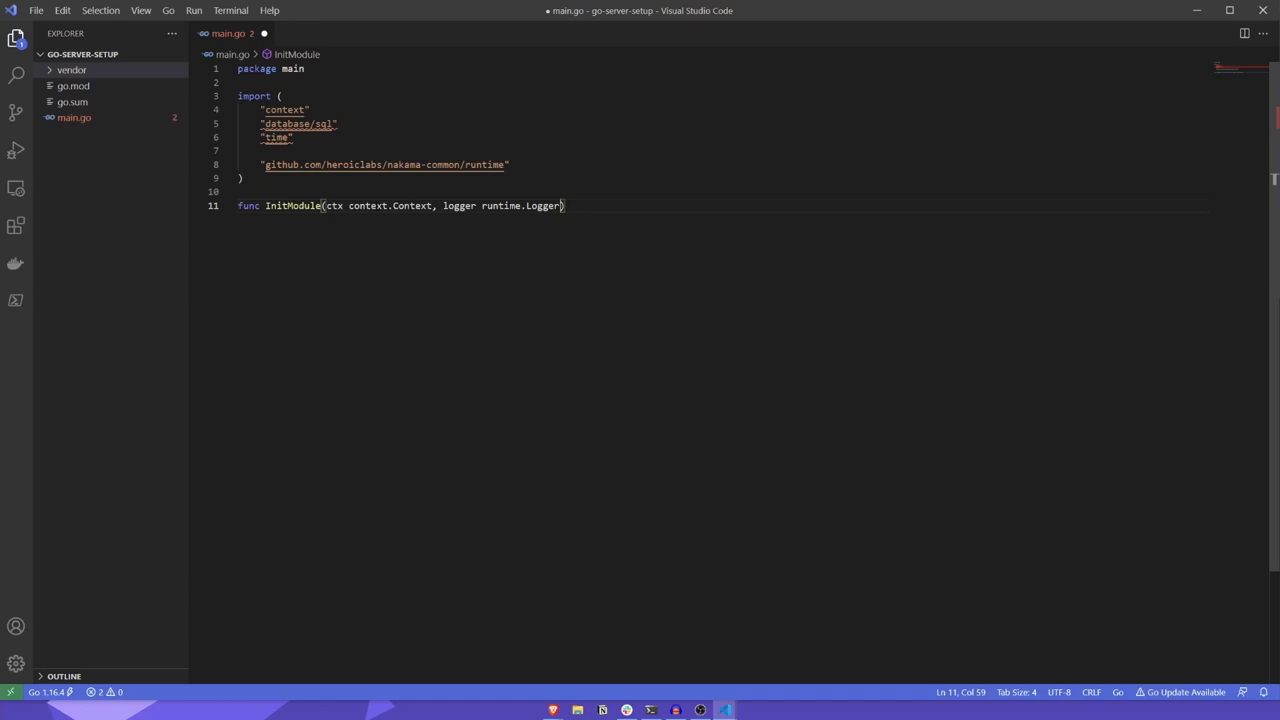
Add db *sql.DB, nk runtime.NakamaModule and initializer runtime.Initializer parameters
type(", db *")
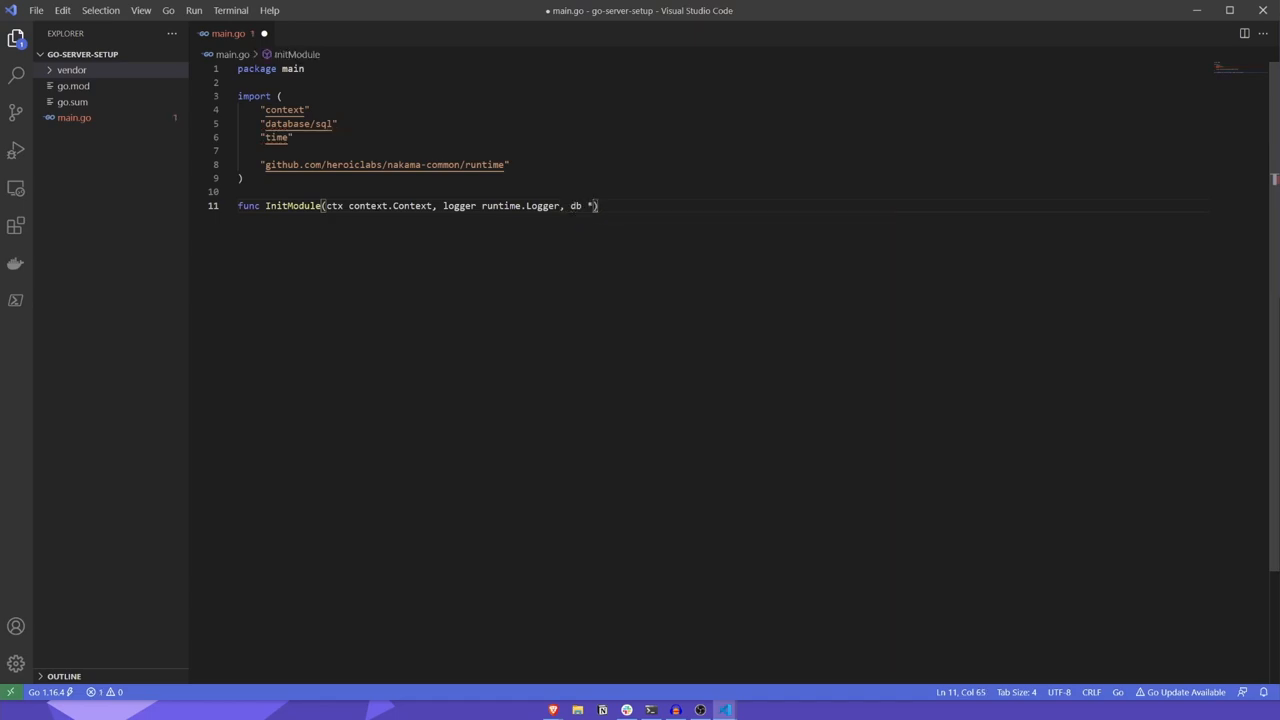
type("sql.DB")
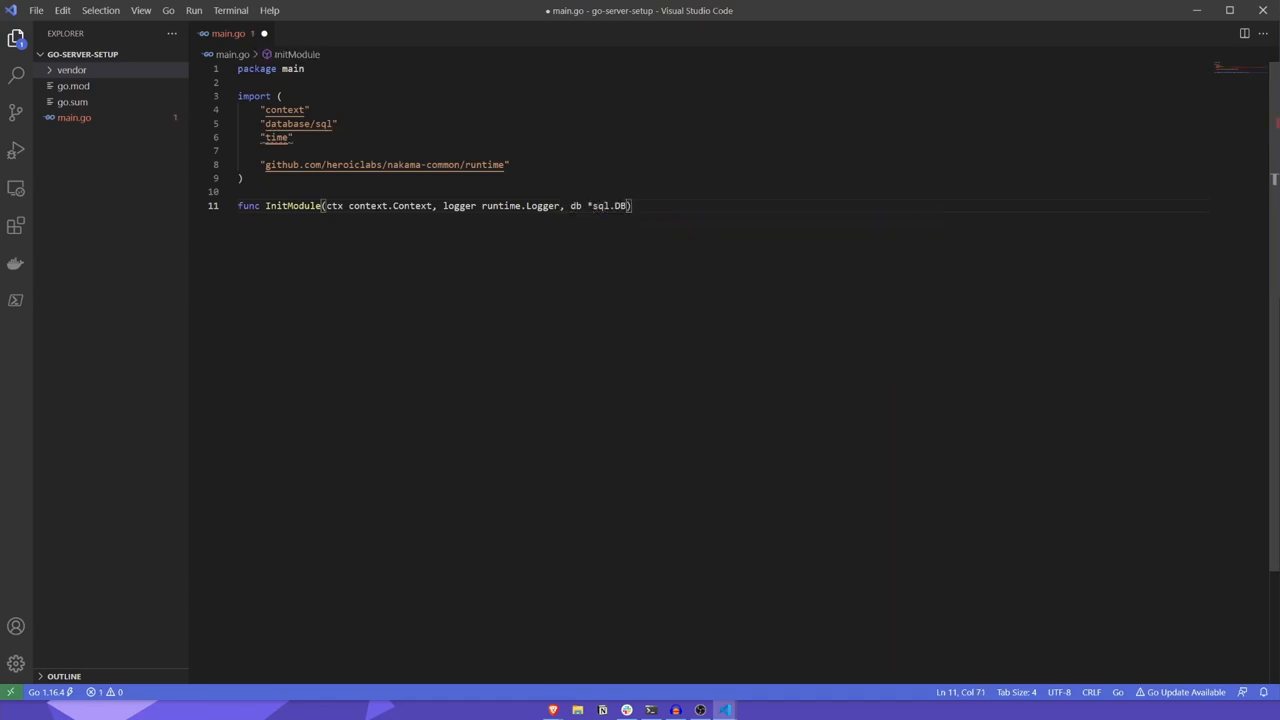
type(", nk")
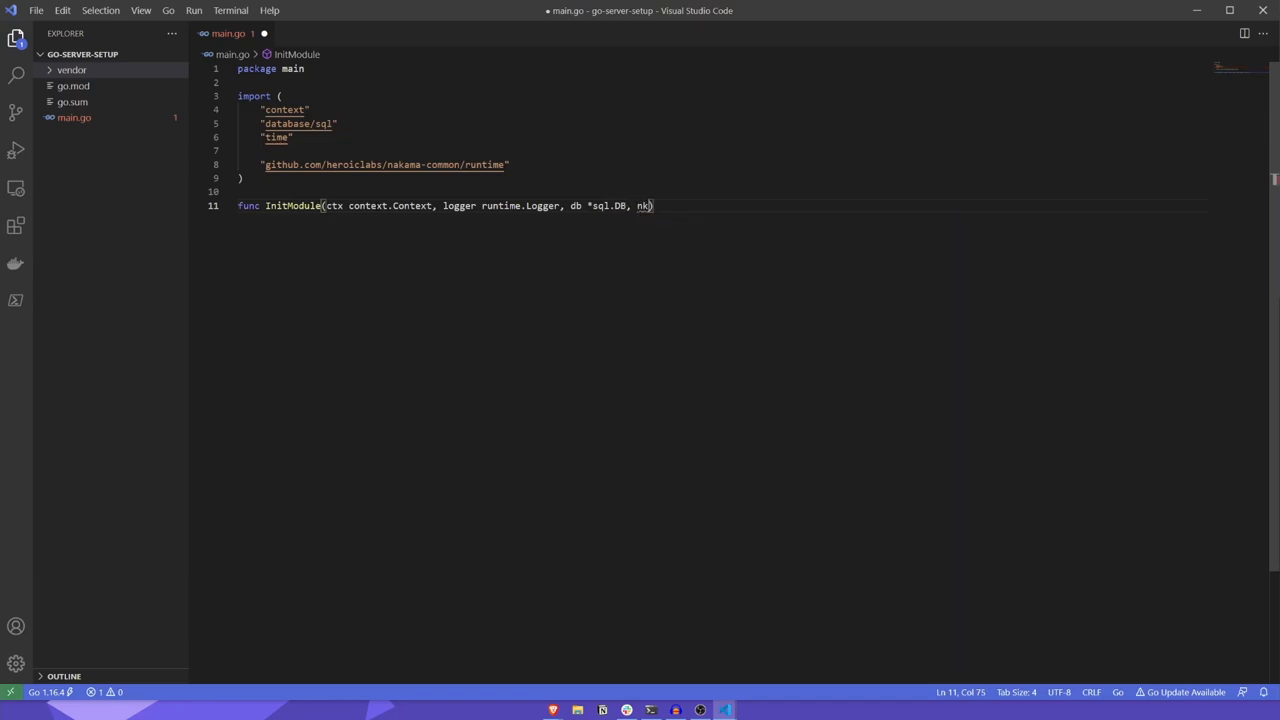
type("runtime.n")
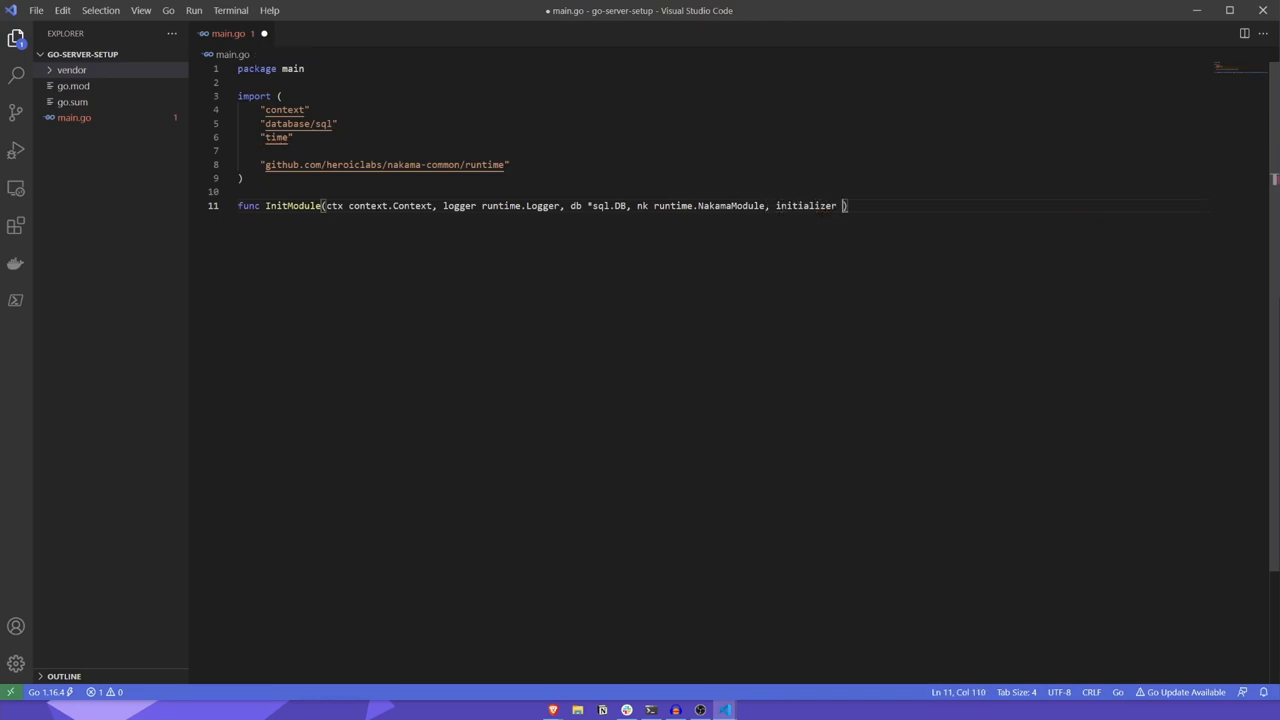
type("runtime.Initializer)")
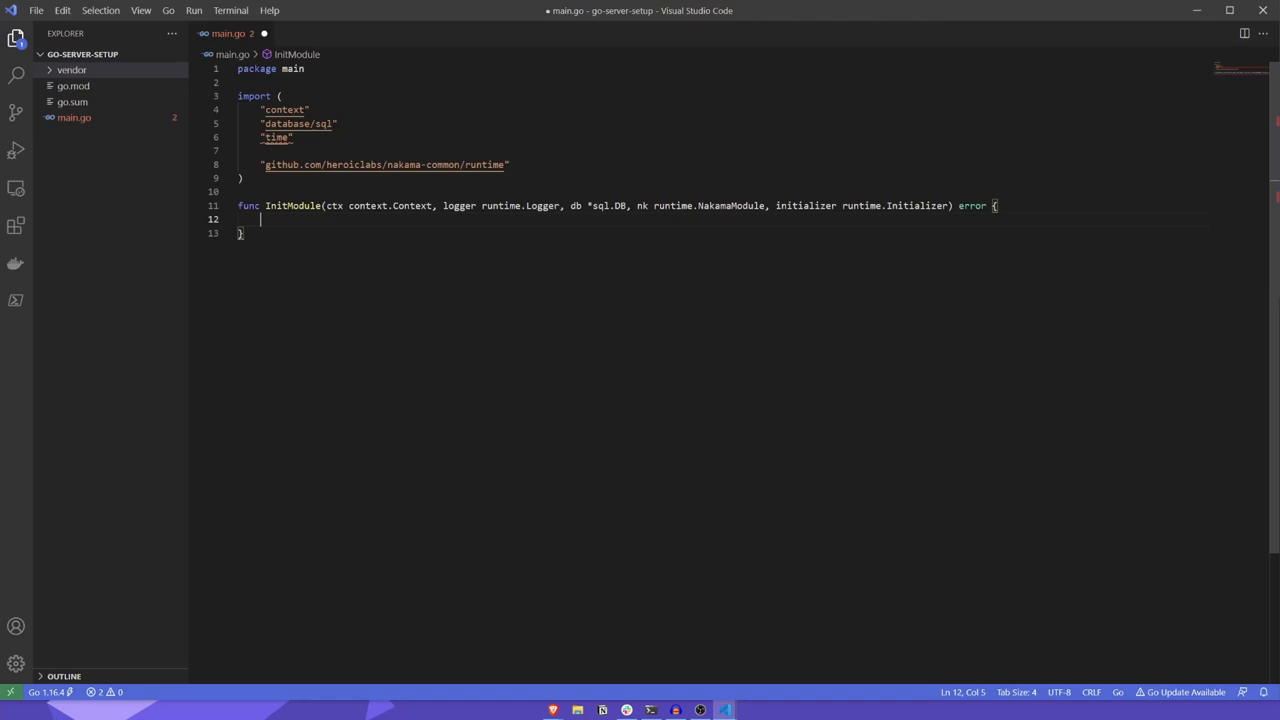
Record initStart := time.Now() and log time.Since(initStart).Milliseconds() with logger.Info
type("init")
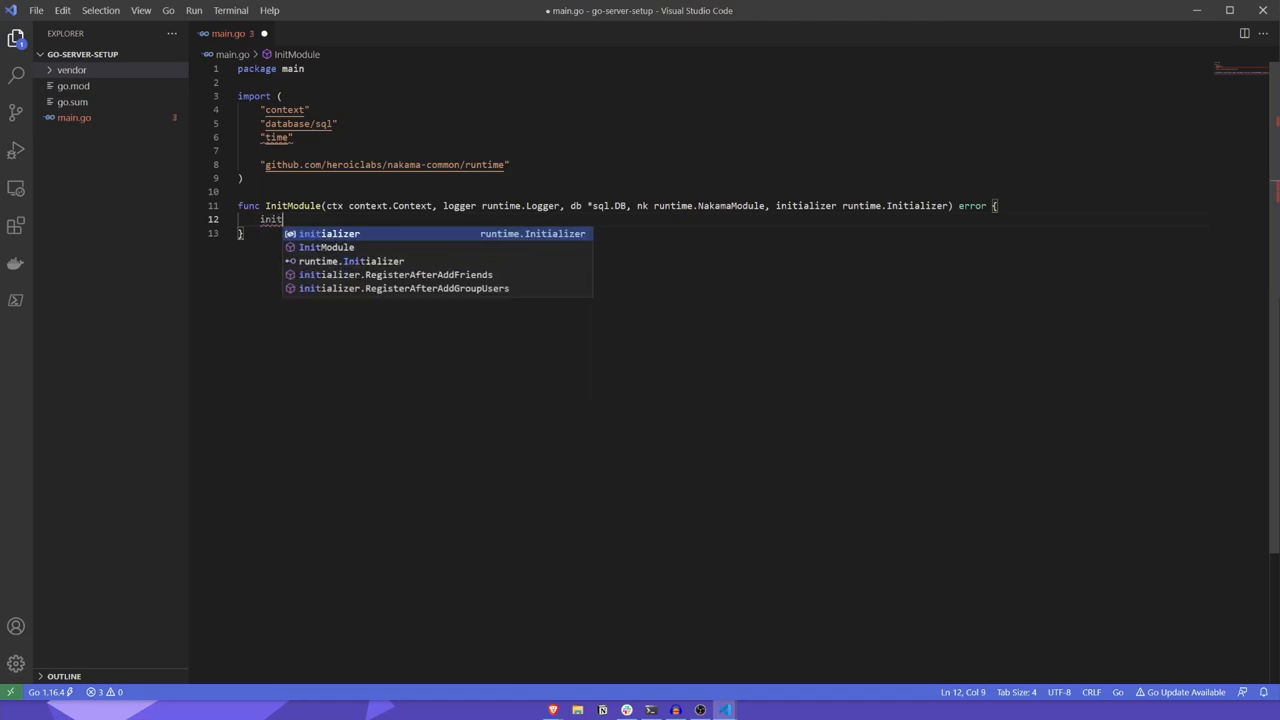
type("Start :=")
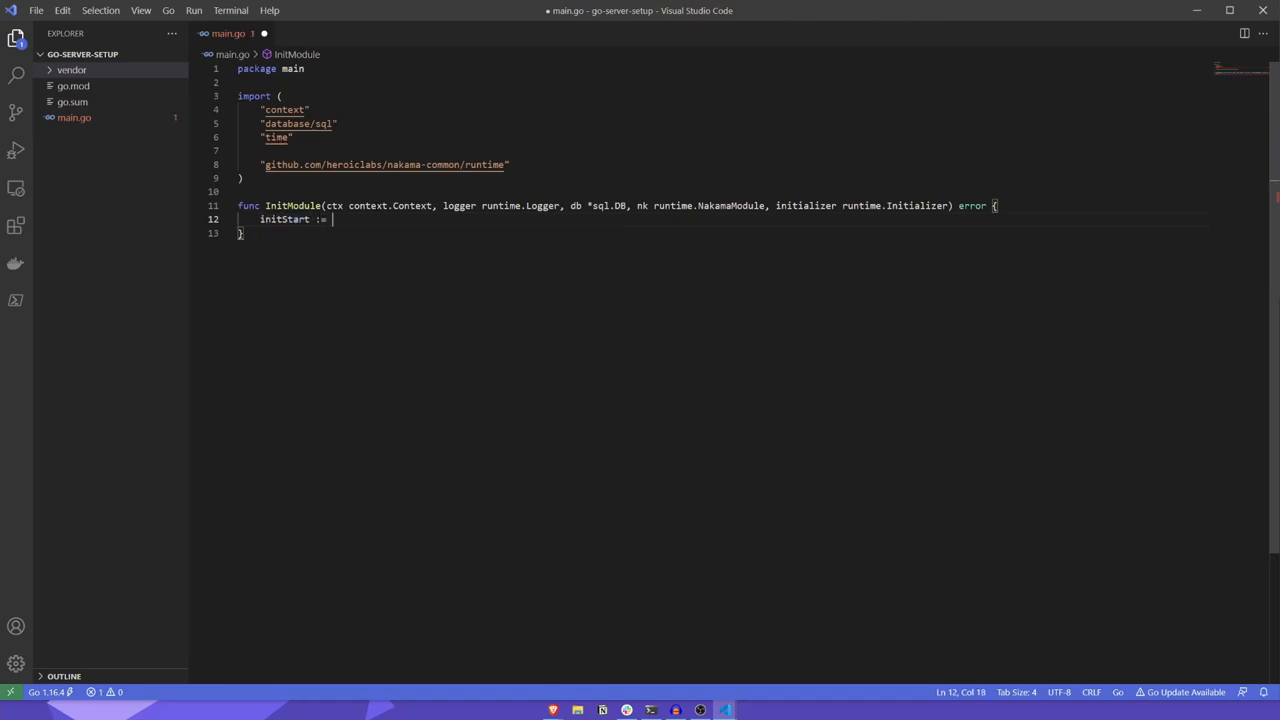
type("time.Now()")
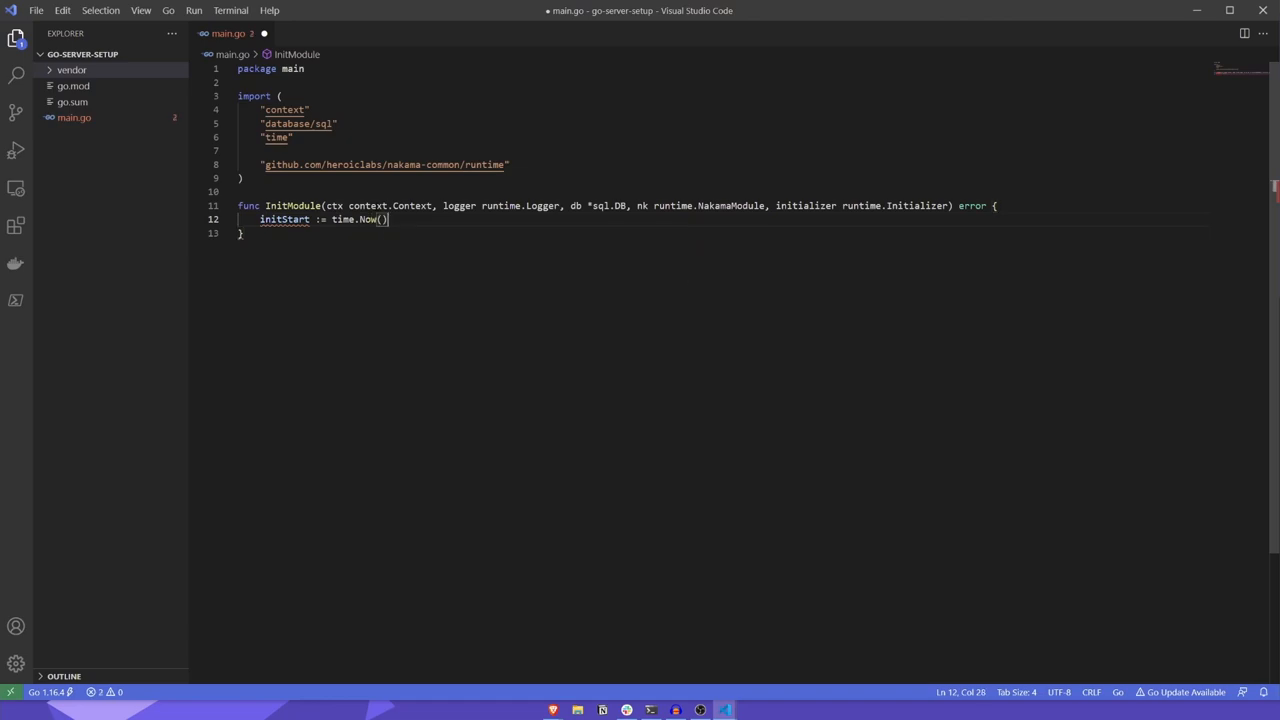
type("logger.Info(\"Module loaded in %dms\",")
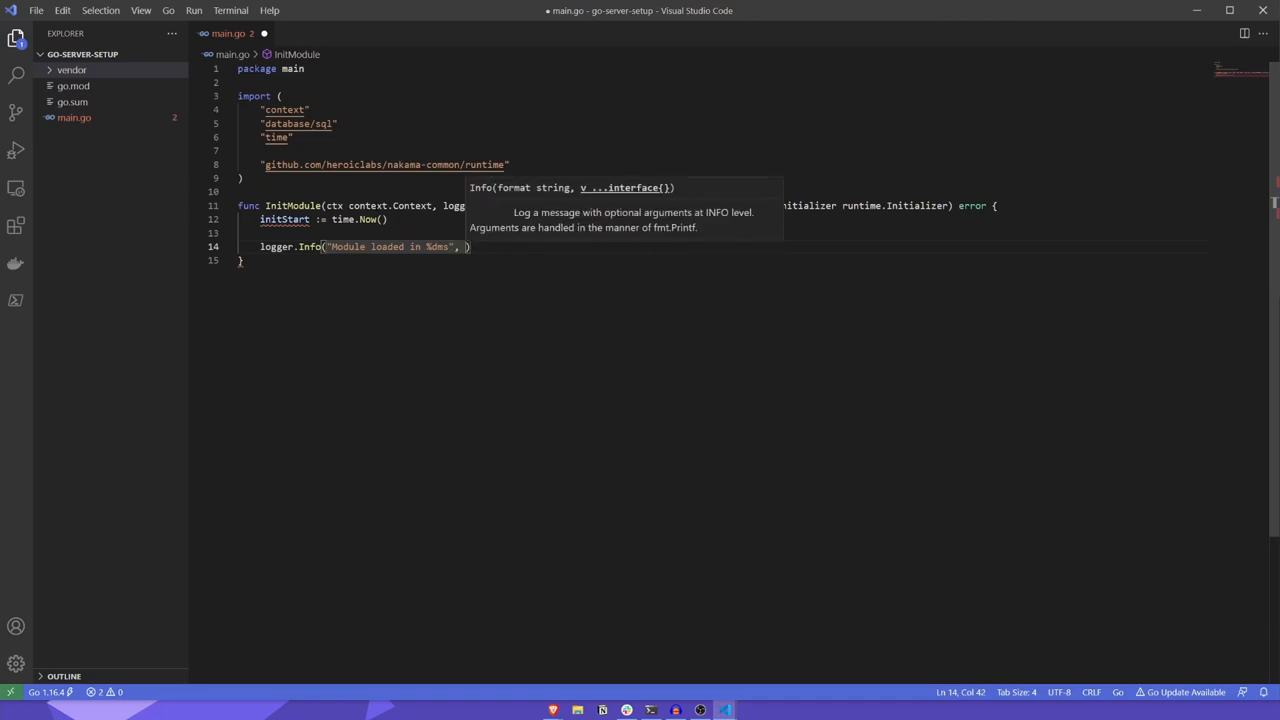
type("time.Since(")
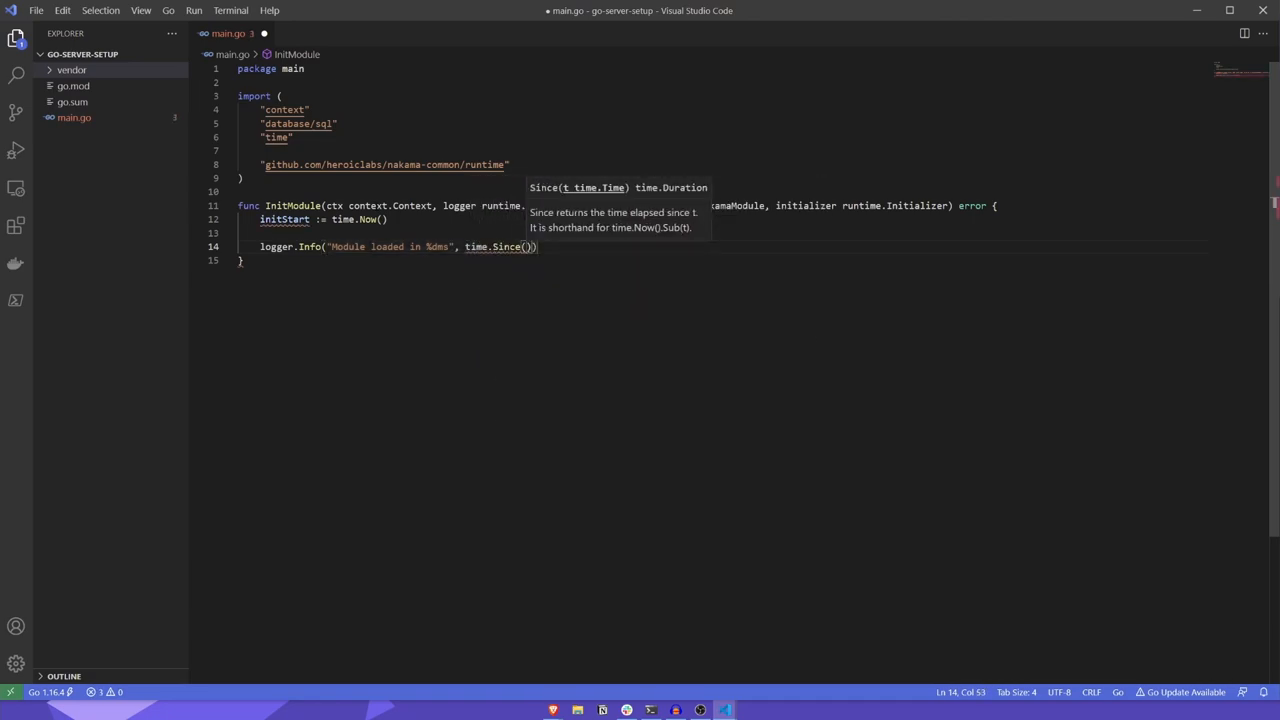
type("initStart).")
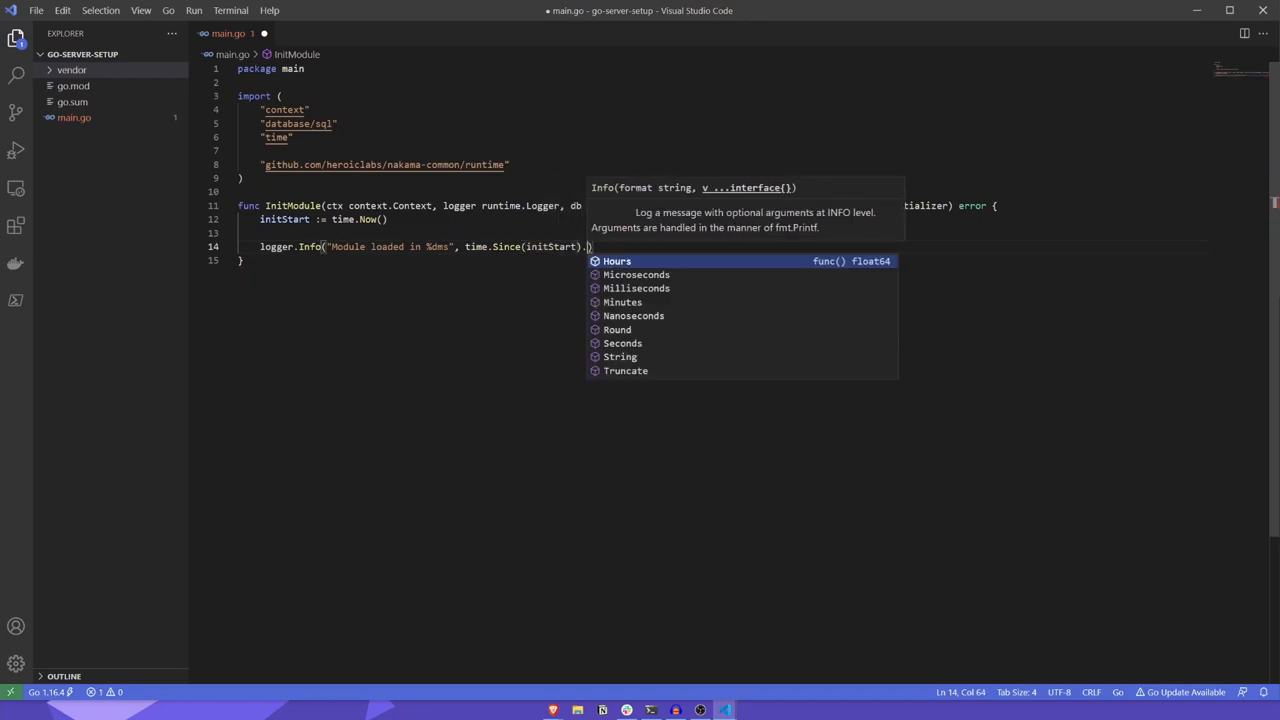
left_click(634, 288)
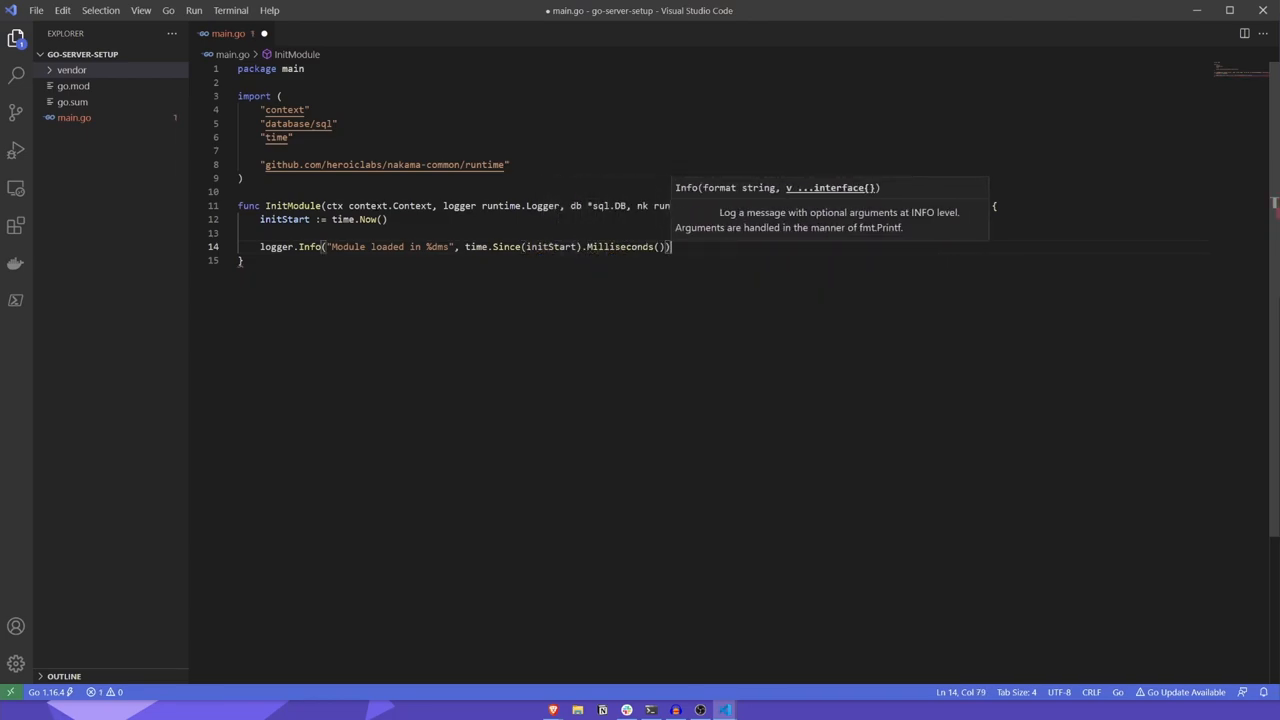
Return nil, save main.go, and expand the vendor folder in Explorer
type("return")
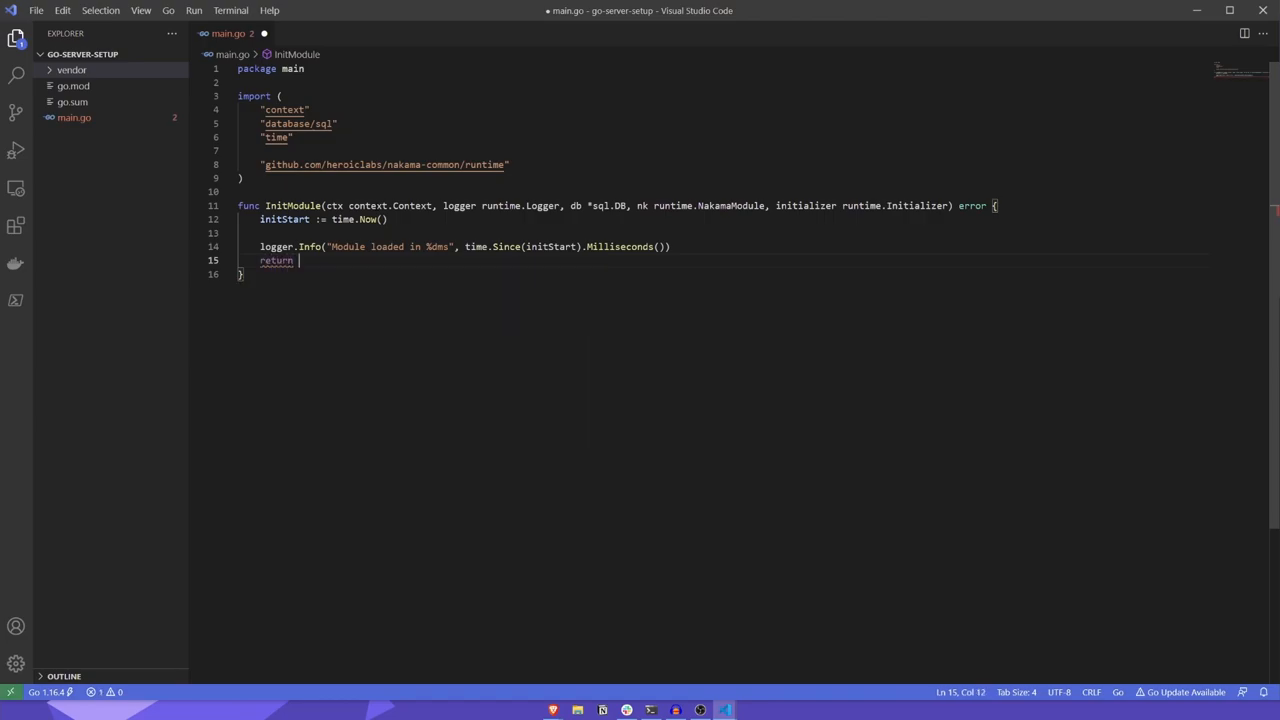
type("nil")
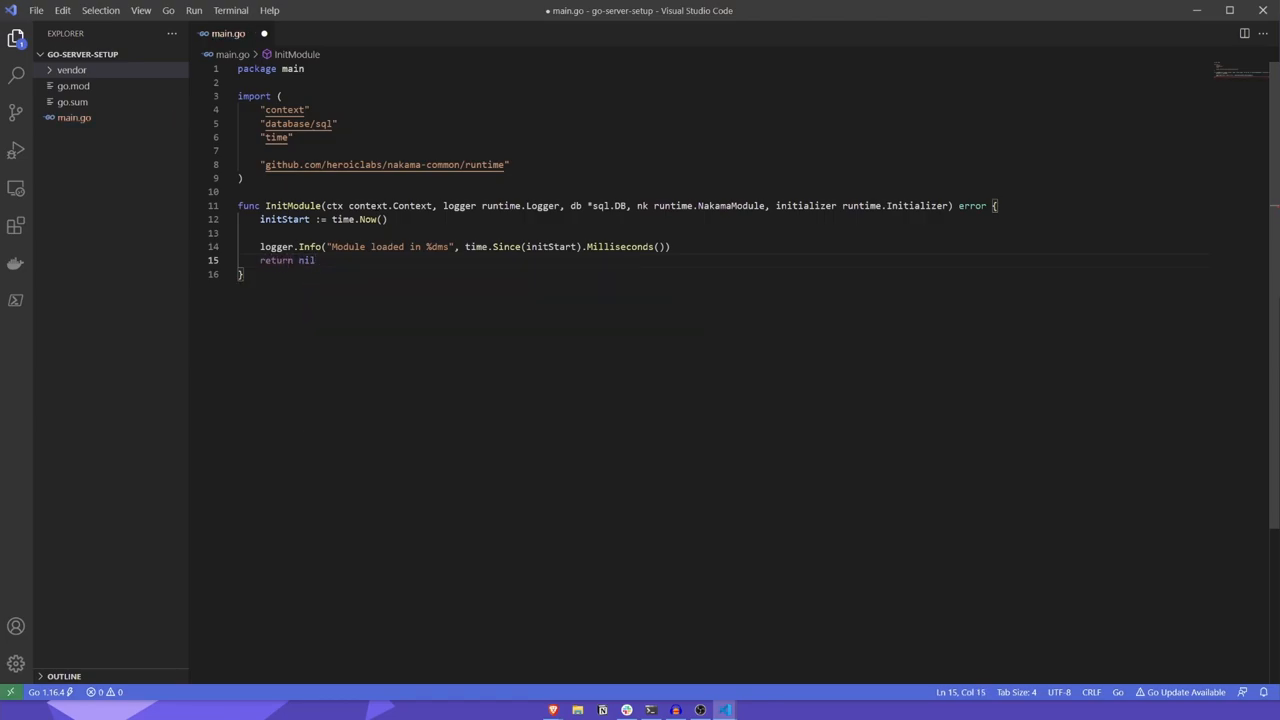
key("Ctrl+s")
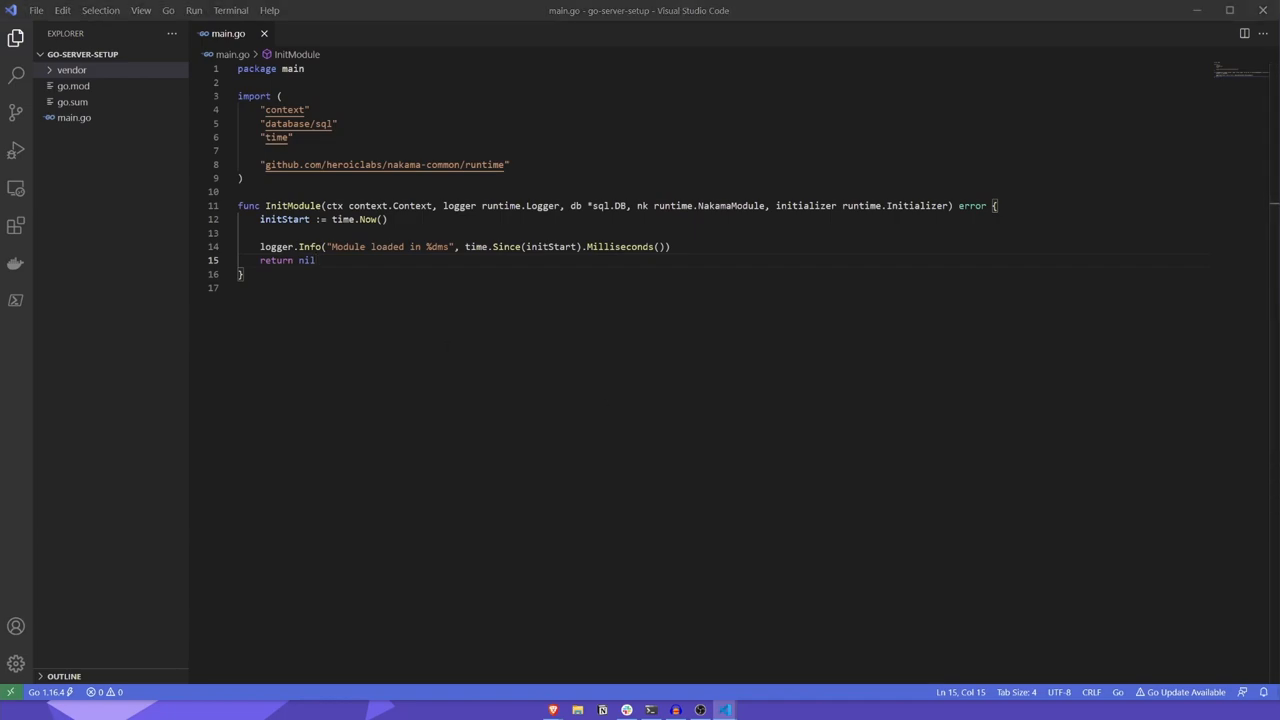
left_click(72, 71)
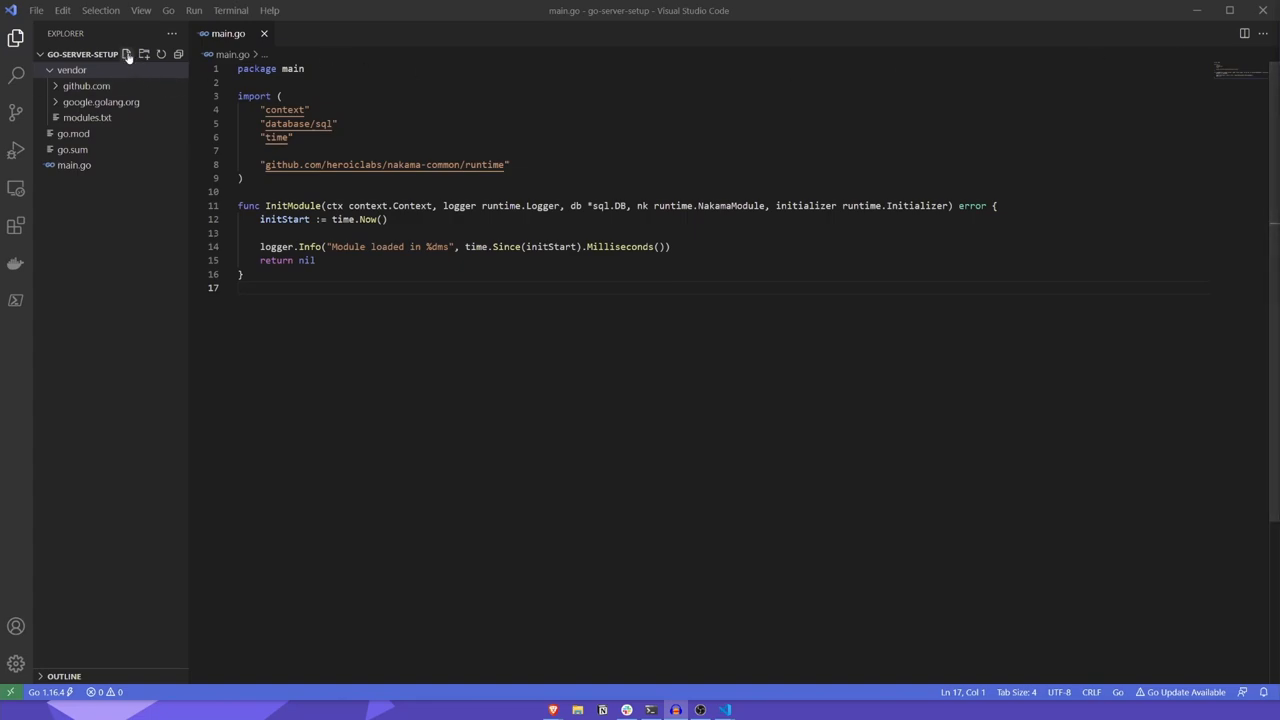
Create healthcheck.go with package main, an import block and a HealthcheckResponse struct
left_click(70, 71)
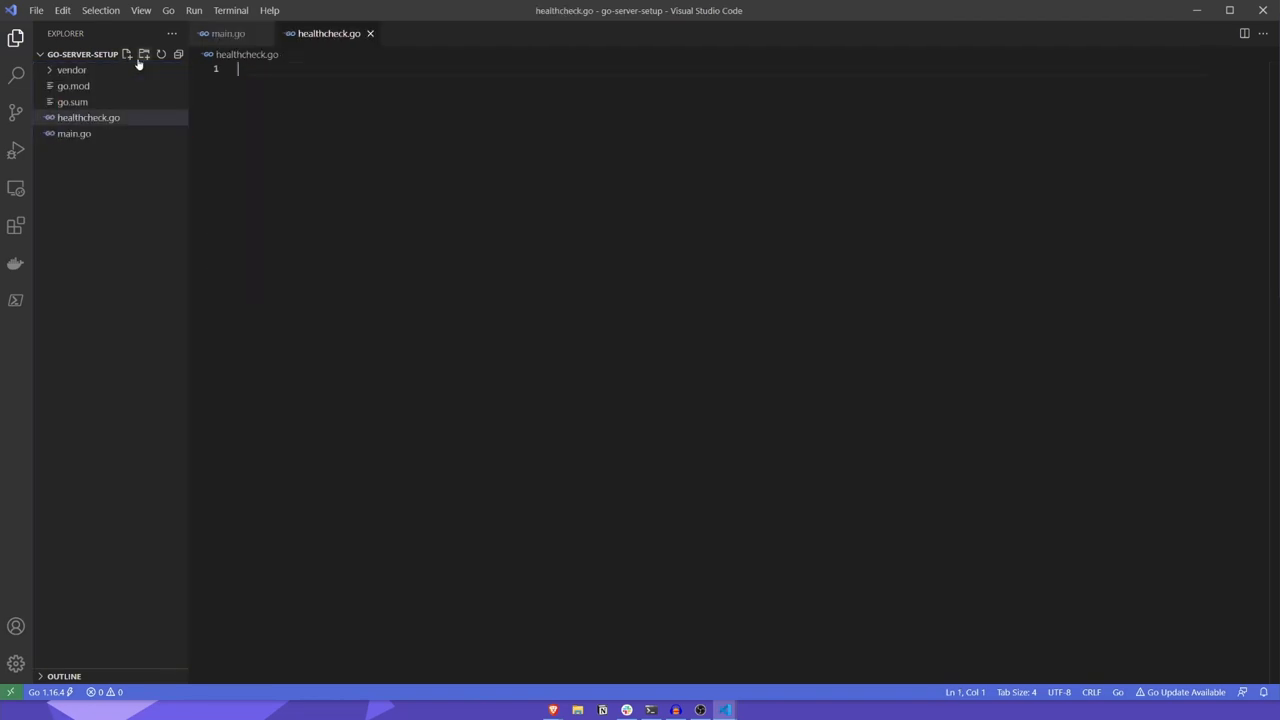
type("package main")
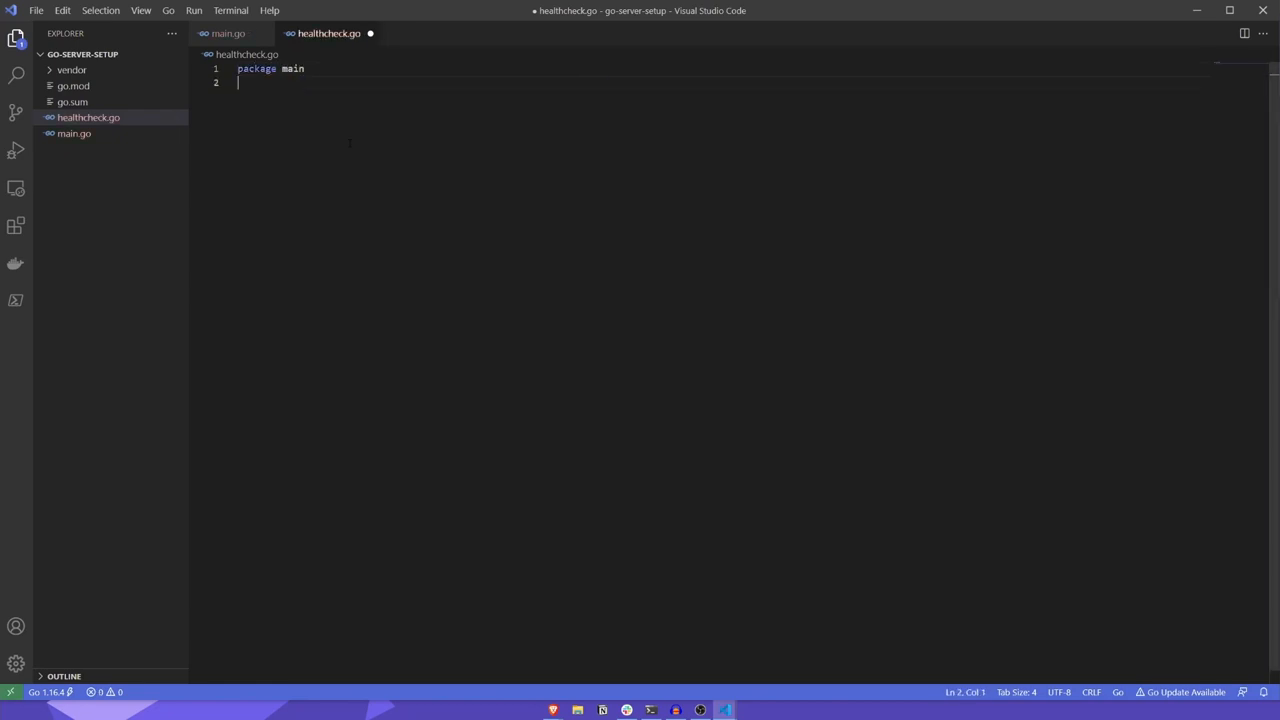
type("import (")
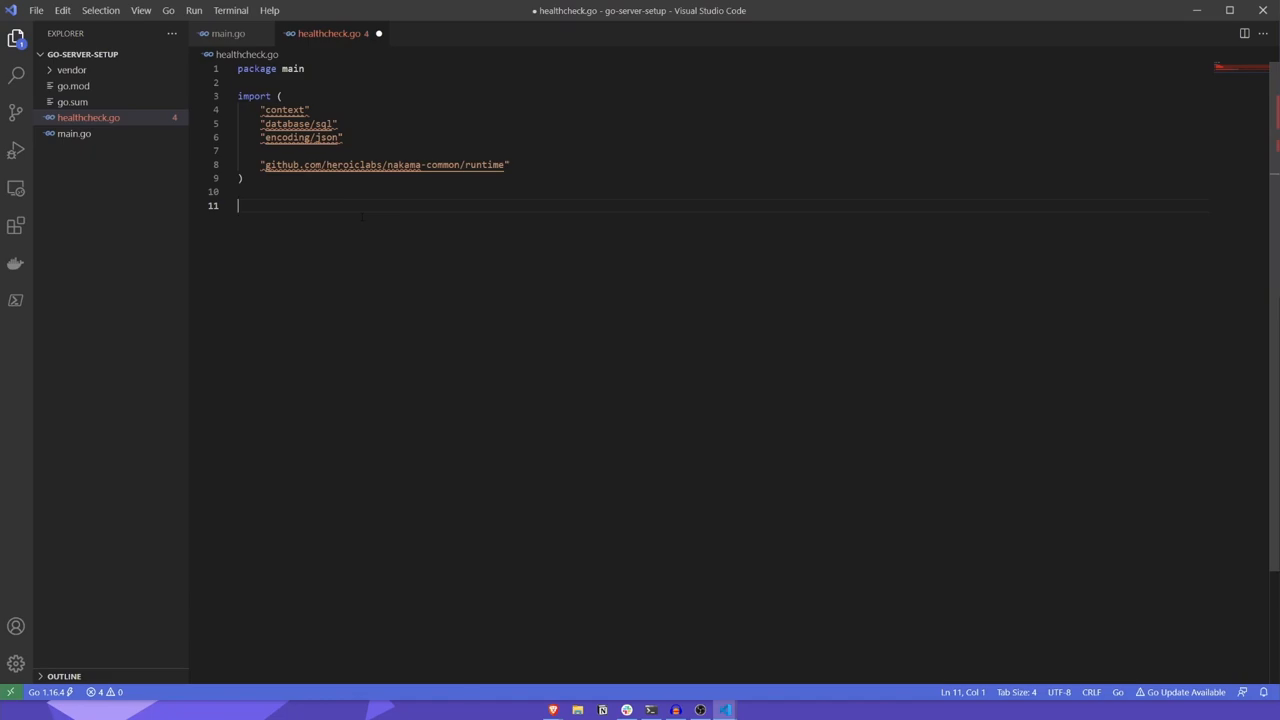
type("type Healthcheck")
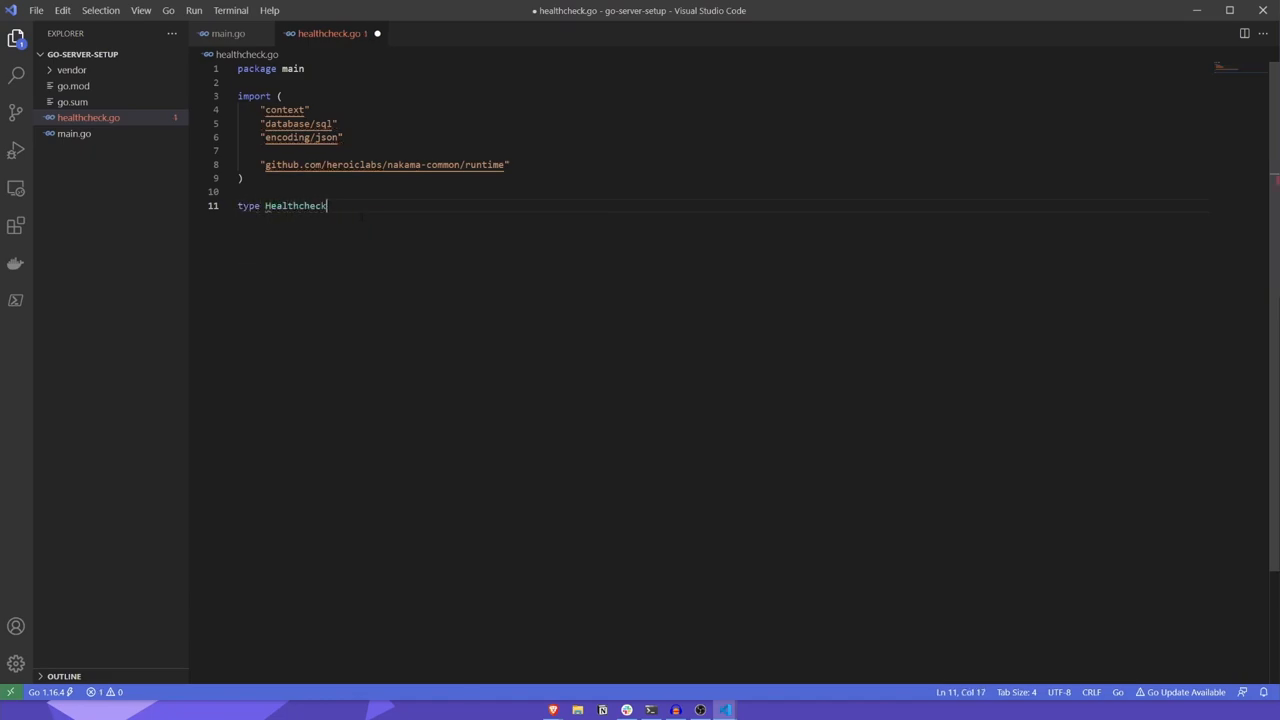
type("Response struct {")
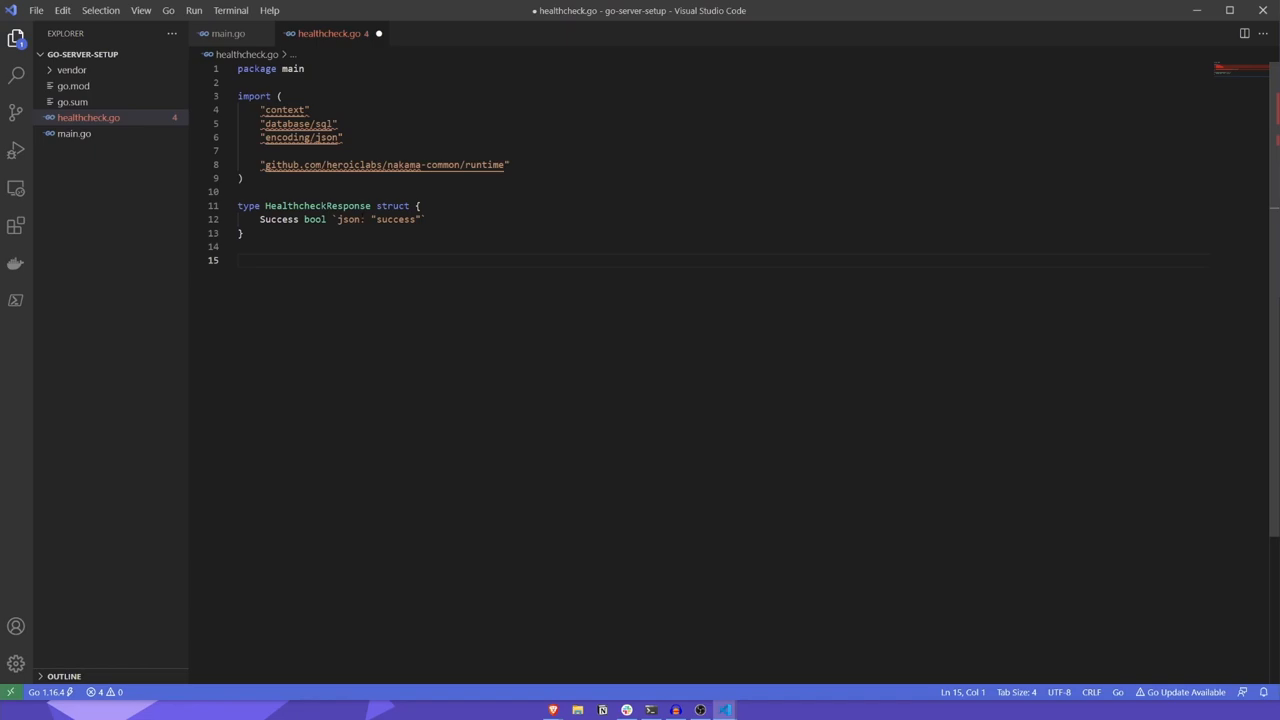
Declare RpcHealthcheck returning (string, error) and log a 'Healthcheck' debug message
type("func")
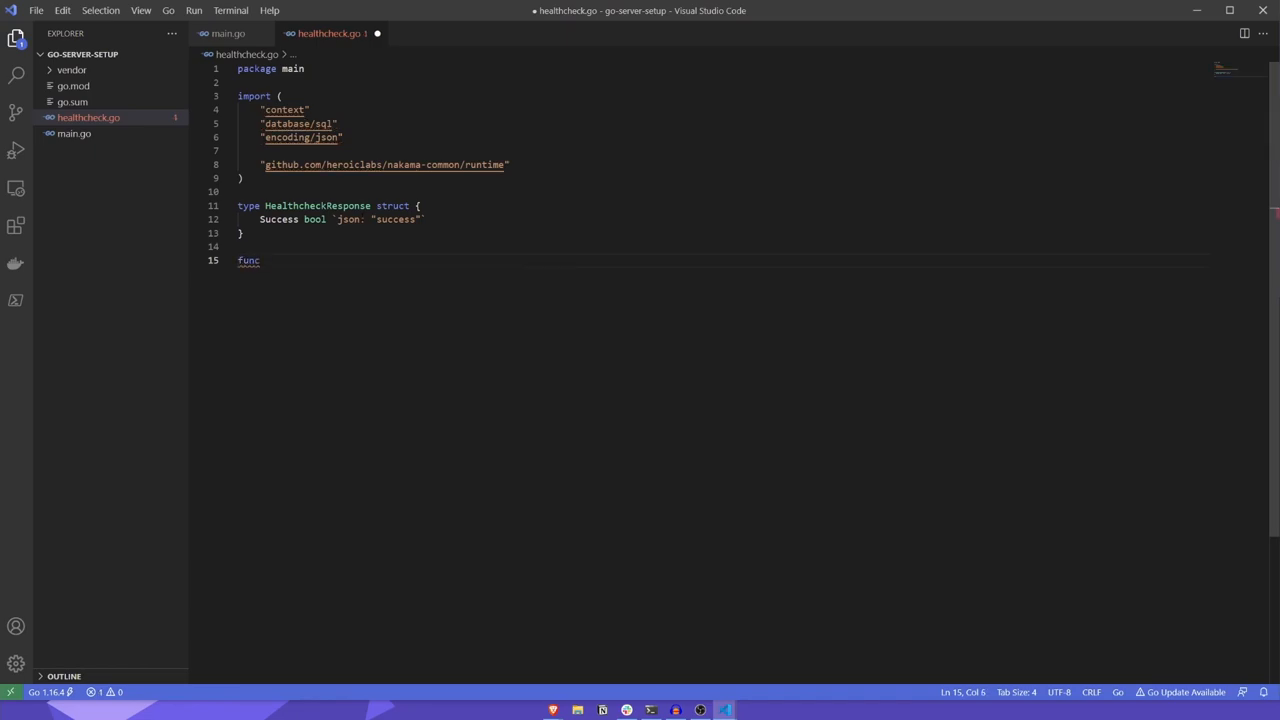
type("RpcHea")
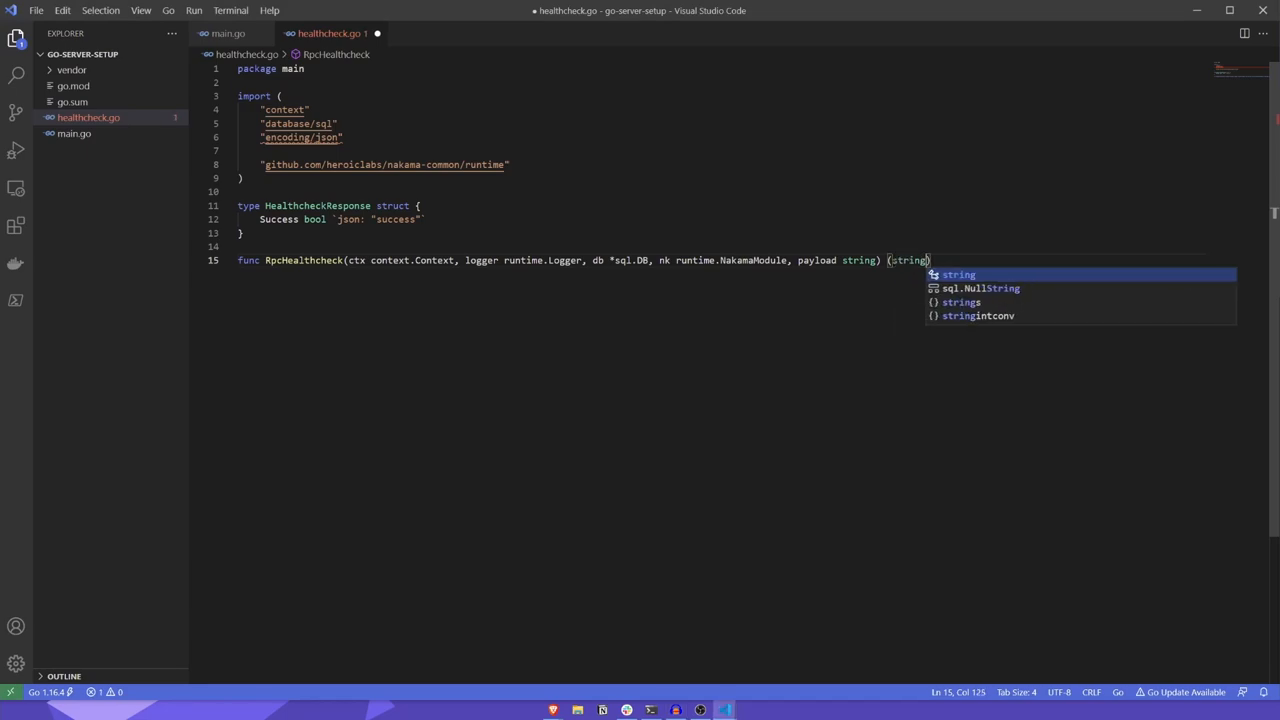
type(", error)")
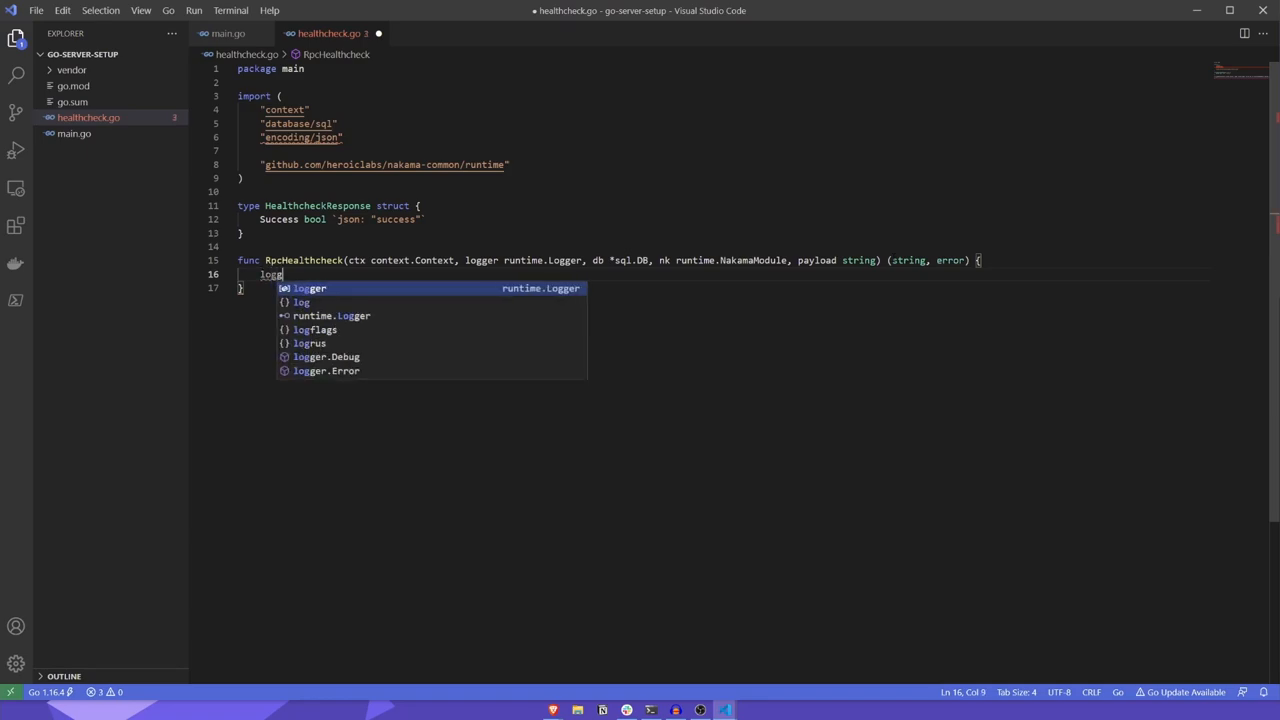
left_click(326, 357)
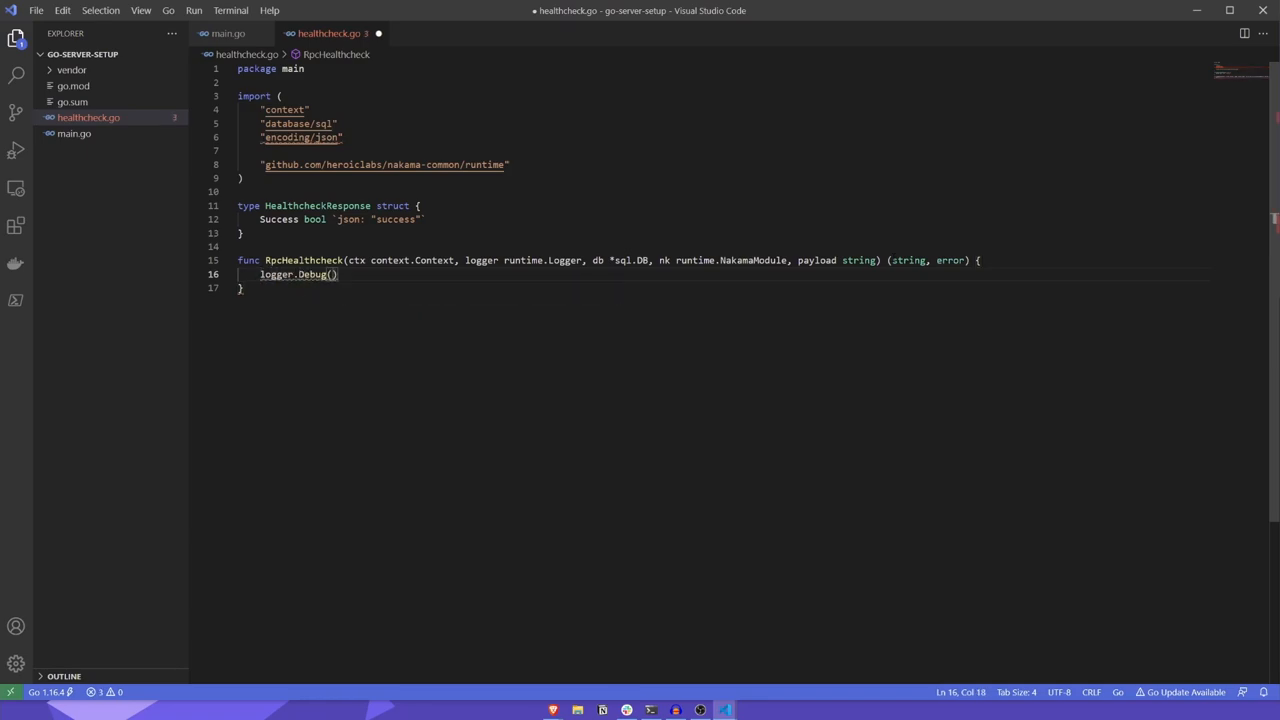
type("\"Healthcheck \"")
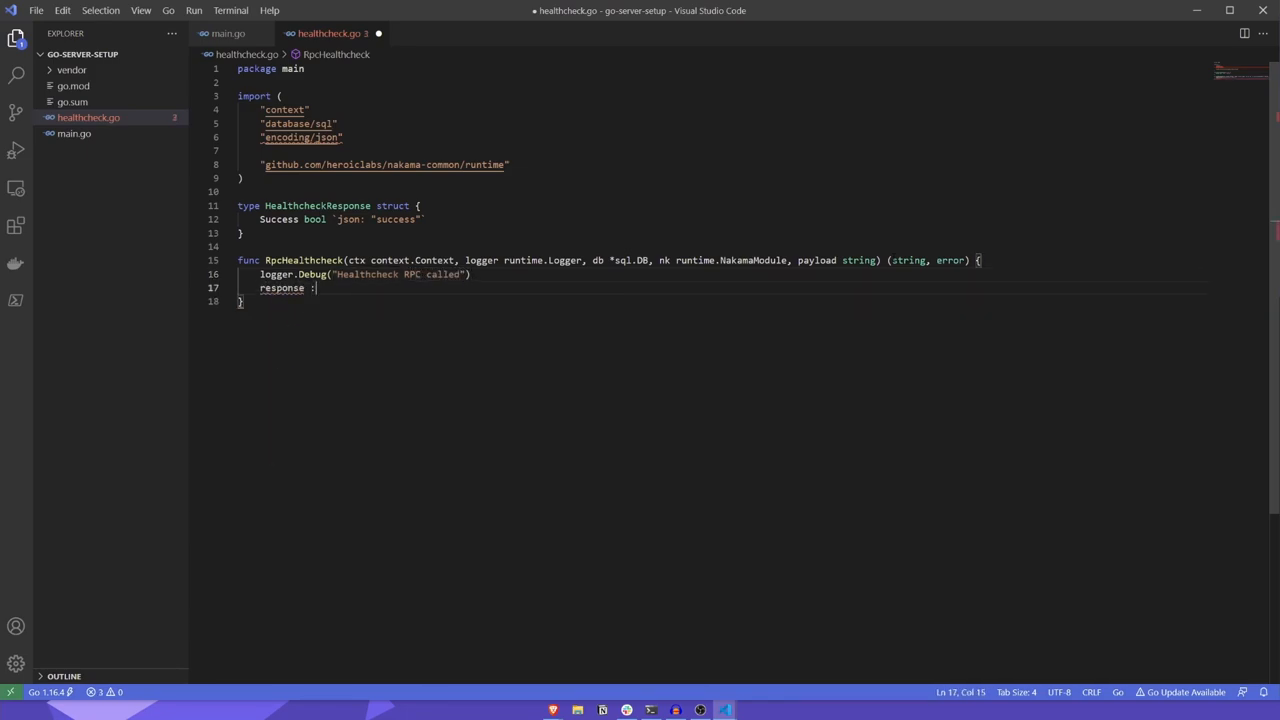
Marshal HealthcheckResponse{Success: true}, handle marshalling errors, and return string(out)
type("=")
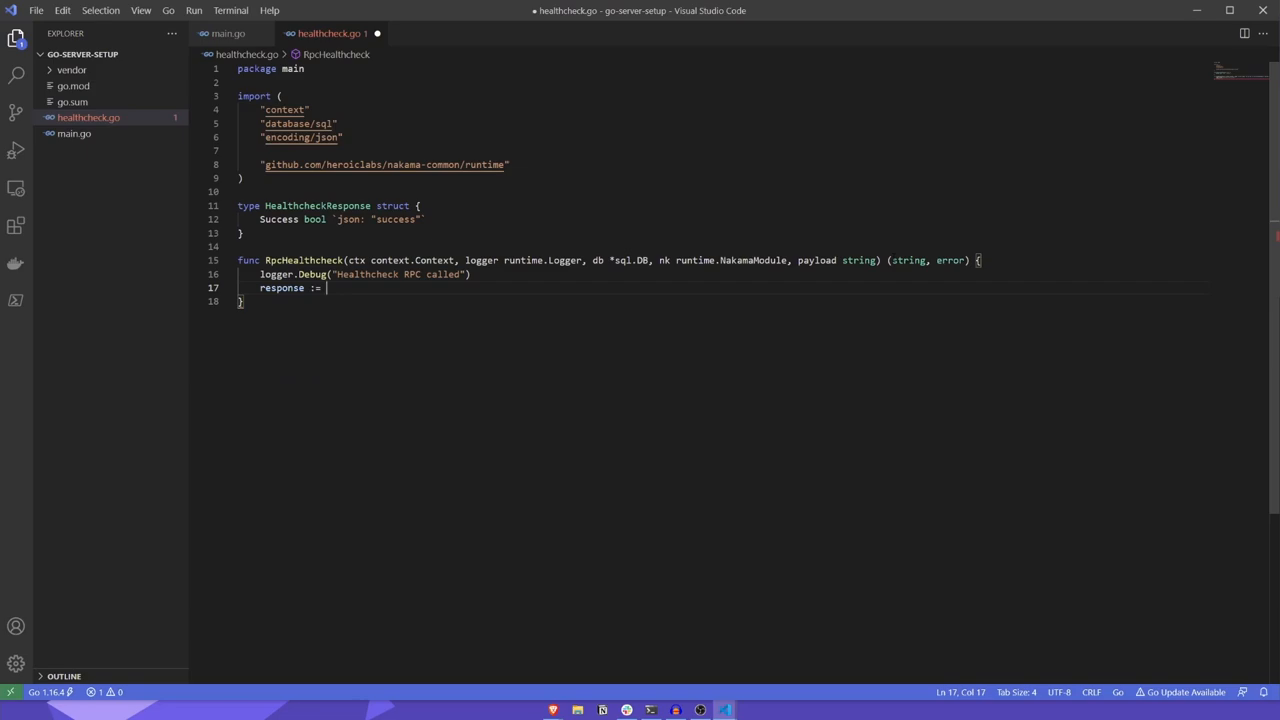
type("&HealthcheckResponse{}")
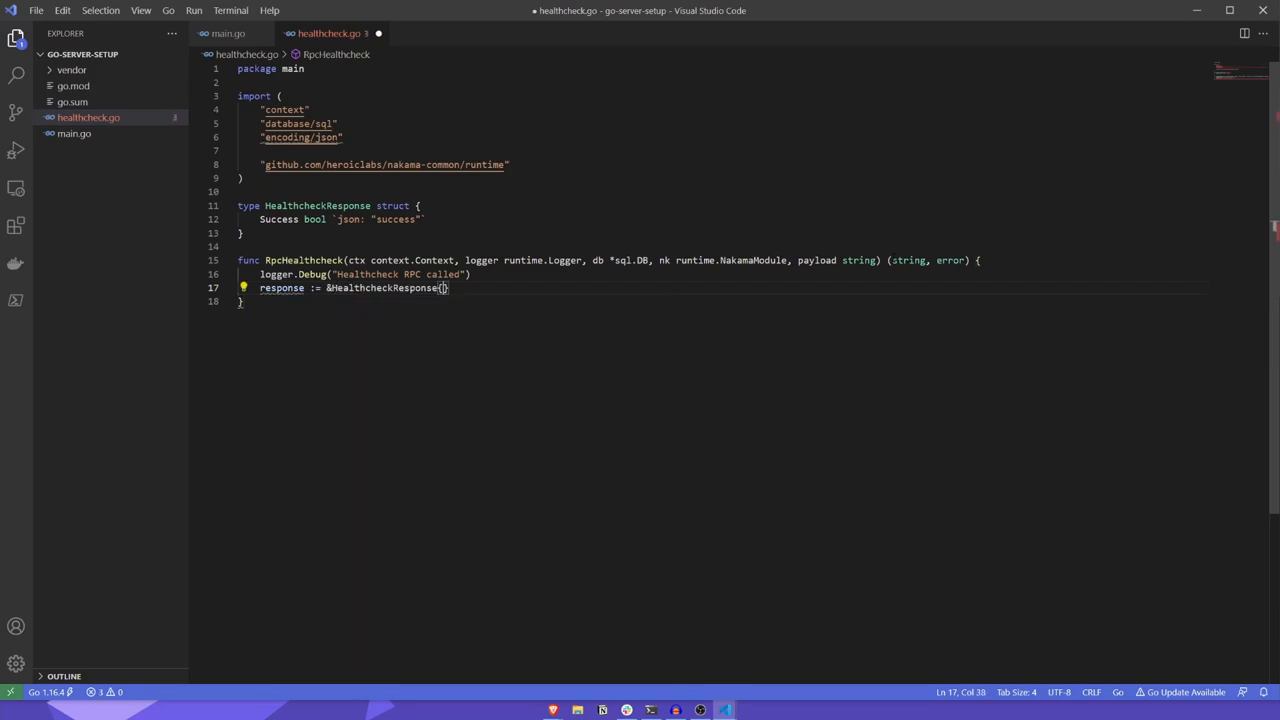
type("Success: true")
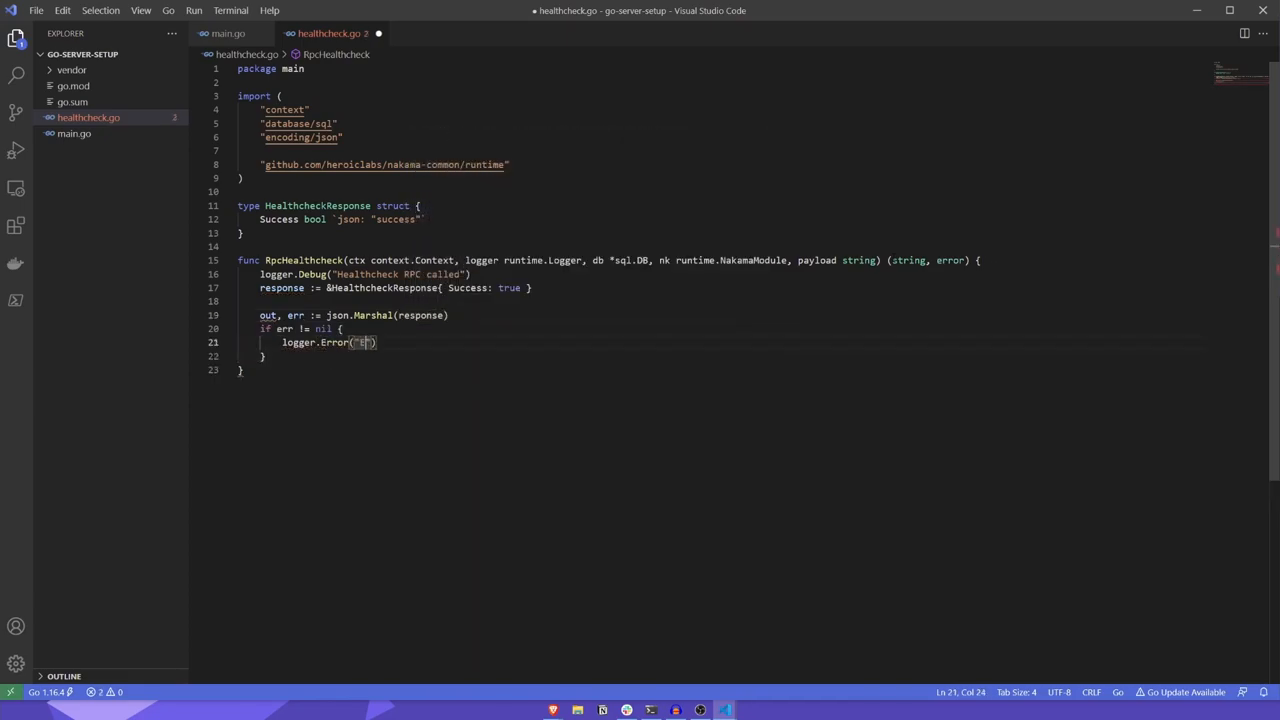
type("Error marshalling response type to JSON: %v")
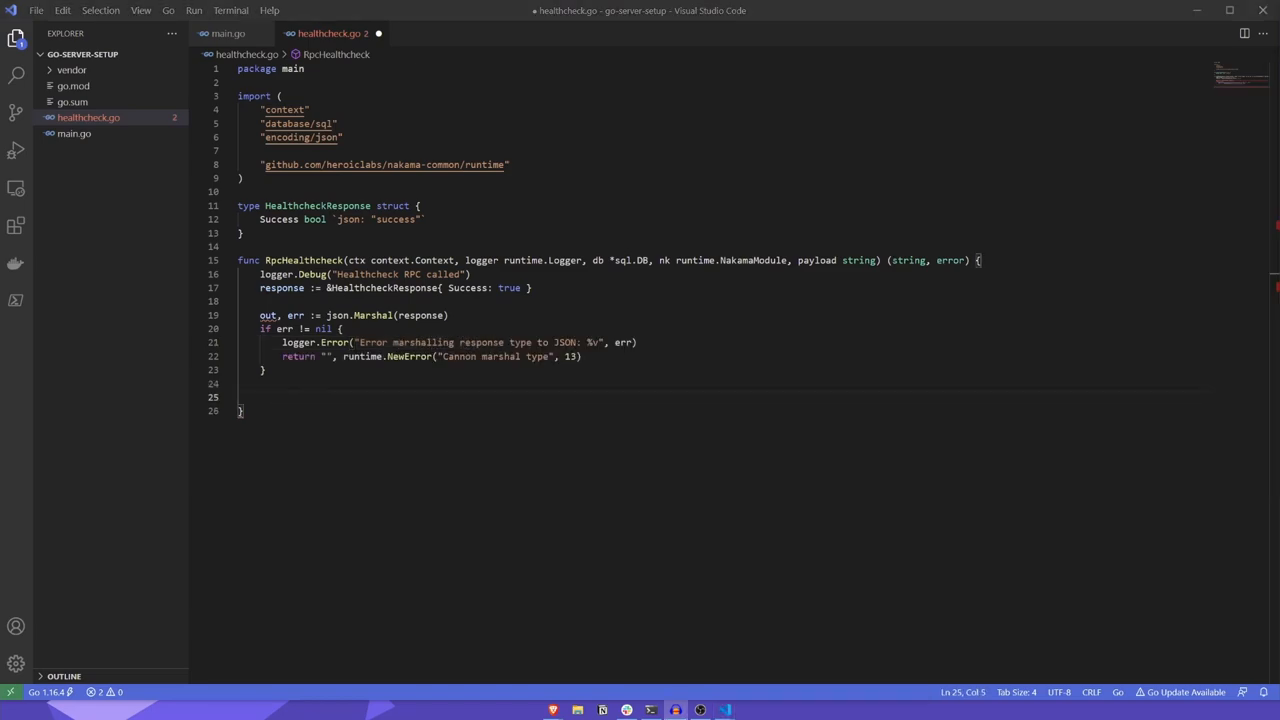
type("return s")
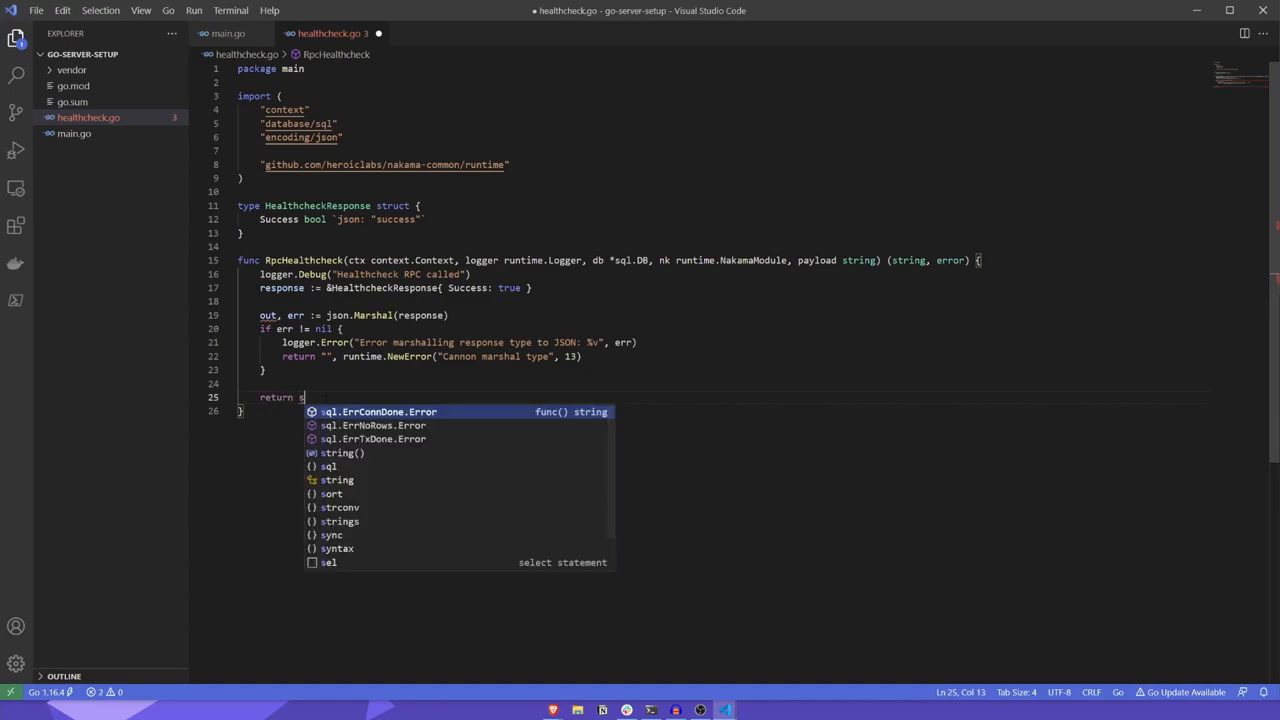
type("tring(out),")
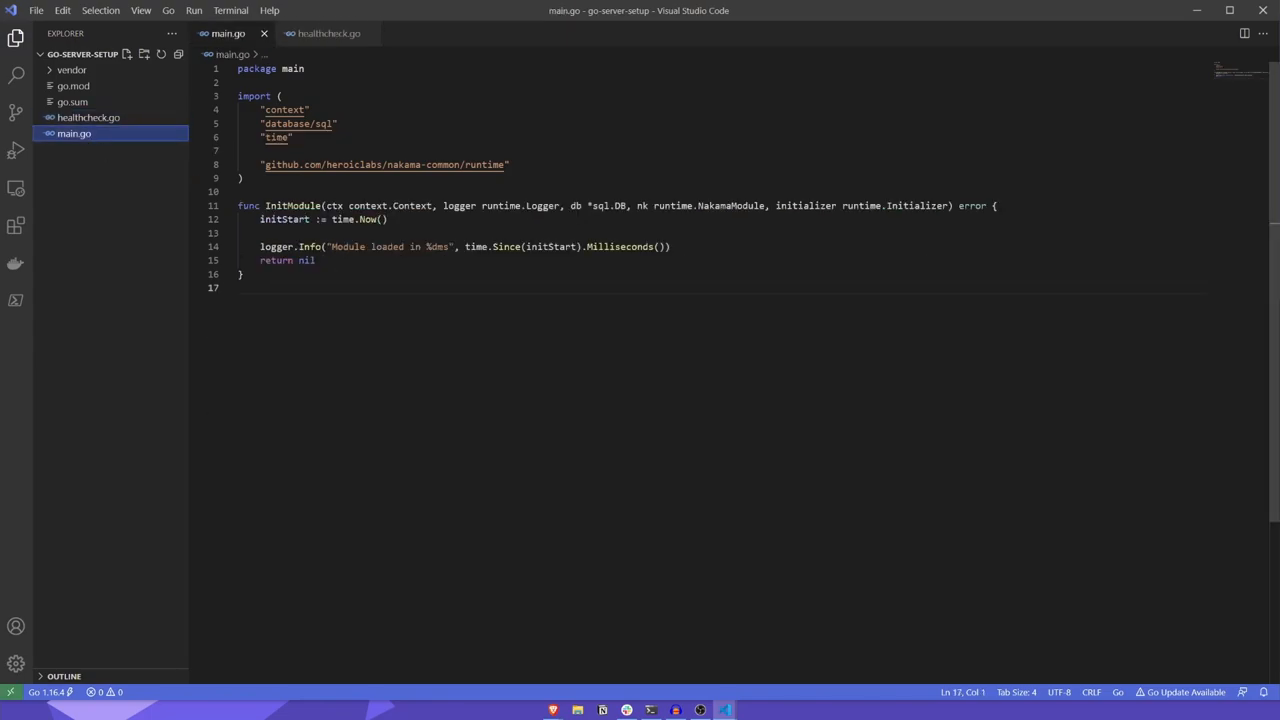
In InitModule, assign err from initializer.RegisterRpc("healthcheck", RpcHealthcheck) and begin an if err != nil check
type("initializer")
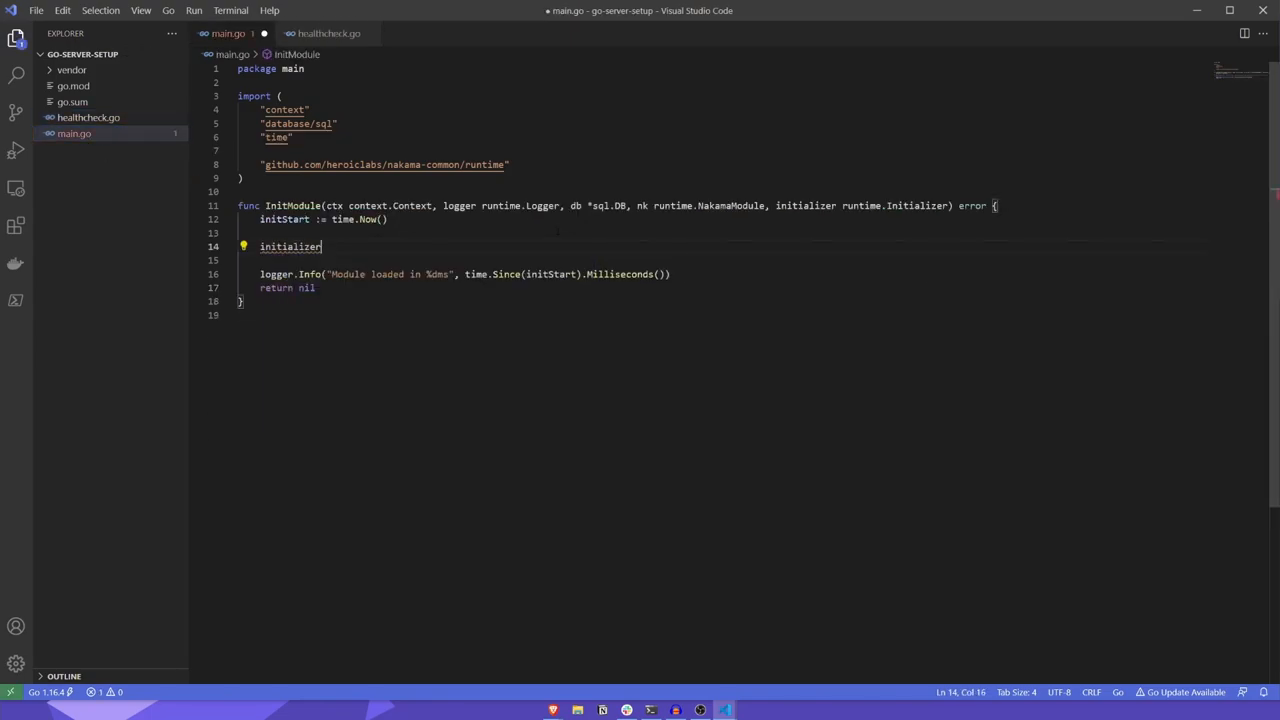
type(".registerRpc(\"healthcheck\", RpcHealthcheck")
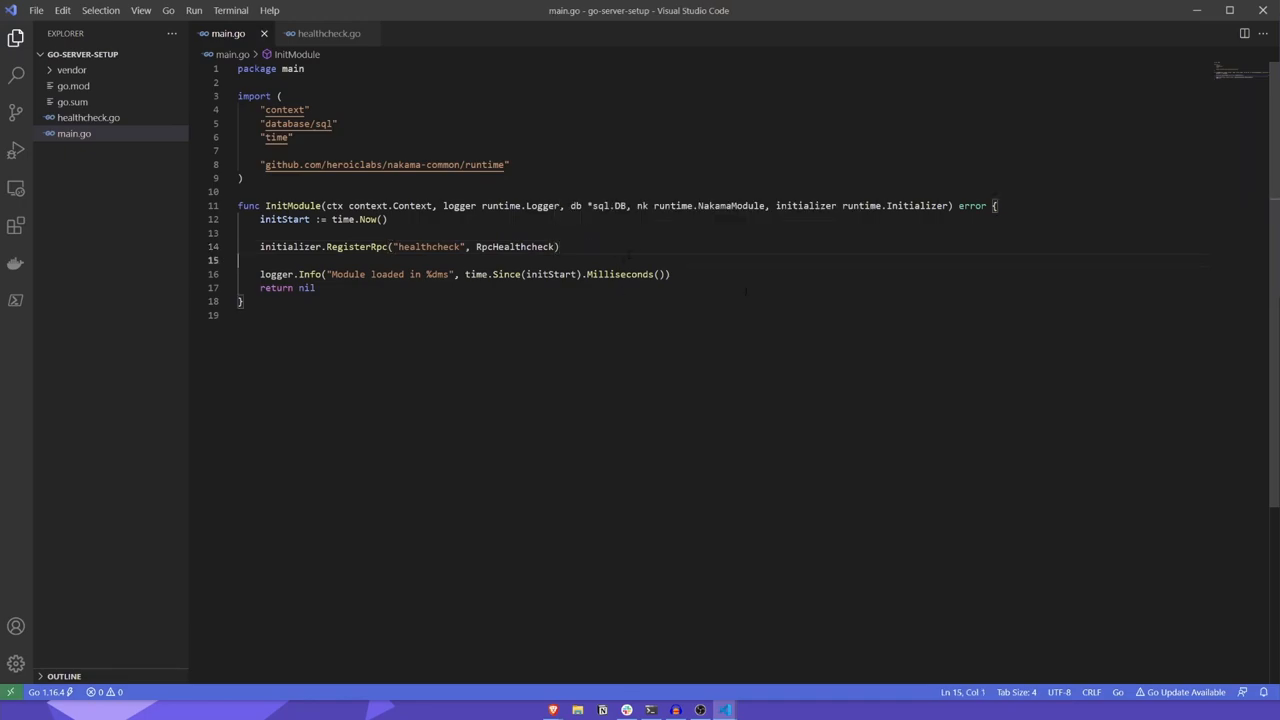
type("err")
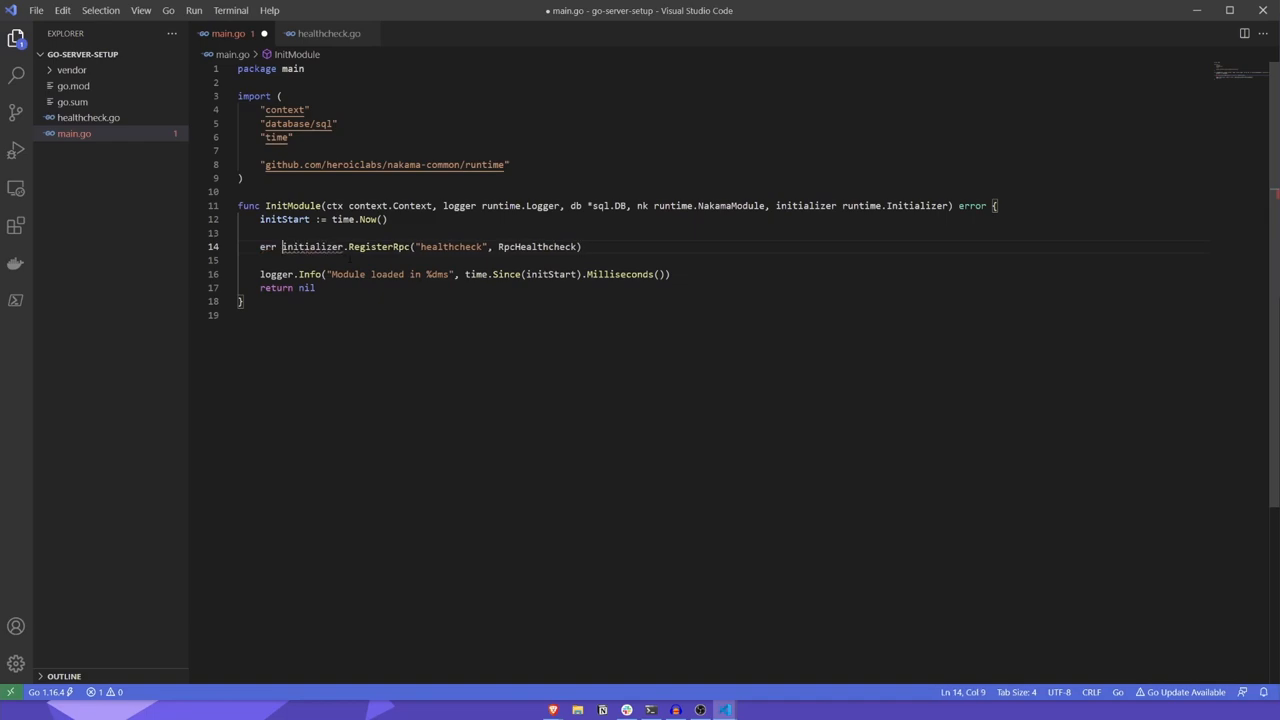
type("if er")
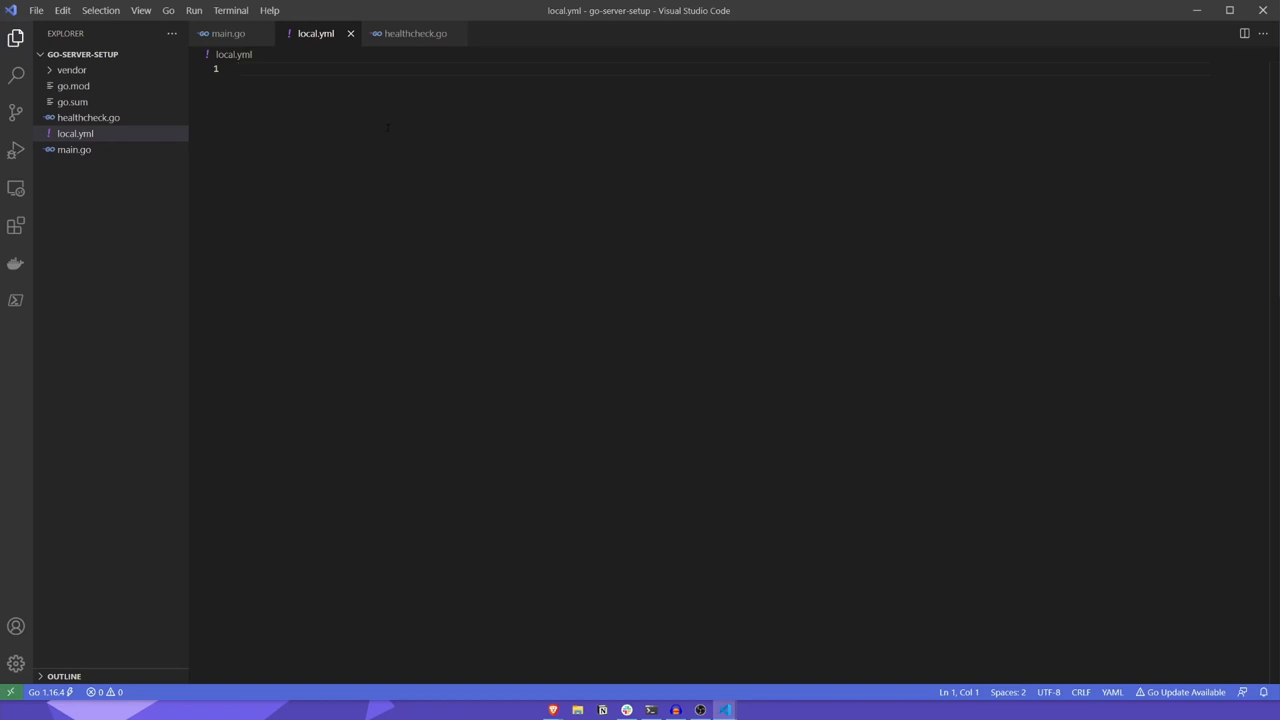
Save local.yml with logger level "DEBUG", then add a new Dockerfile to the project
type("logger")
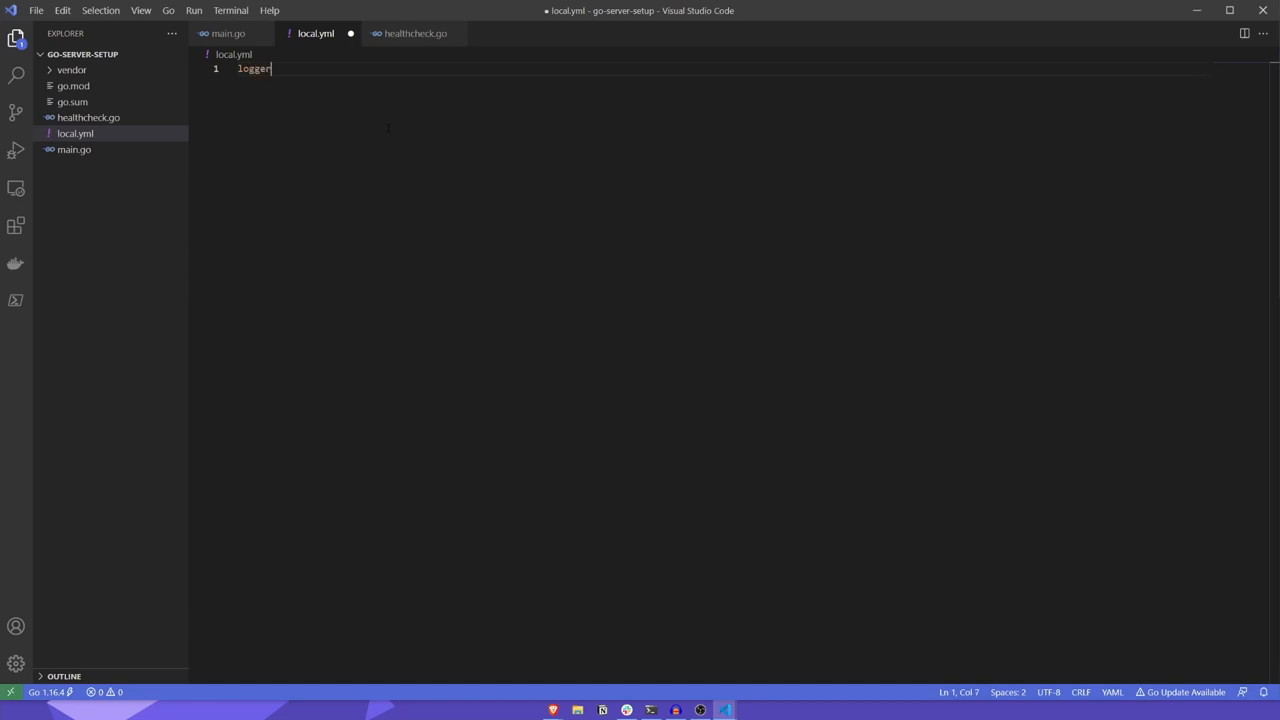
type(":")
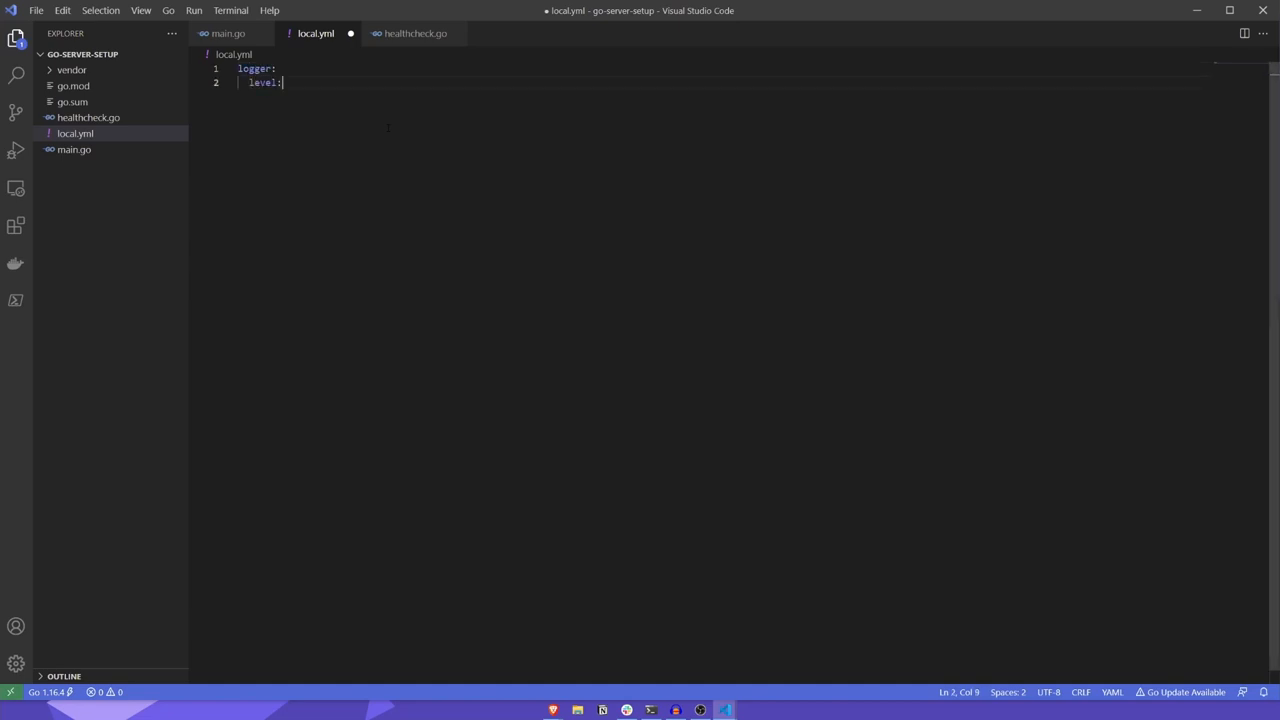
type("\"DEBUG\"")
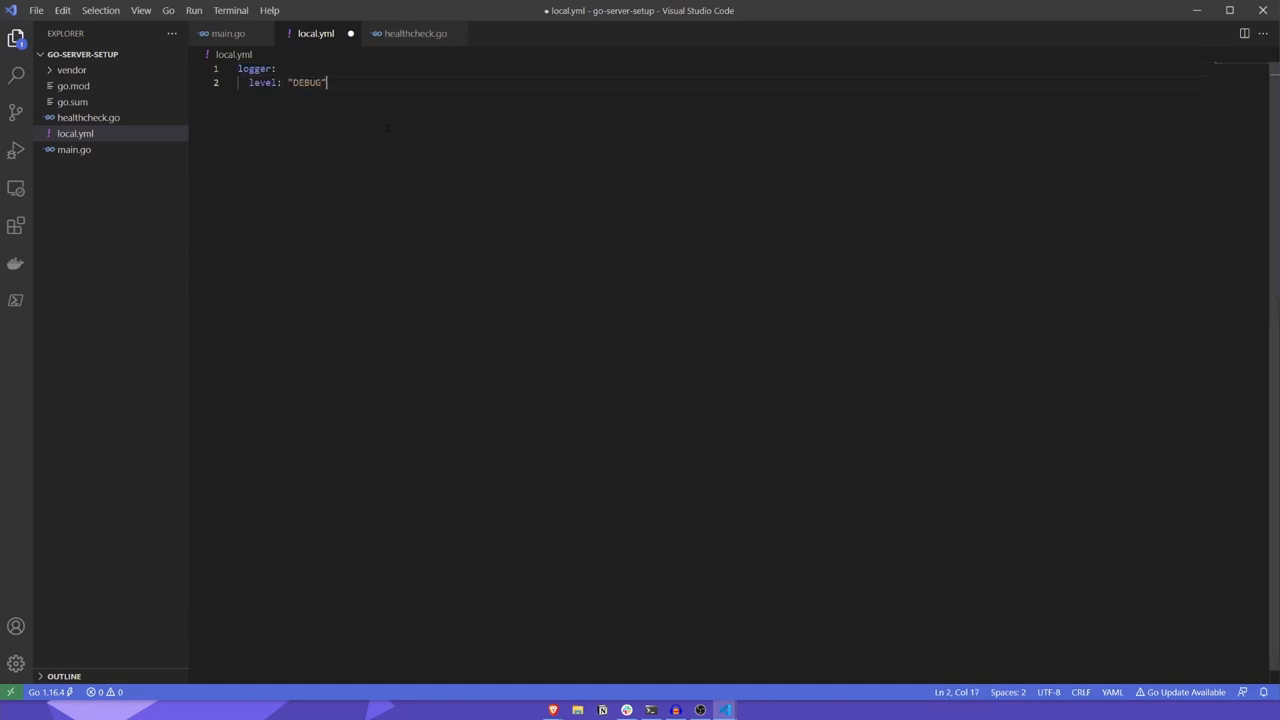
key("ctrl+s")
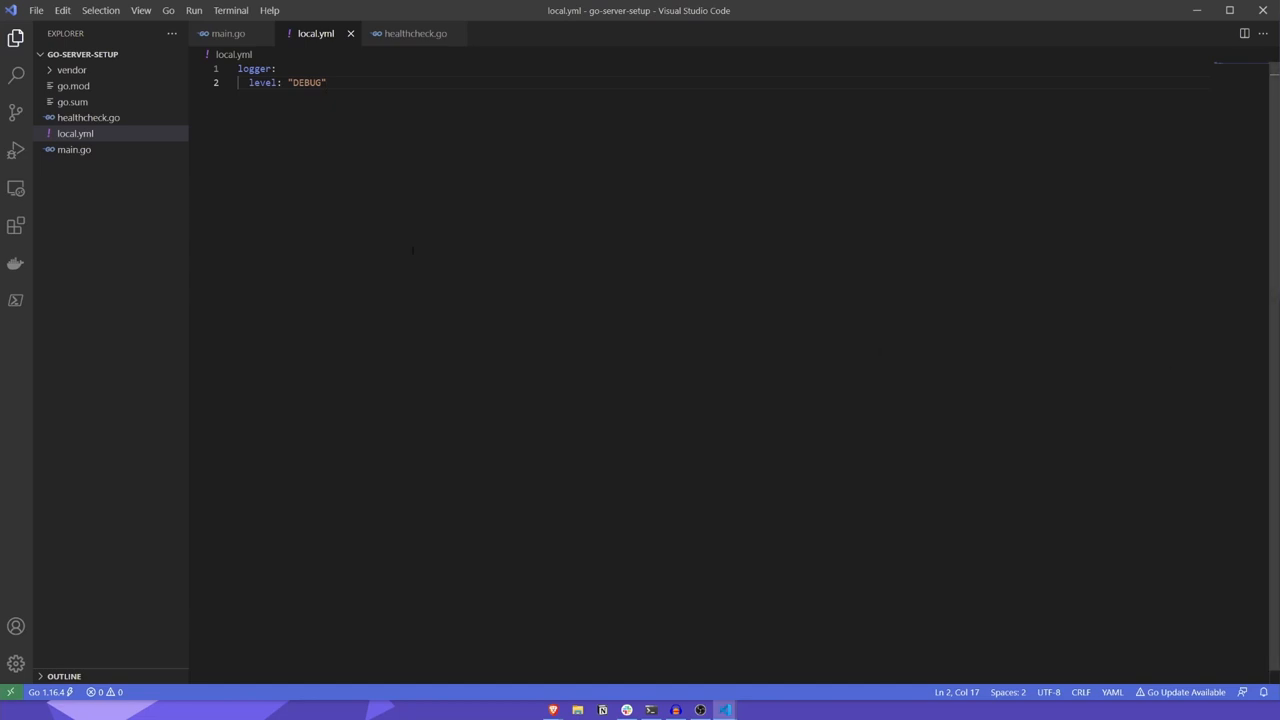
mouse_move(407, 247)
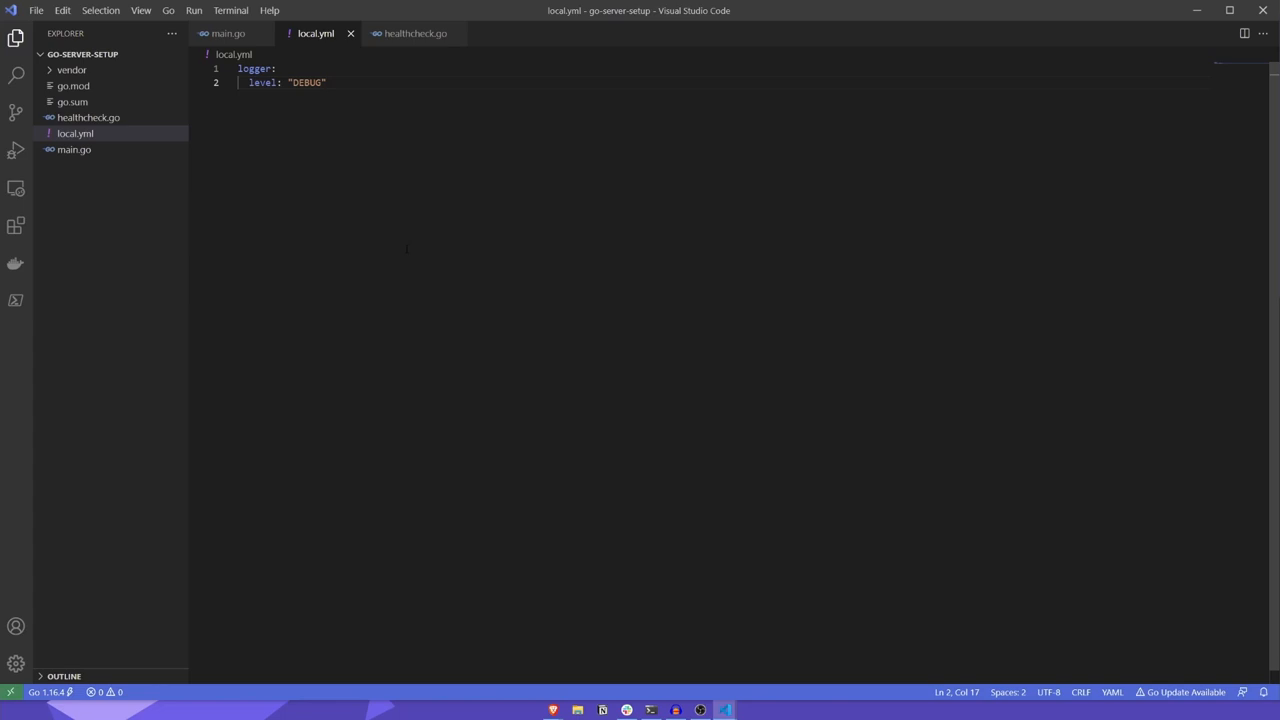
mouse_move(533, 320)
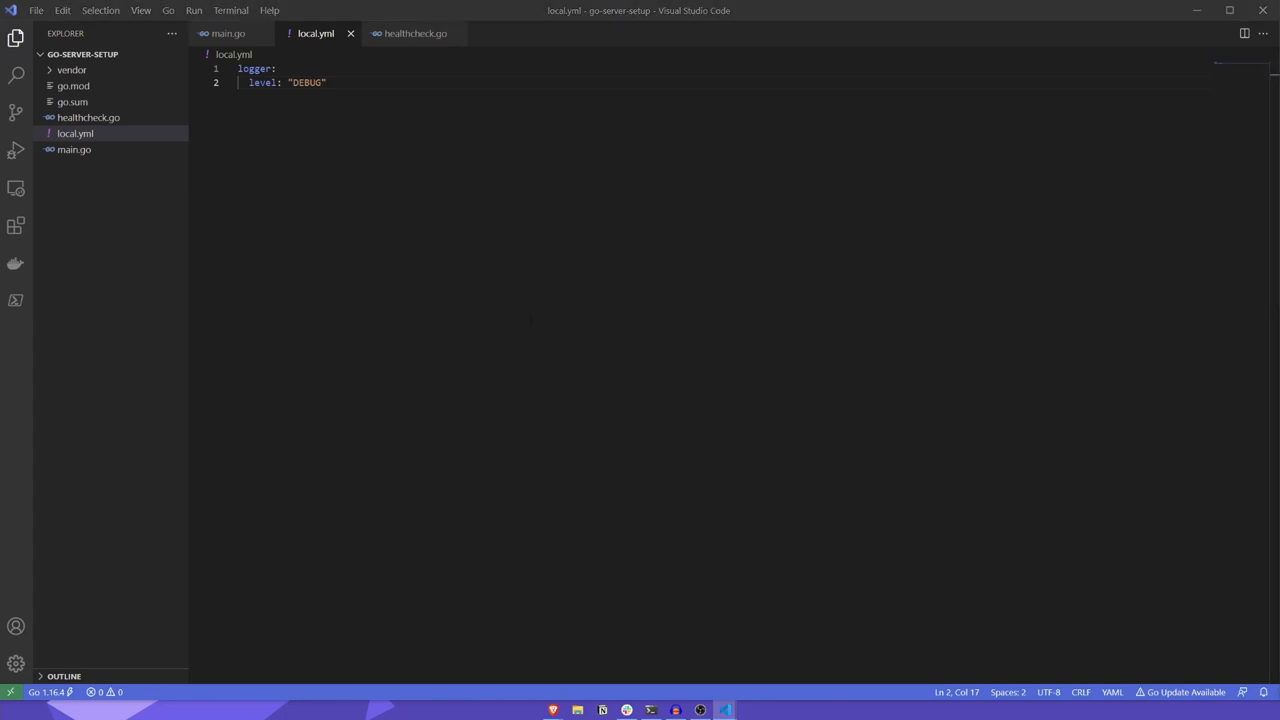
left_click(127, 54)
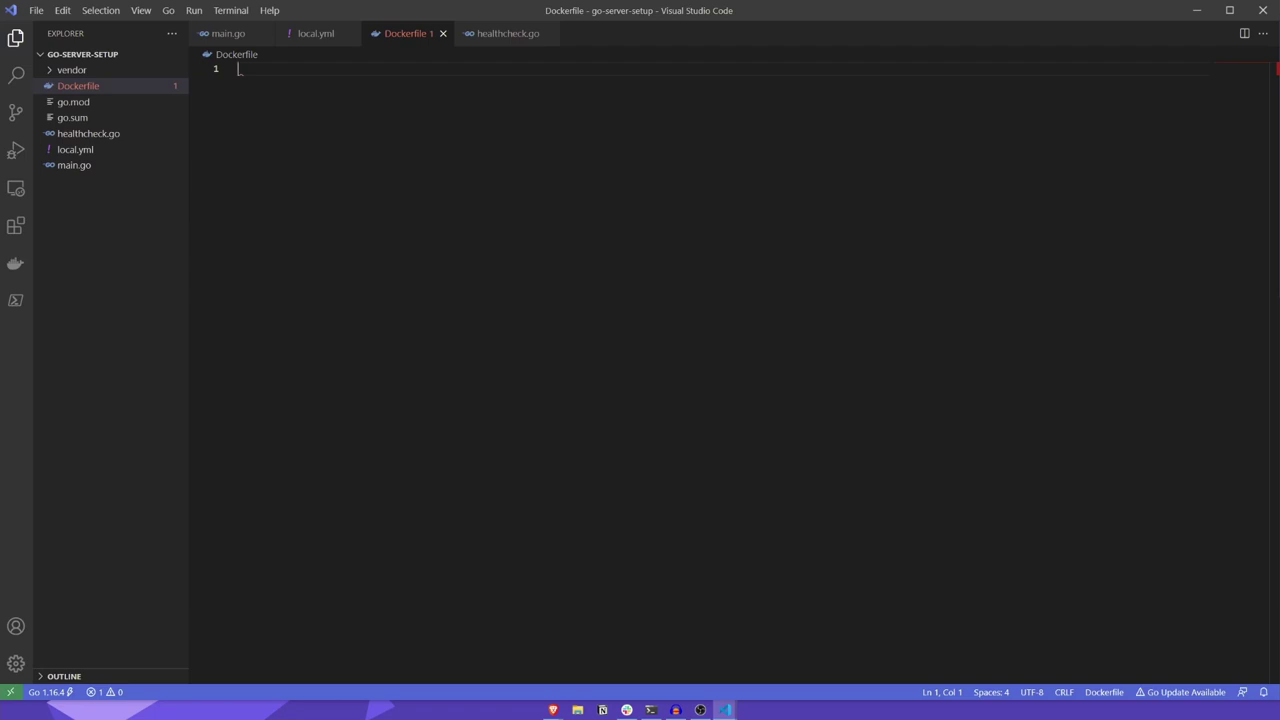
Start the Dockerfile with a nakama-pluginbuilder 3.3.0 builder stage, ENV and WORKDIR /backend
type("FROM heroic")
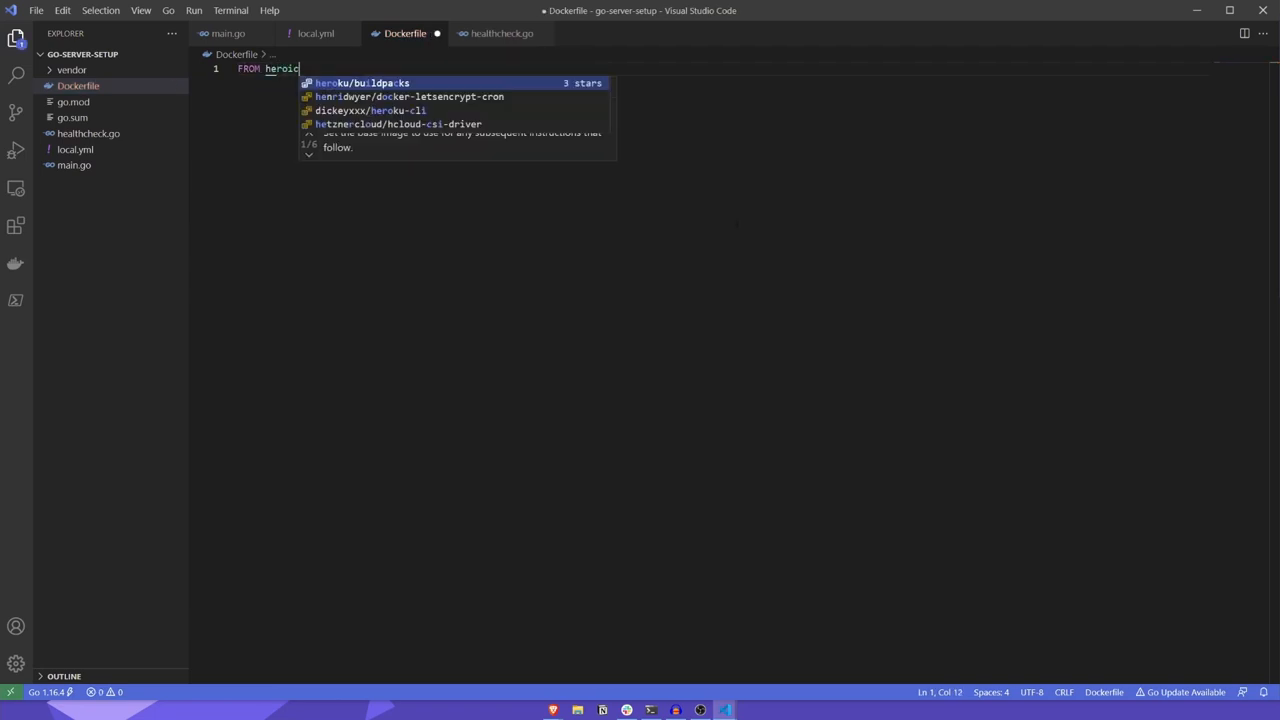
type("labs/nakama-pluginbuilder:3")
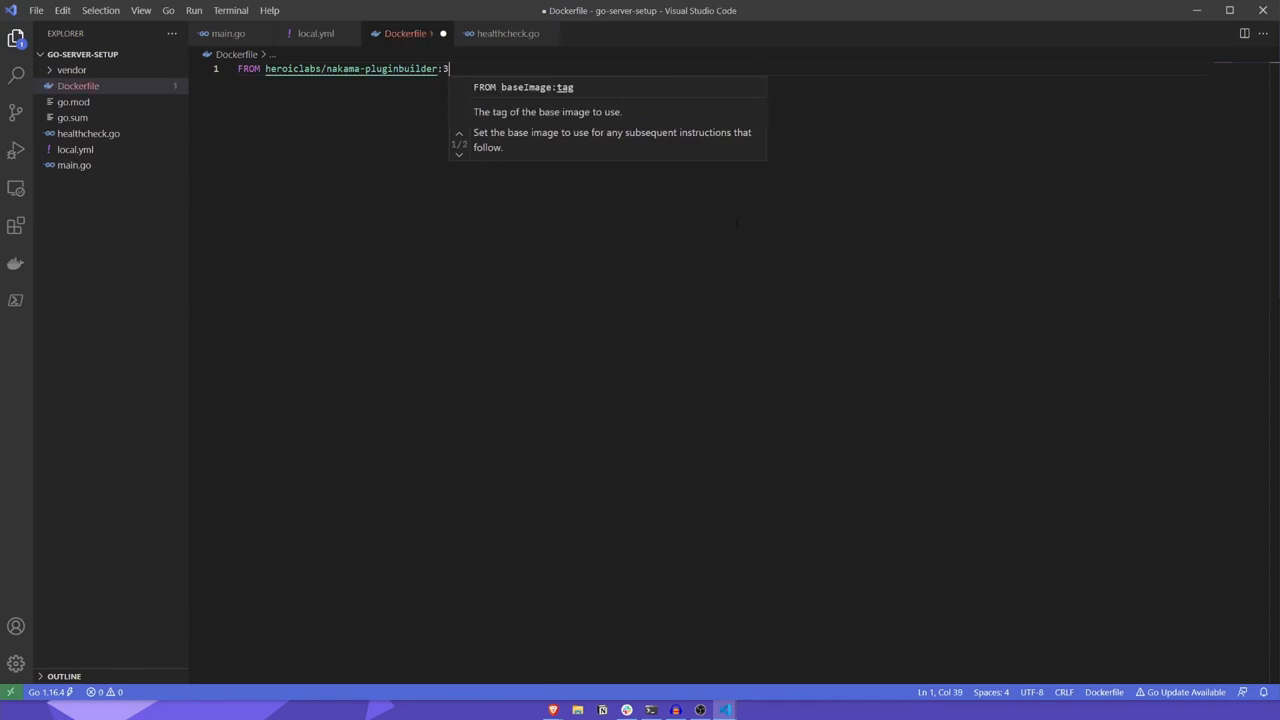
type(".3.0")
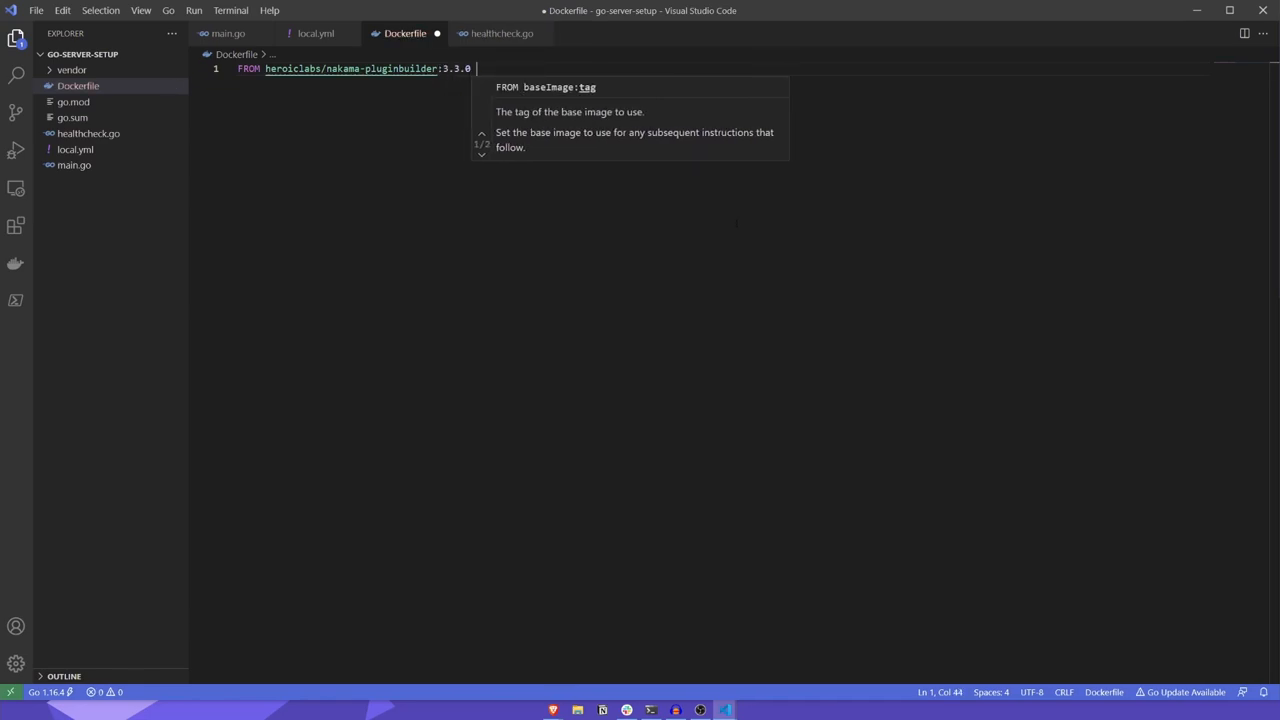
type("AS builder")
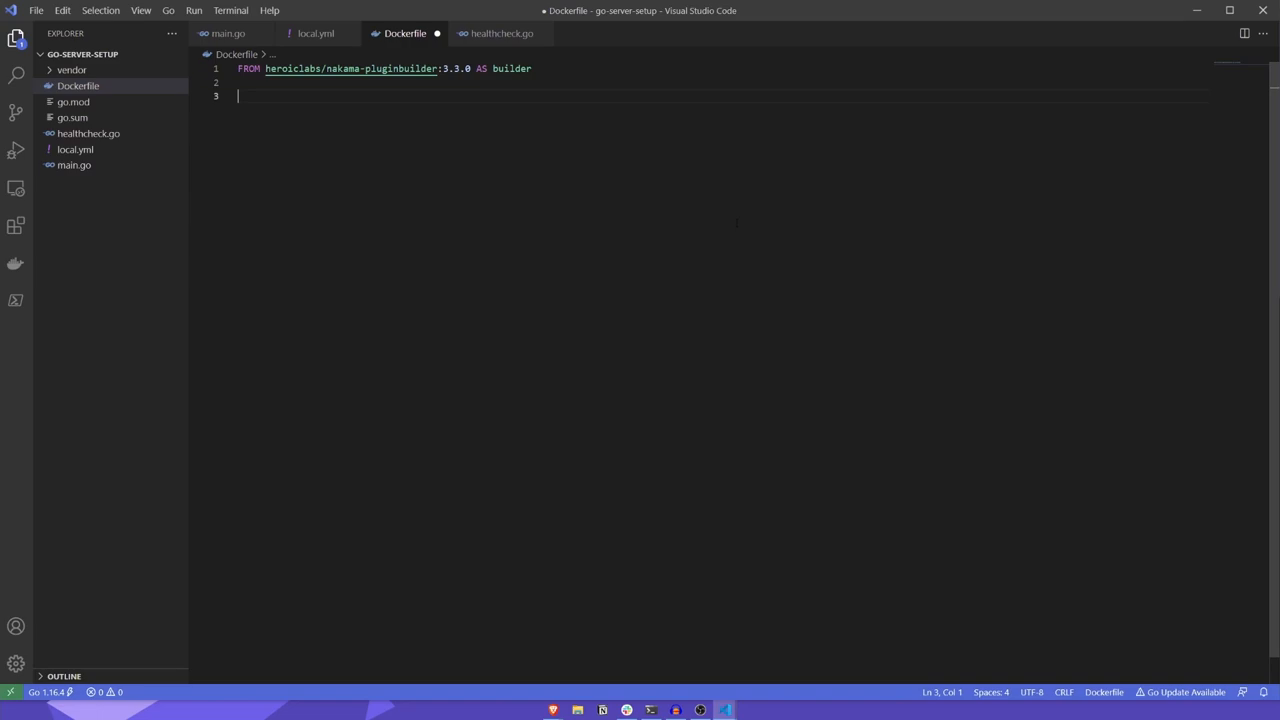
type("ENV GO111MODULE on")
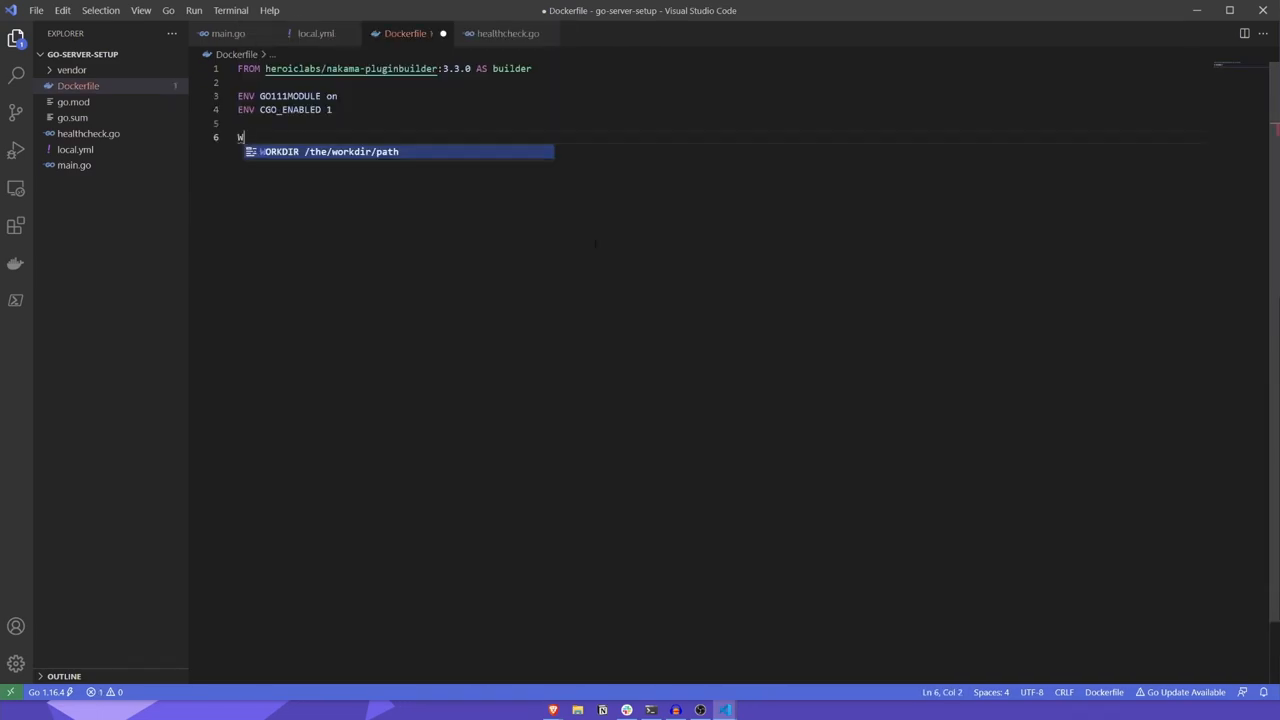
type("ORKDIR /b")
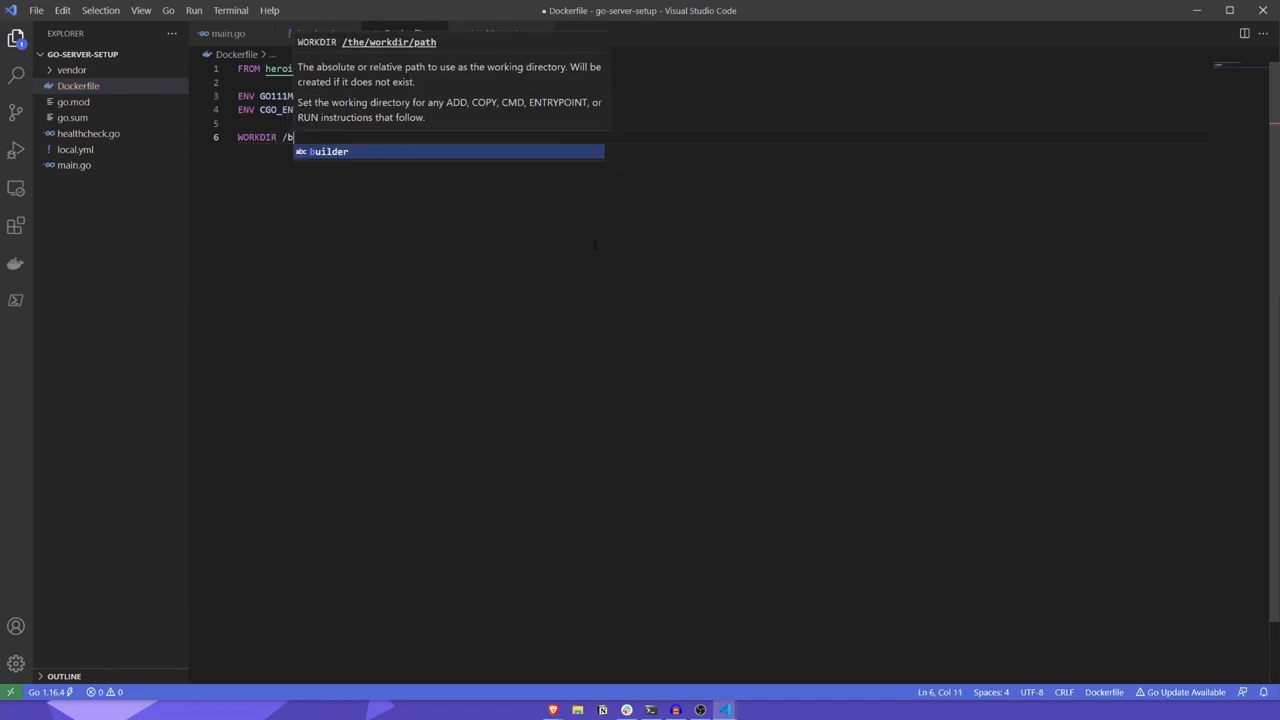
type("ackend")
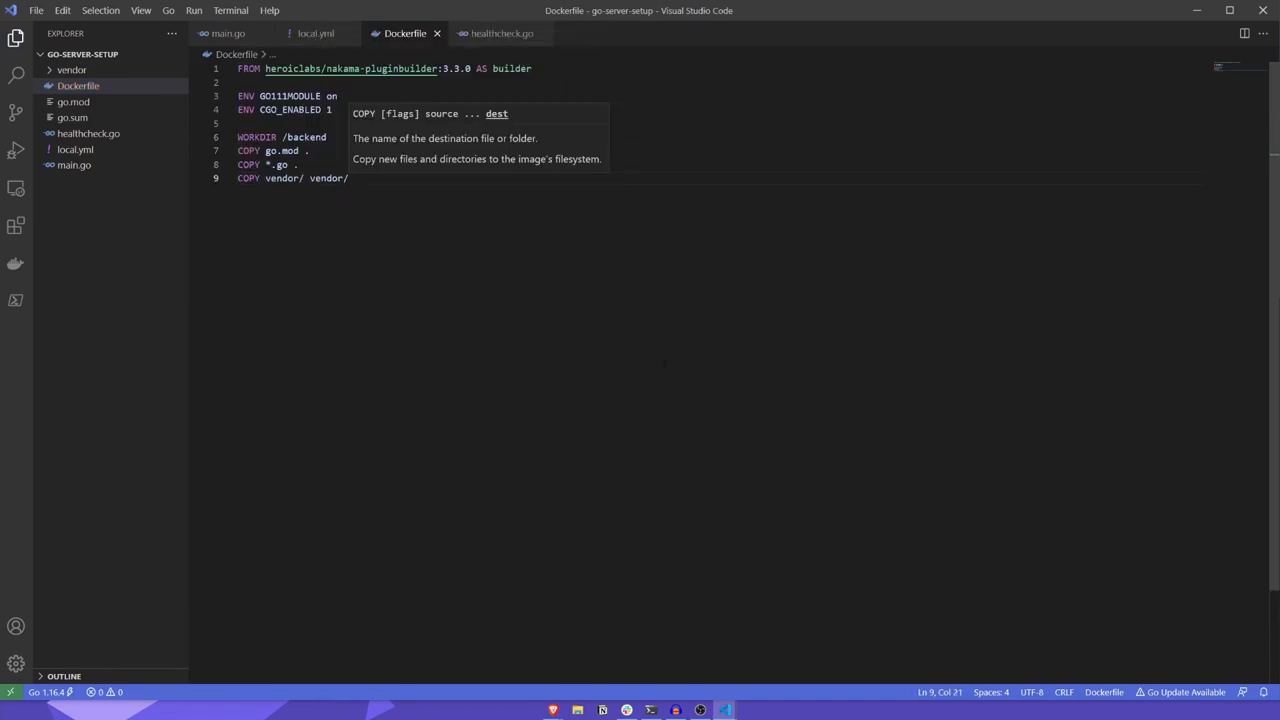
Add the go build plugin step producing backend.so, then a heroiclabs/nakama:3.3.0 stage copying backend.so and local.yml
type("RUN")
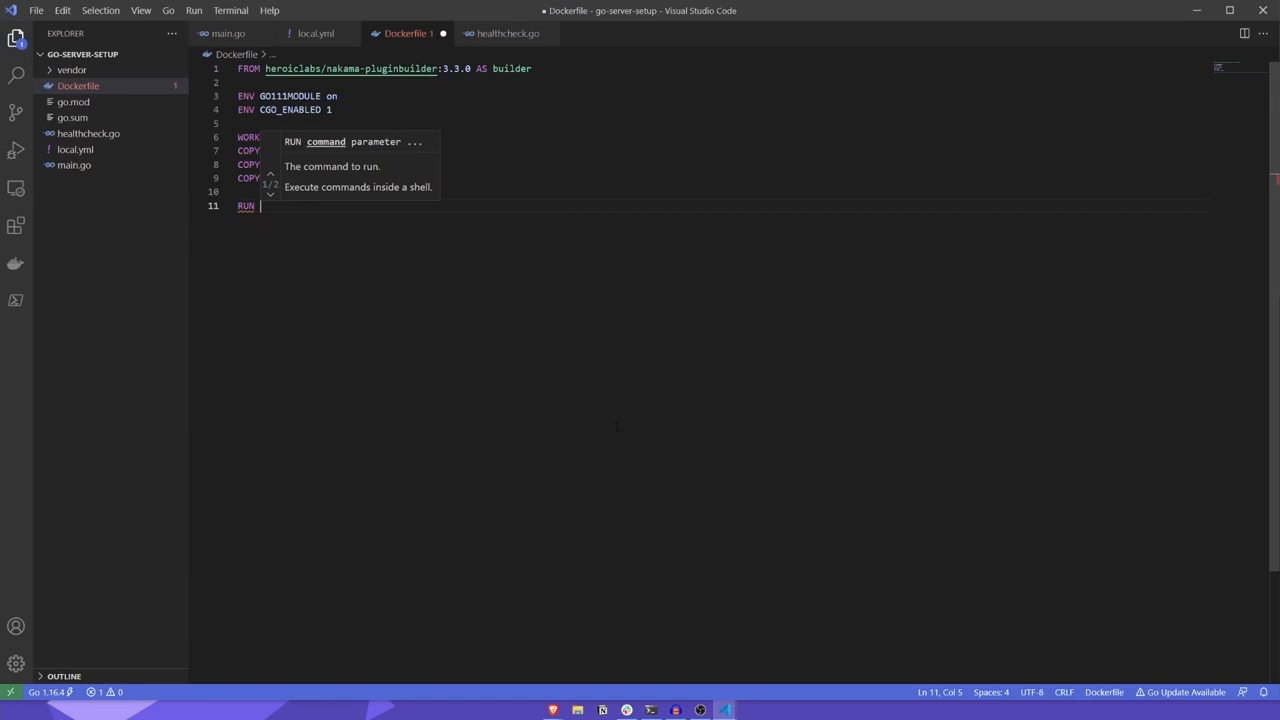
type("go build --t")
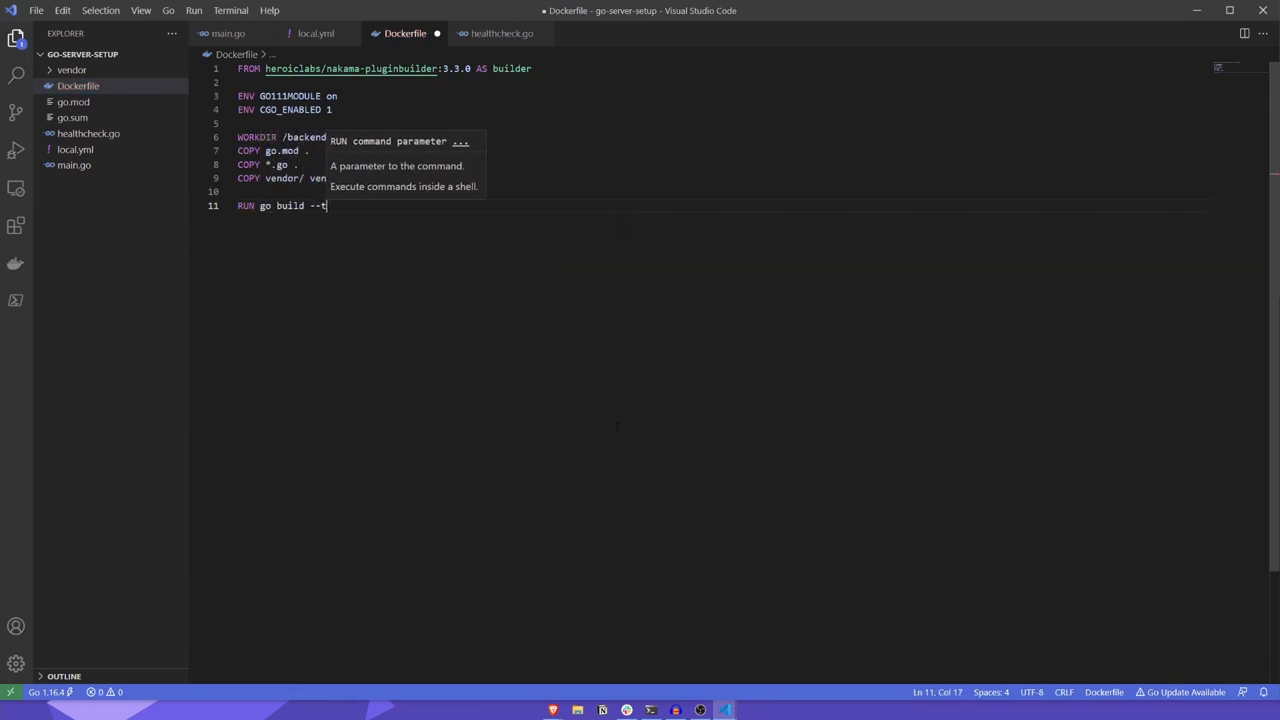
type("rimpath --mod=vendor --buildmode=plugin -o ./backend.so")
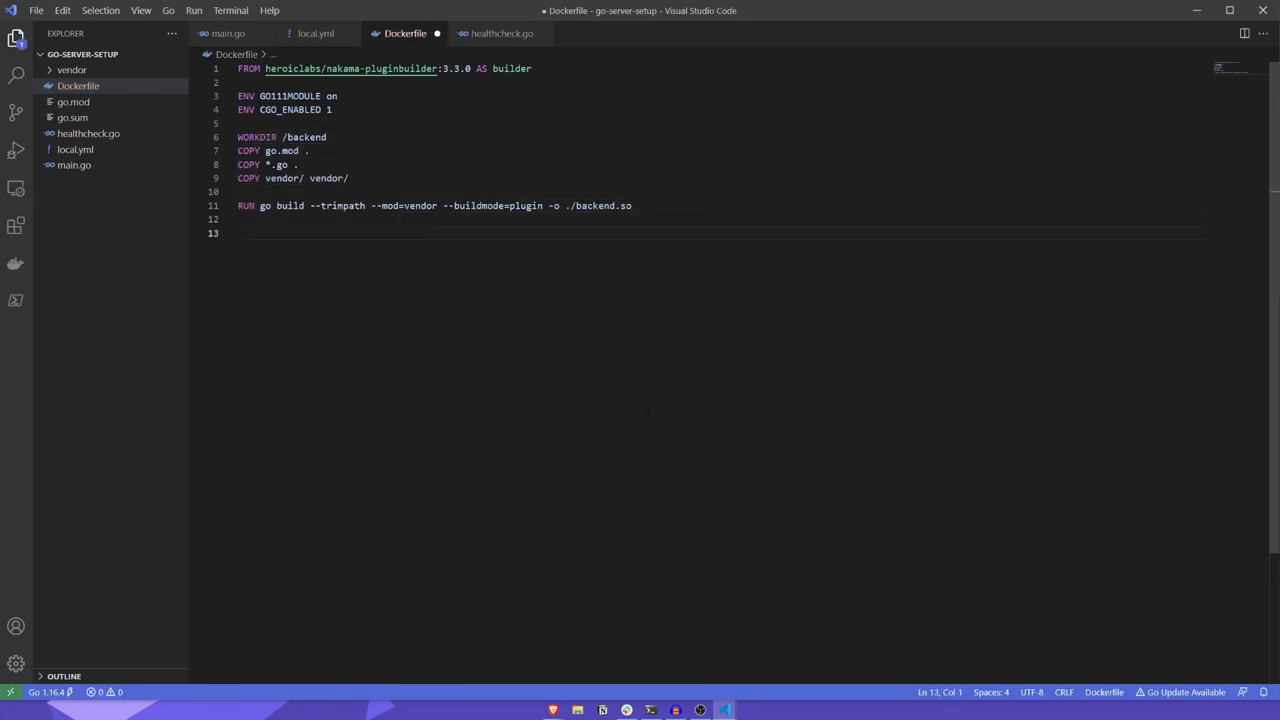
type("FROM heroiclabs/nakam")
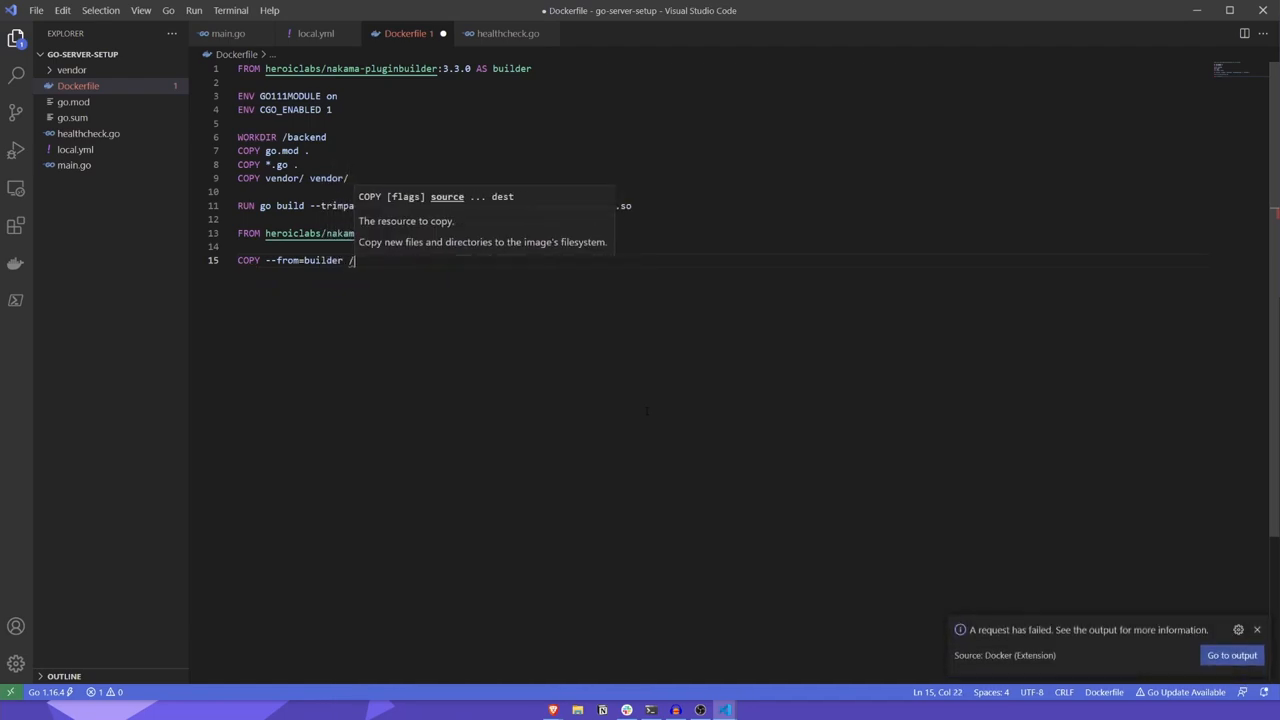
type("backend/backend.so /nakama/data/modules/")
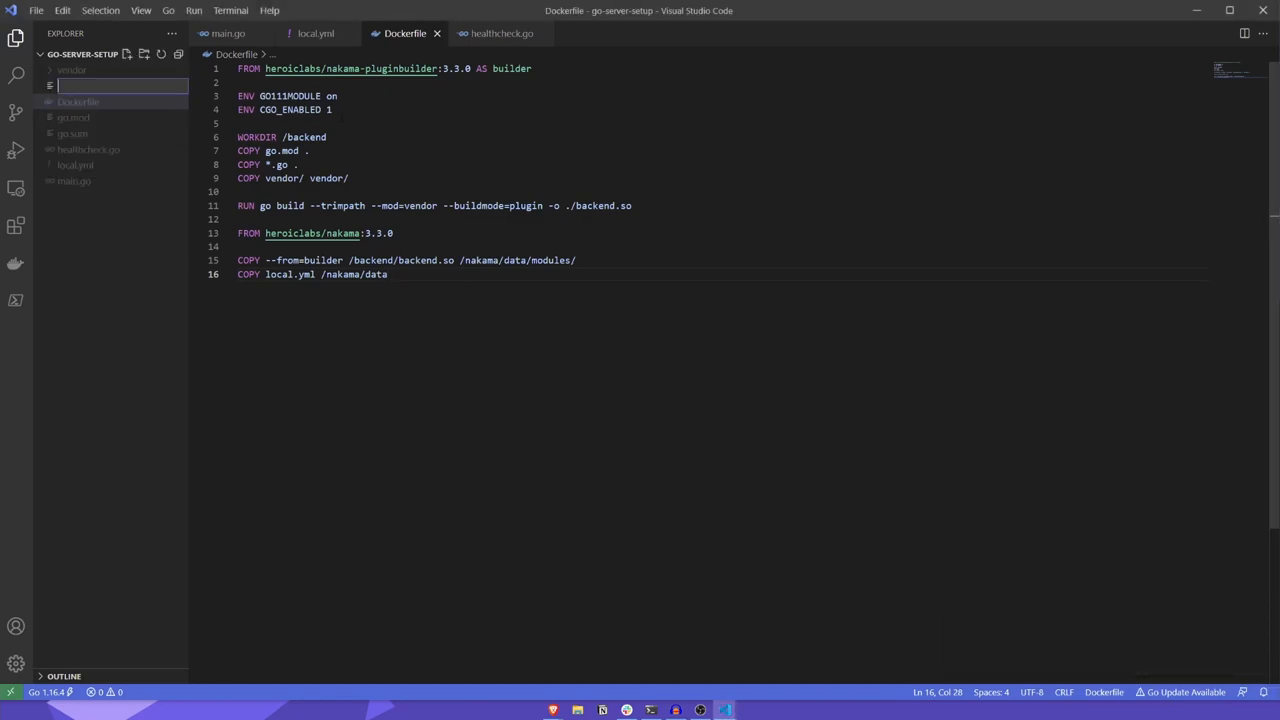
Create docker-compose.yml with postgres and nakama service definitions
type("docker-compose.")
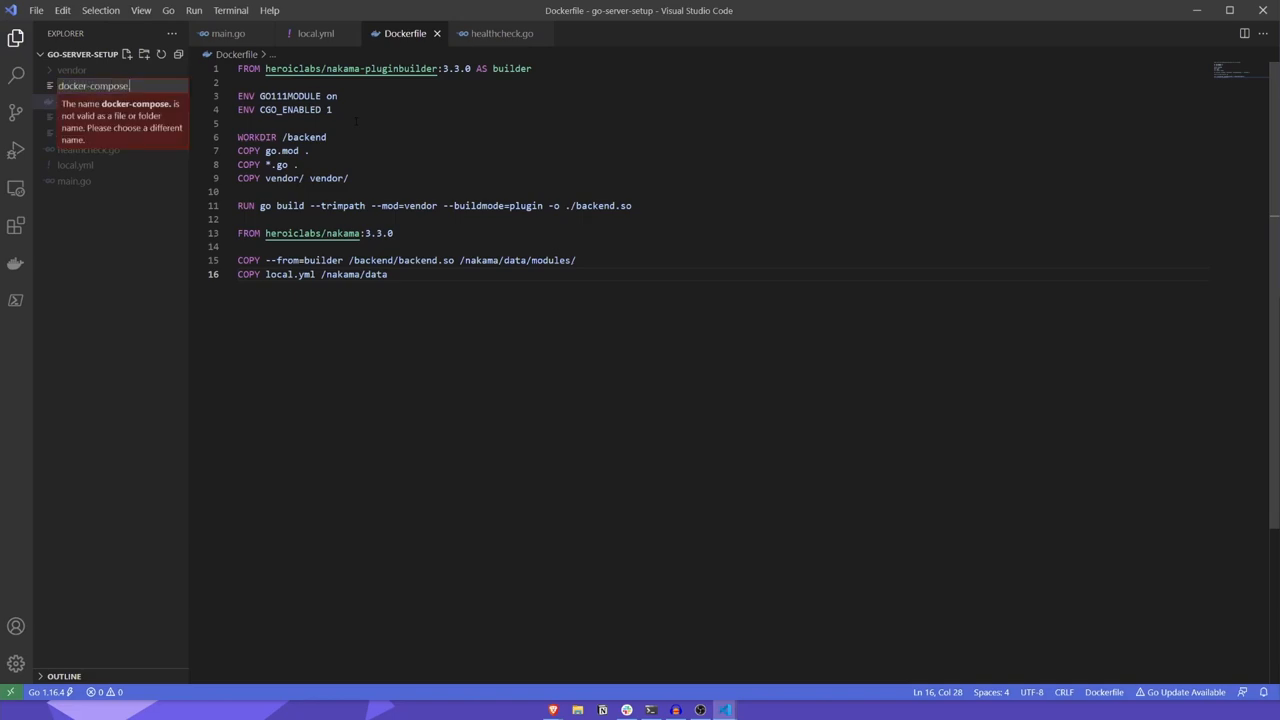
key("Enter")
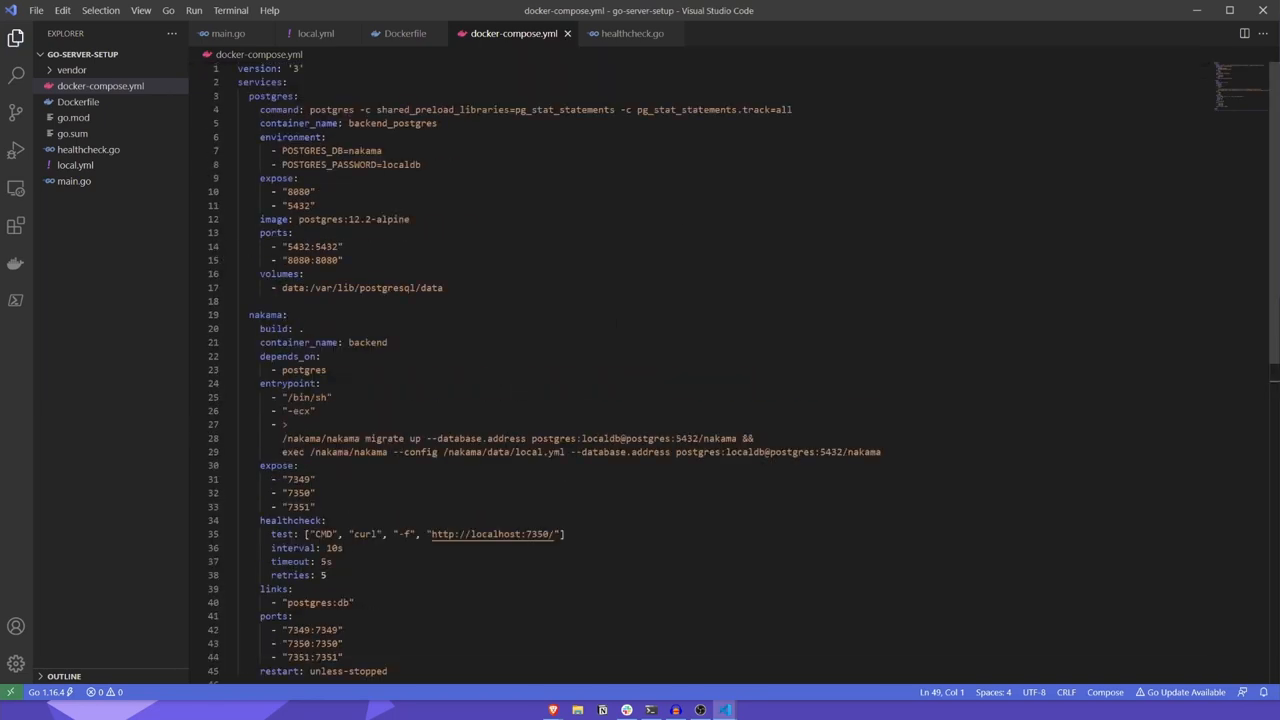
left_click(297, 178)
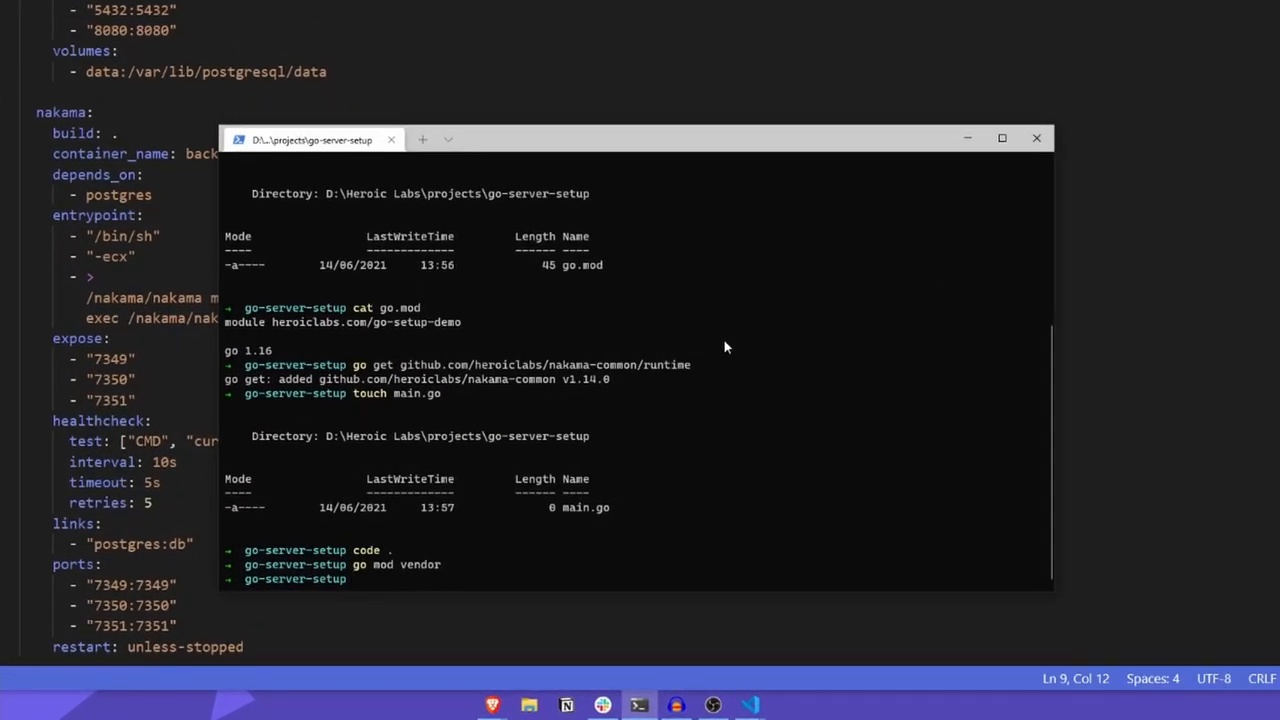
Run docker compose up until Nakama logs 'Startup done', then switch to the browser
type("d")
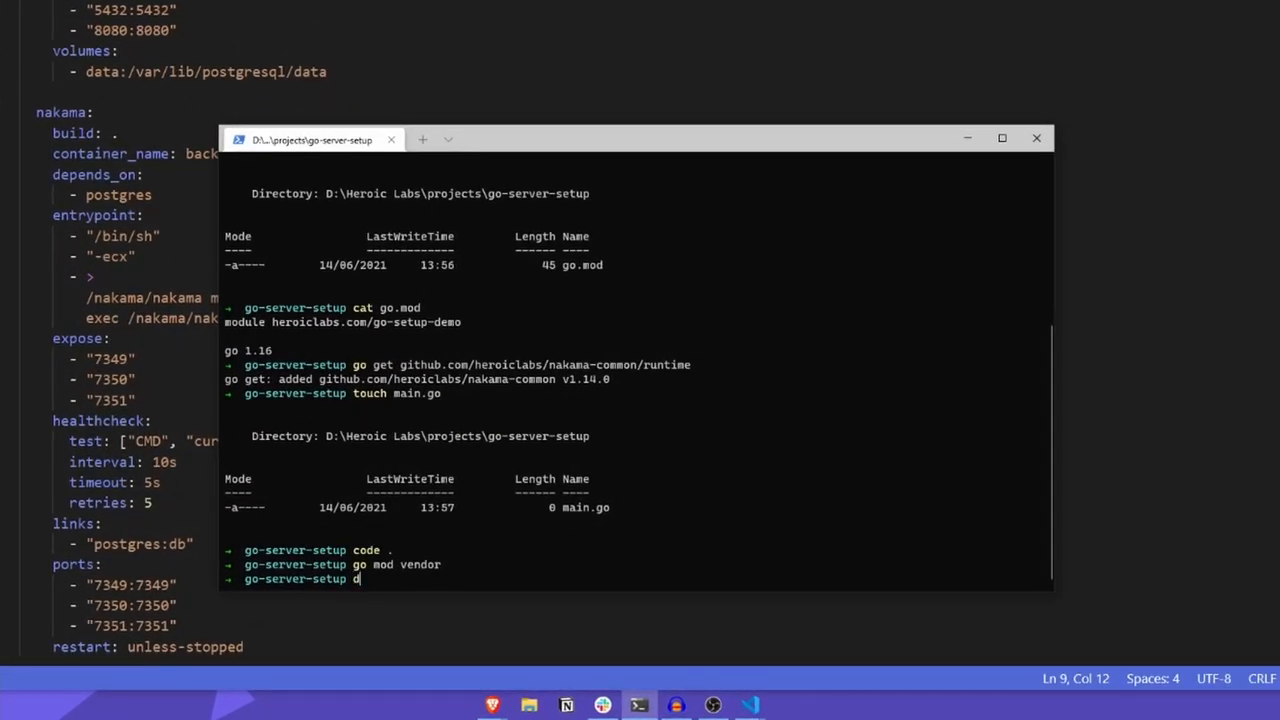
type("ocker compose up")
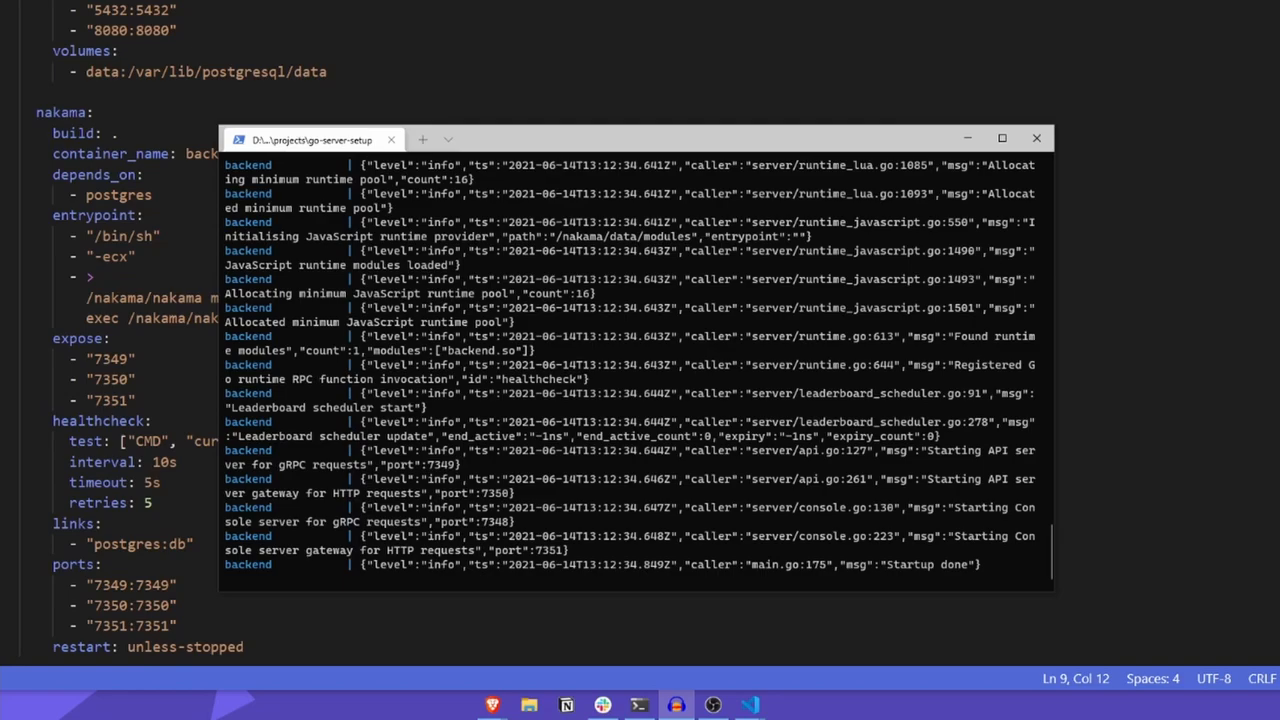
double_click(930, 564)
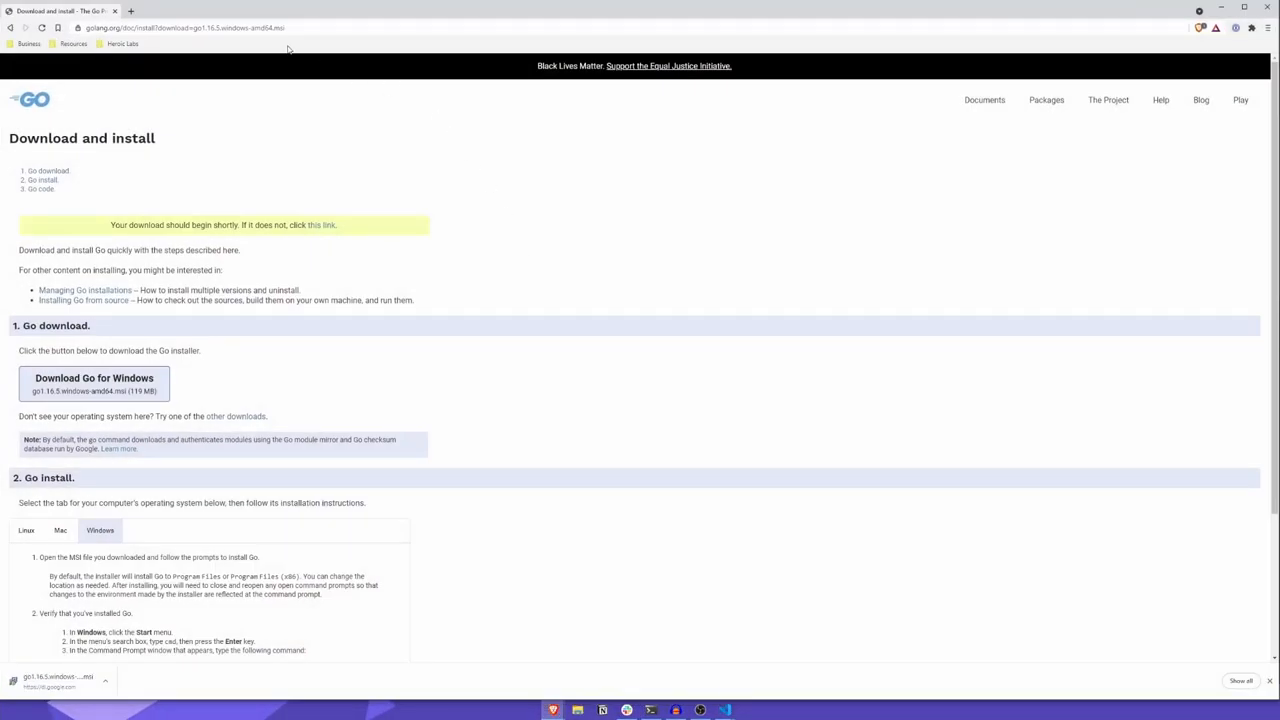
Open the Nakama Console at 127.0.0.1:7351 and log in as admin
left_click(150, 27)
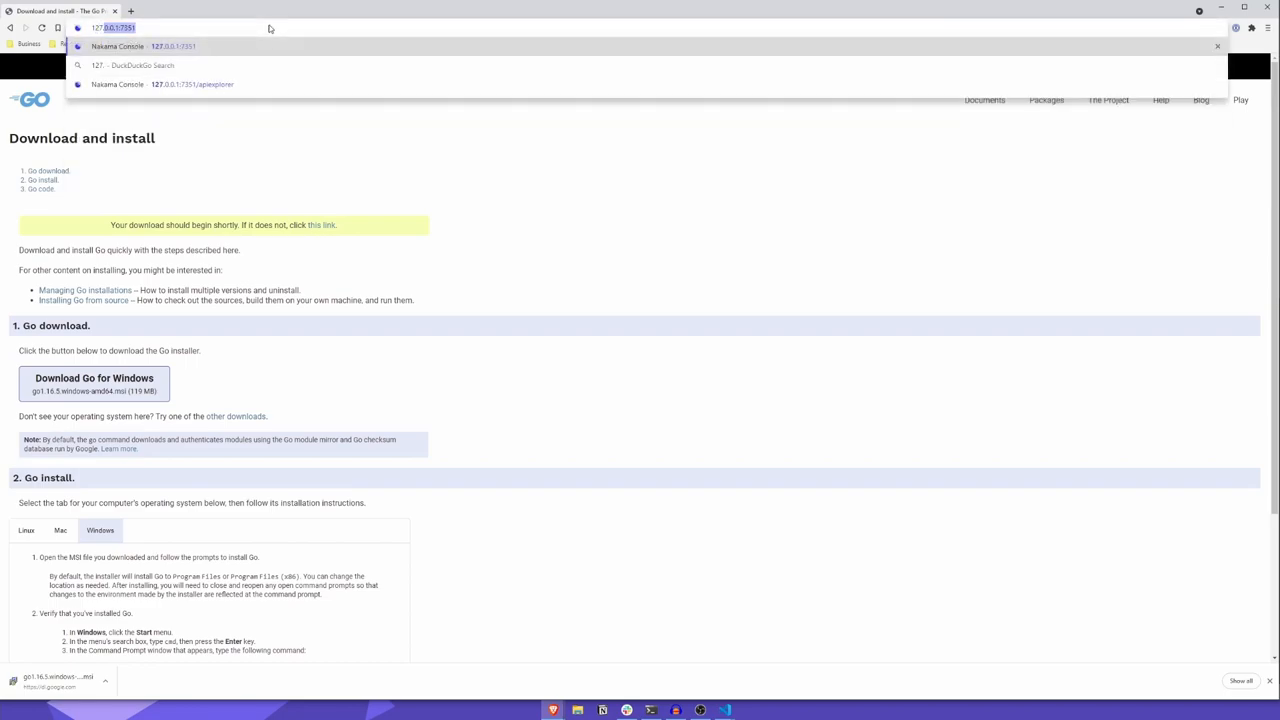
left_click(150, 46)
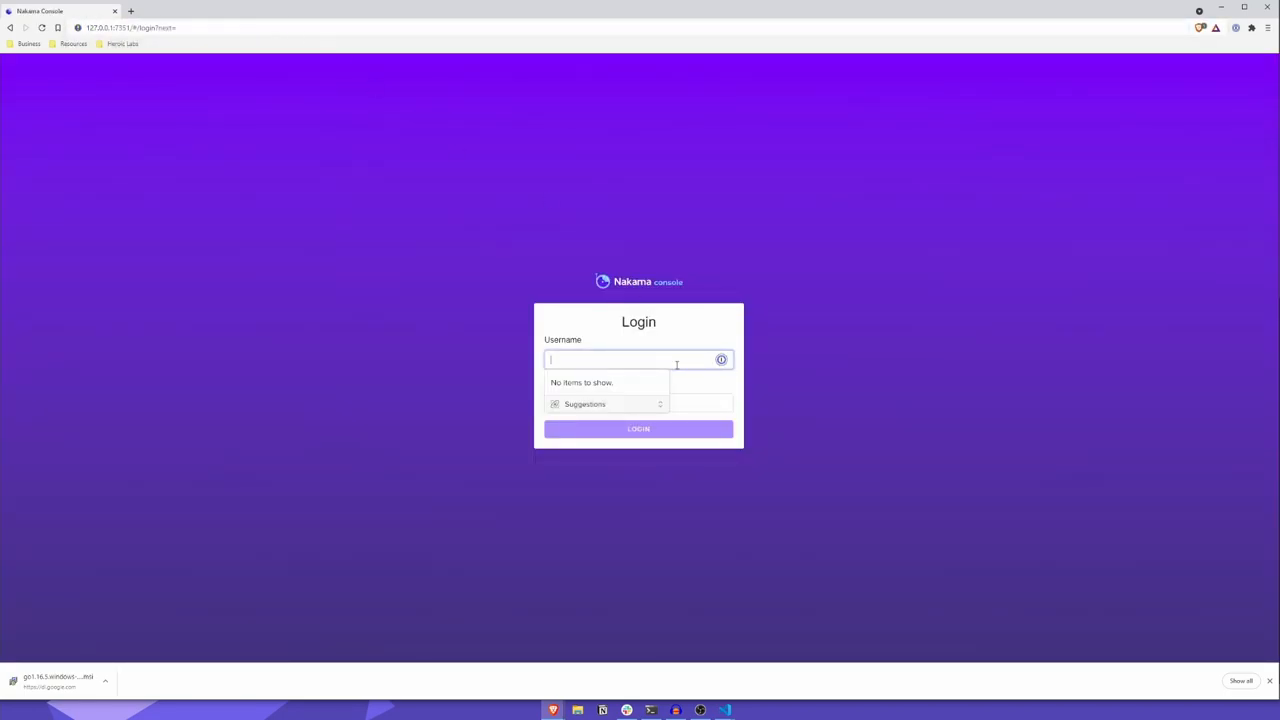
mouse_move(688, 356)
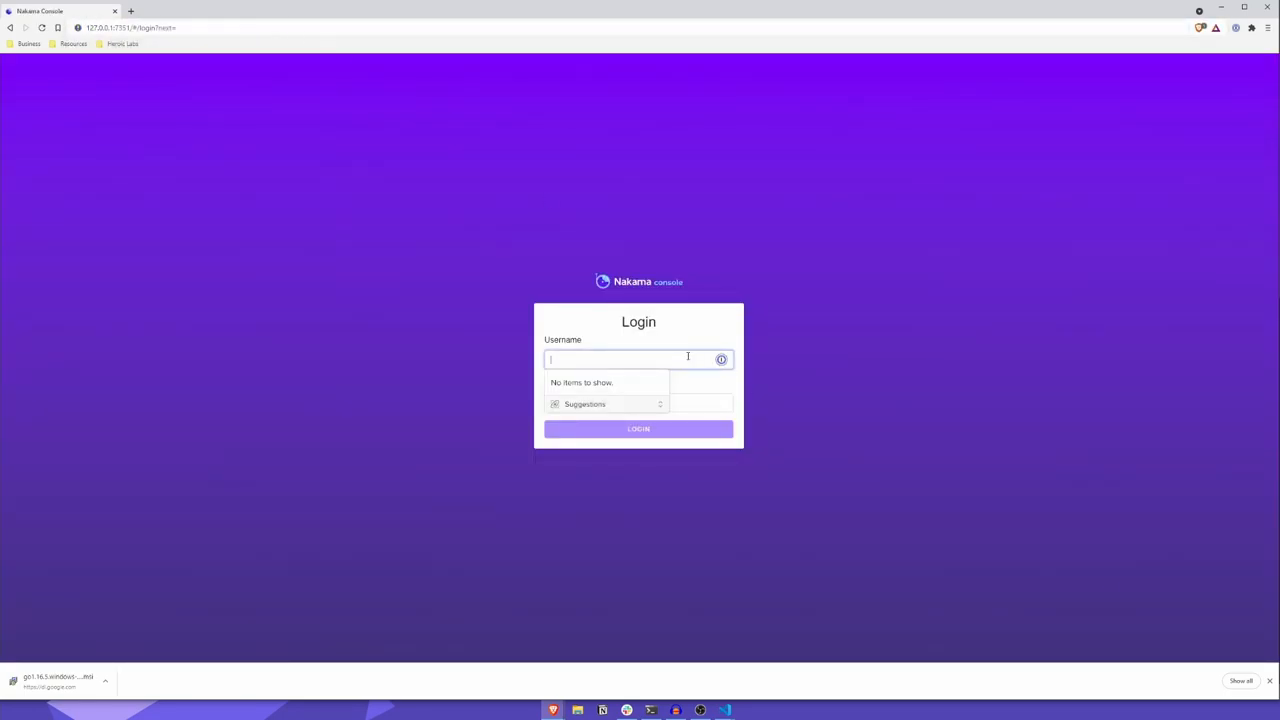
type("admin")
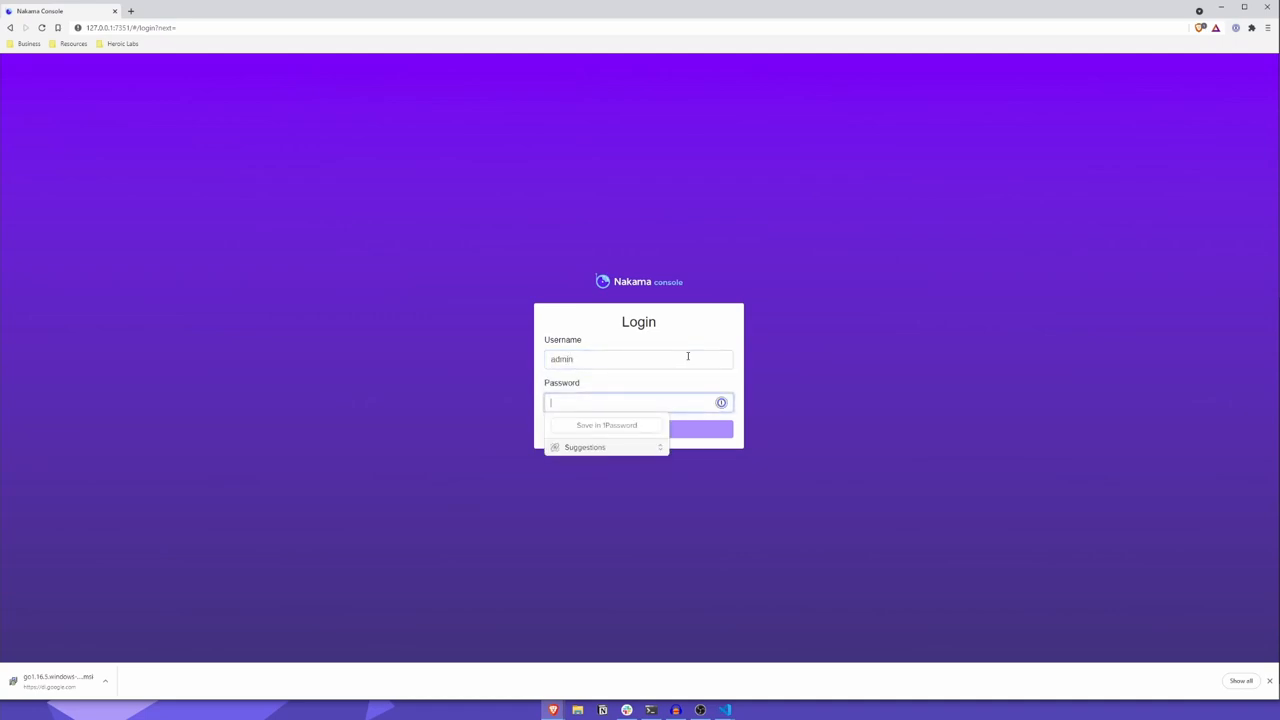
left_click(670, 429)
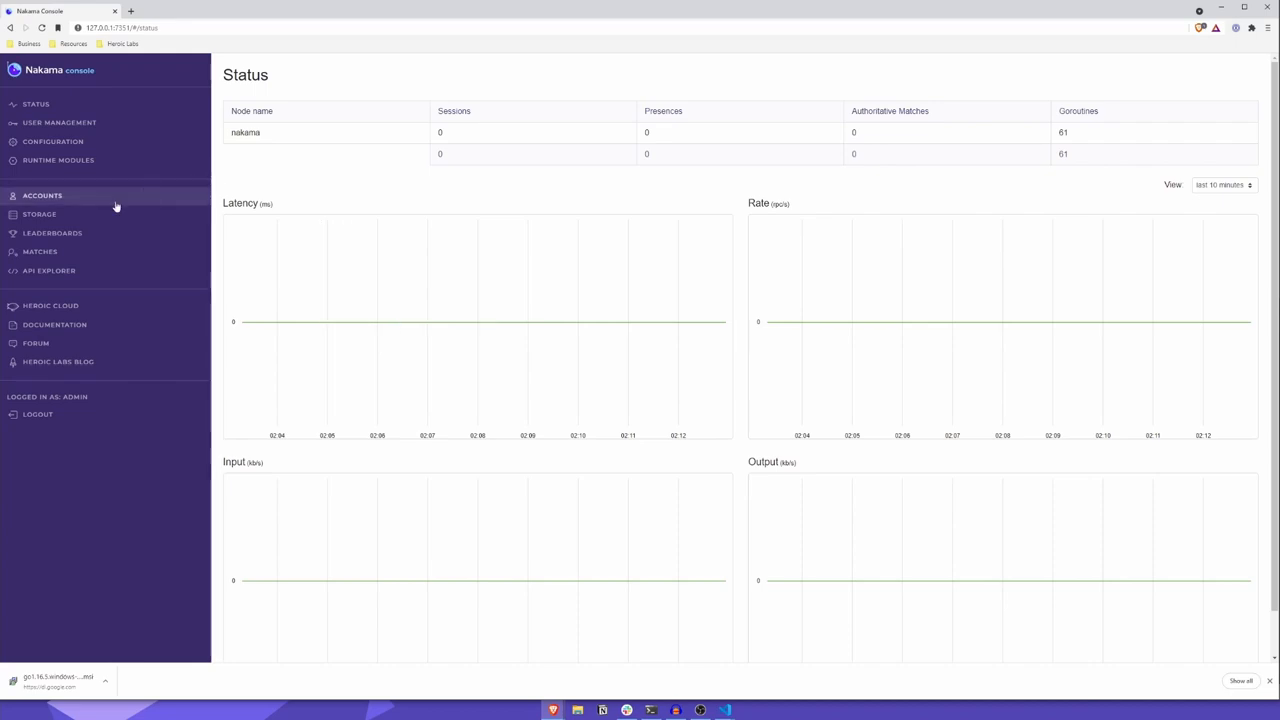
View the system user's account under Accounts, then go to the API Explorer
left_click(43, 195)
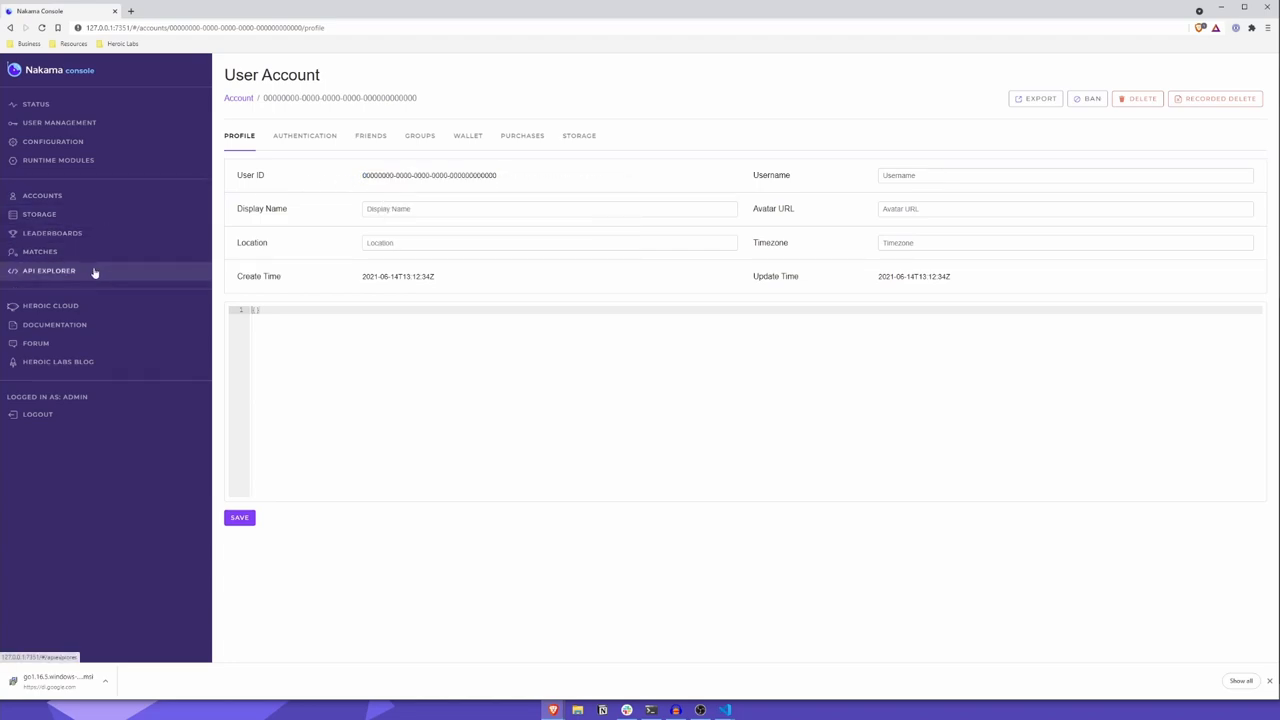
left_click(49, 270)
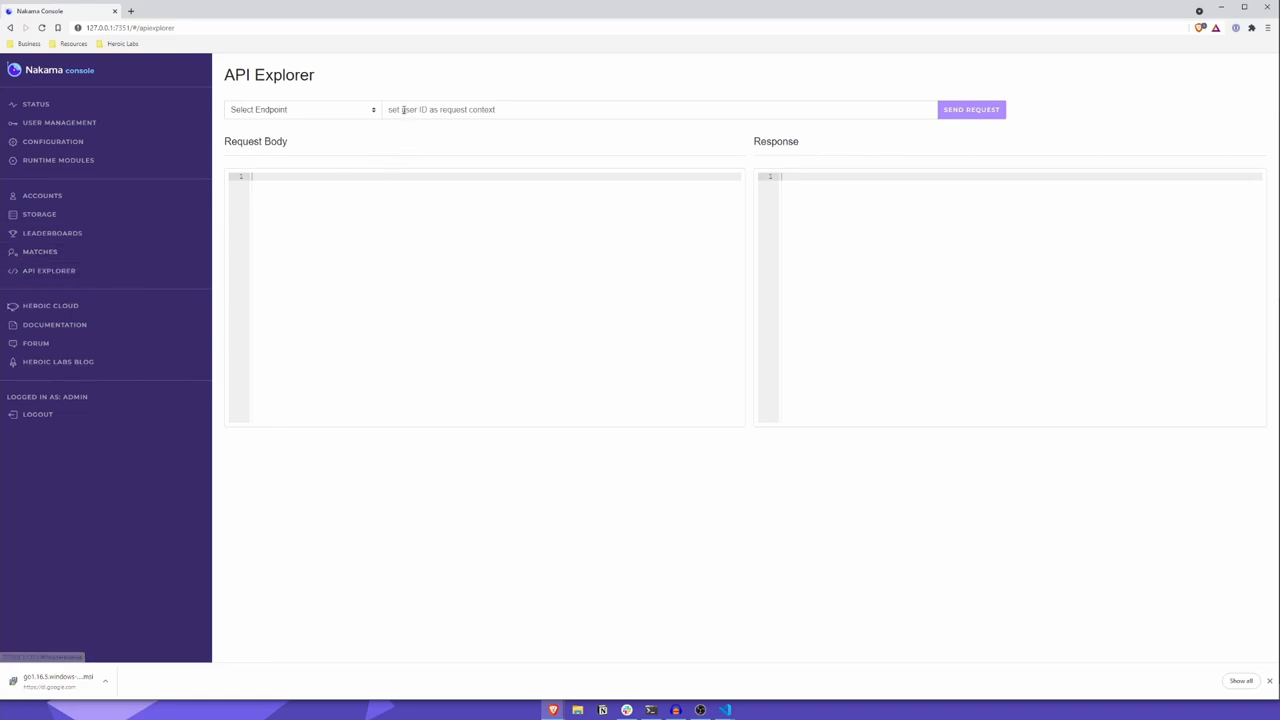
left_click(300, 109)
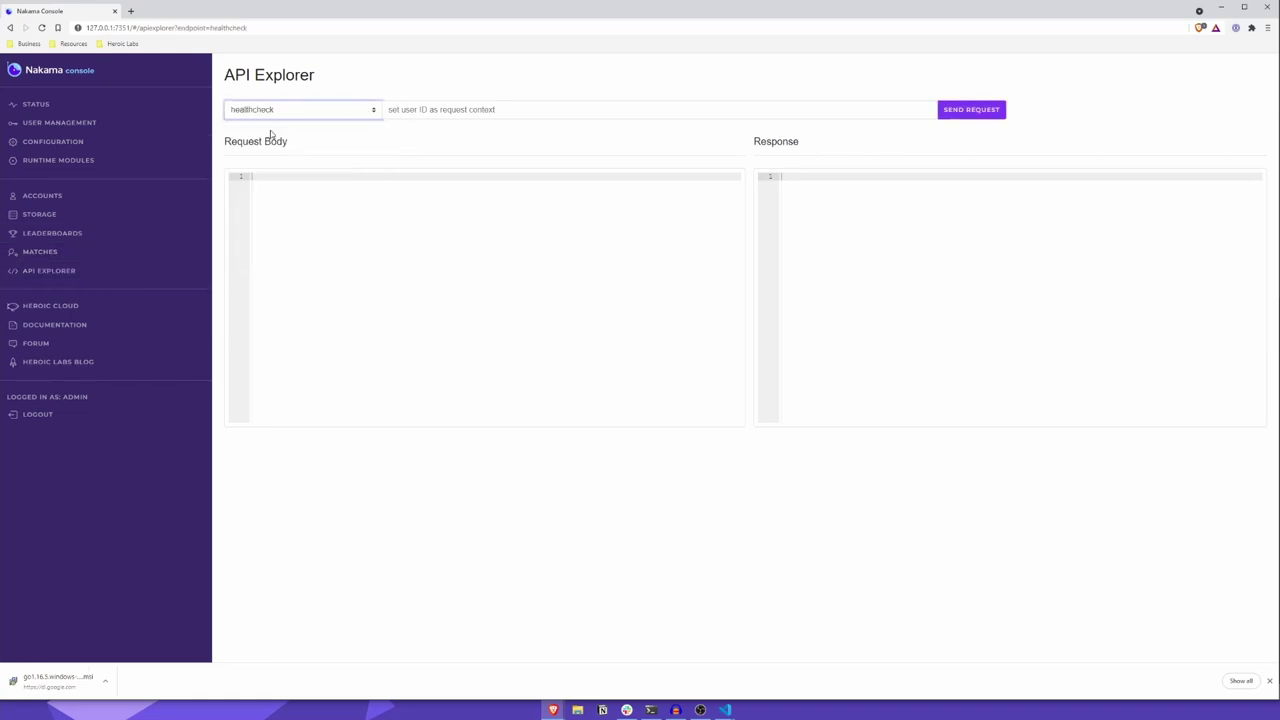
type("00000000-0000-0000-0000-000000000000")
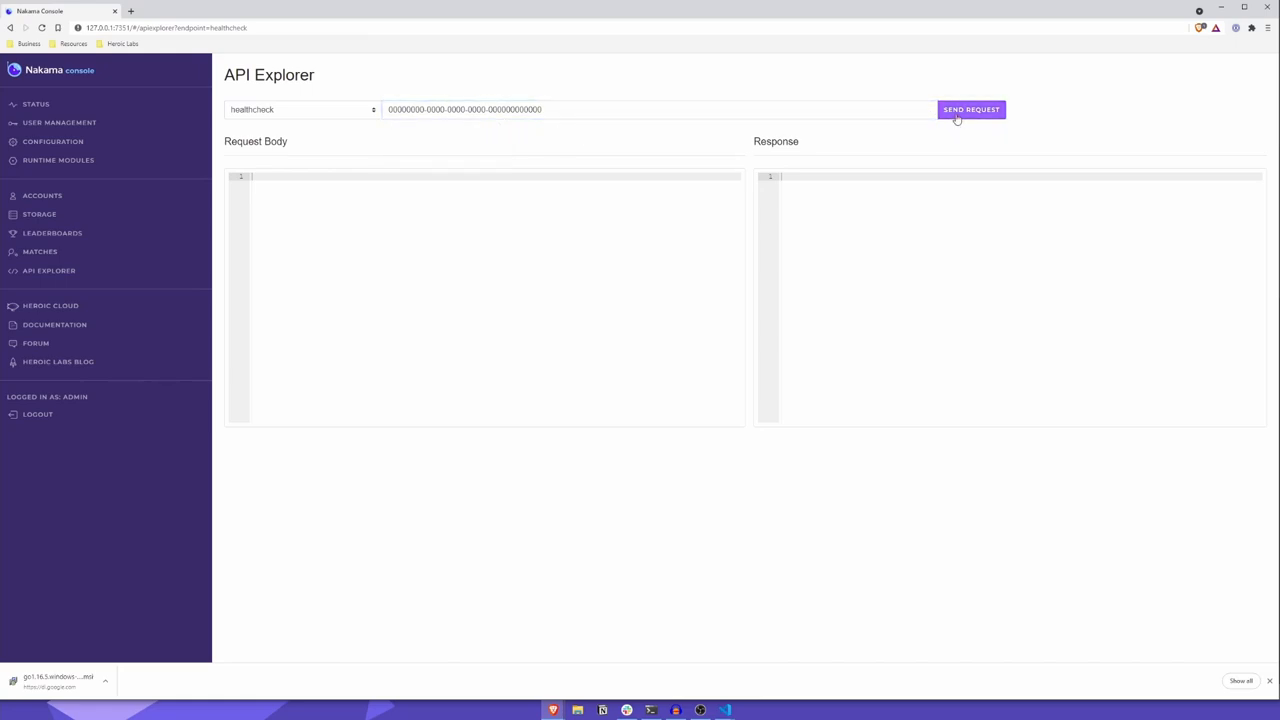
left_click(971, 109)
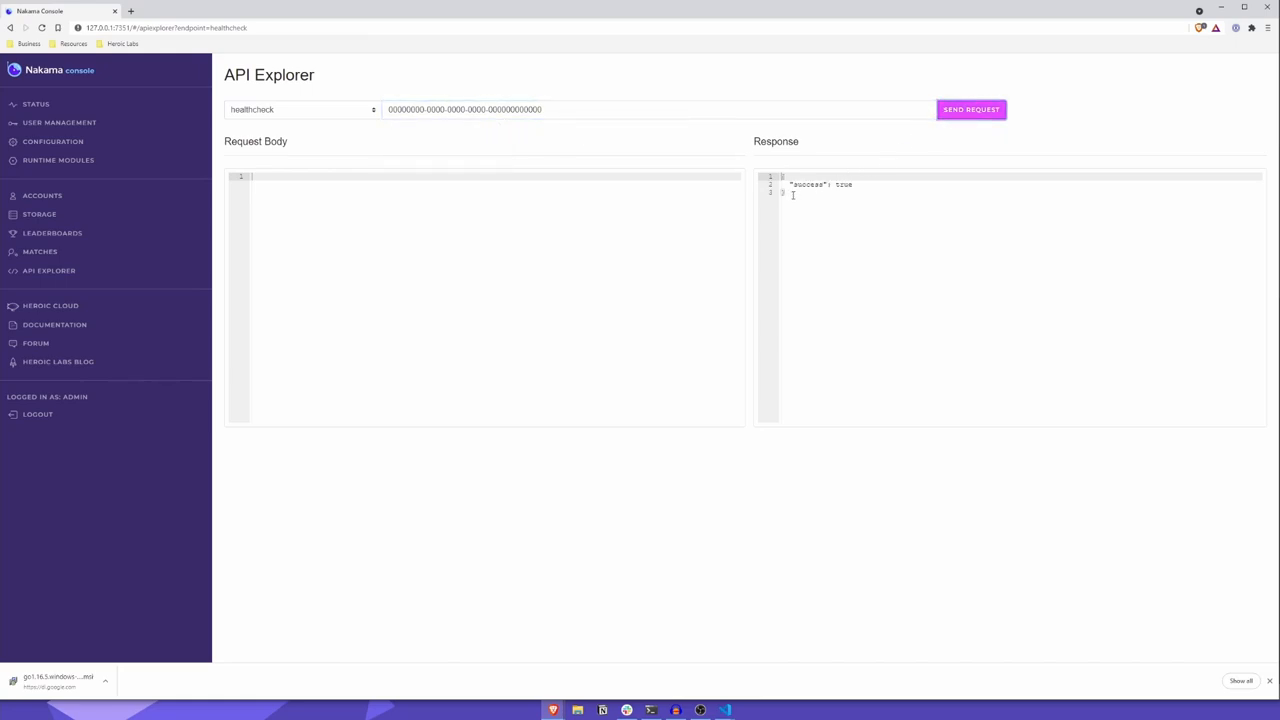